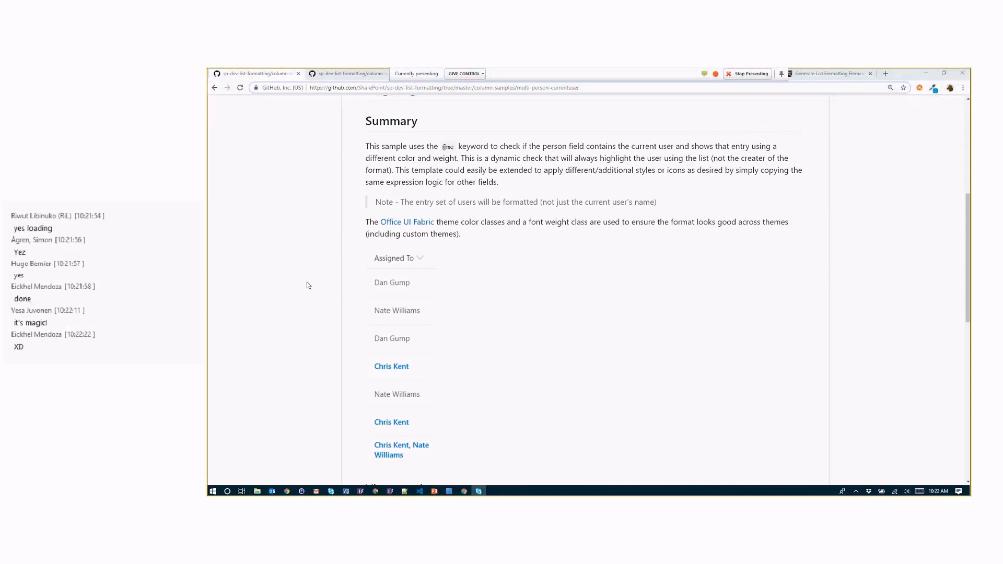
Scroll the GitHub samples toward the multi-choice-icons sample
scroll("down", 3)
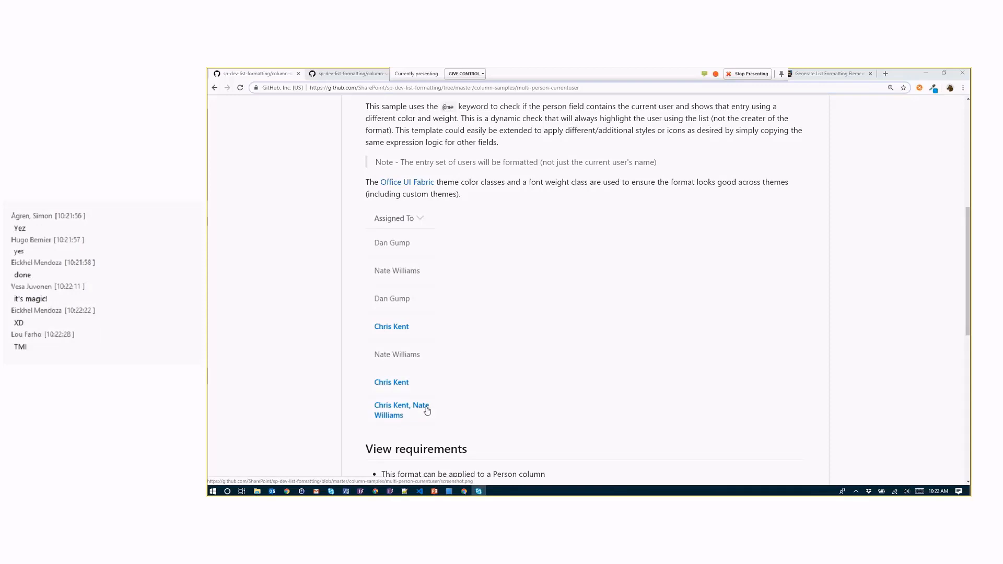
mouse_move(685, 150)
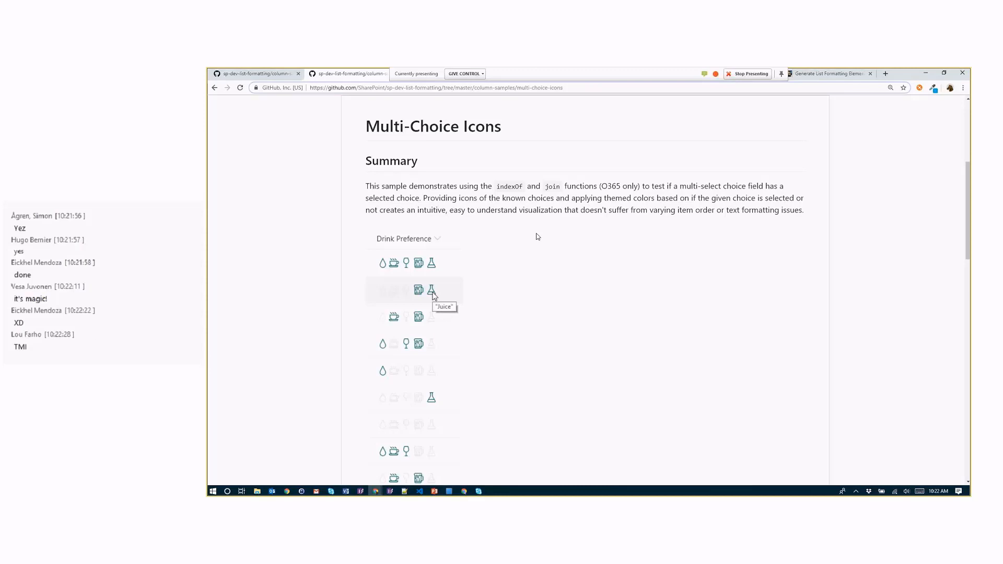
mouse_move(885, 92)
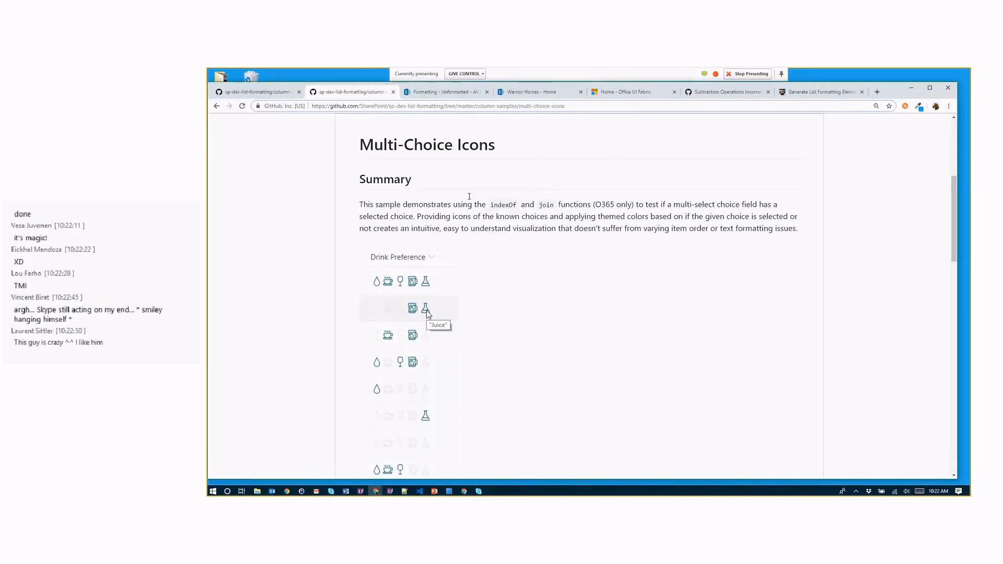
mouse_move(370, 295)
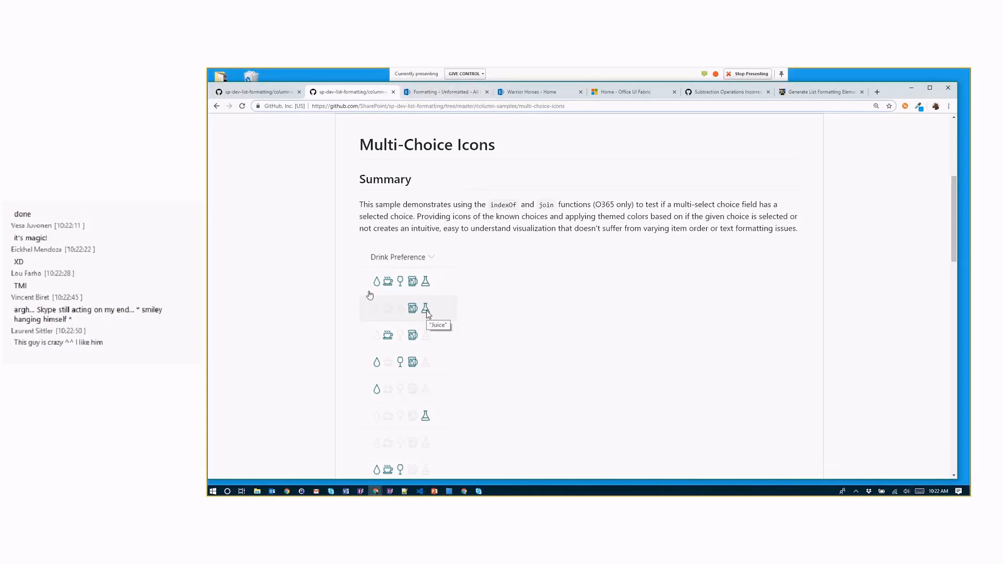
mouse_move(374, 290)
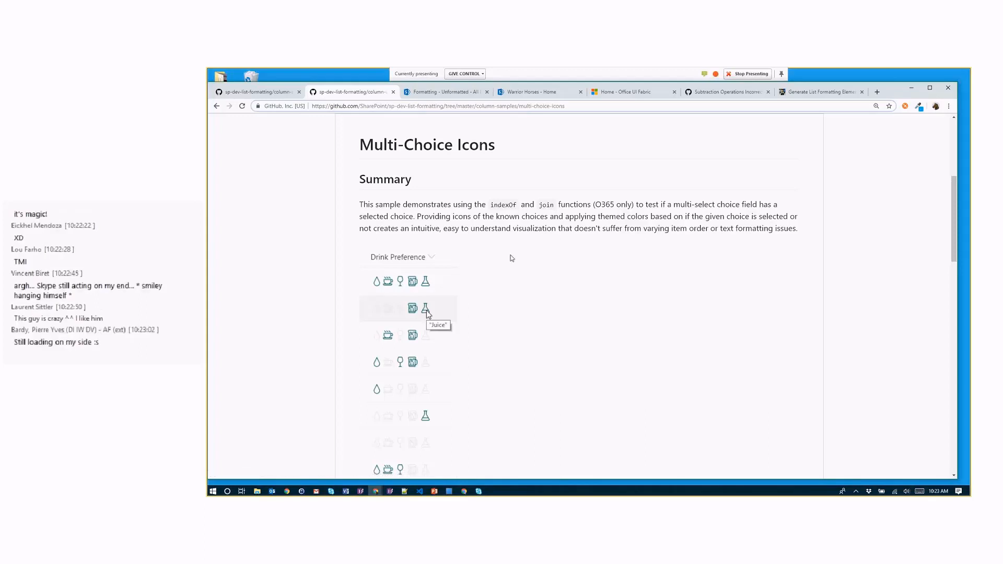
mouse_move(432, 104)
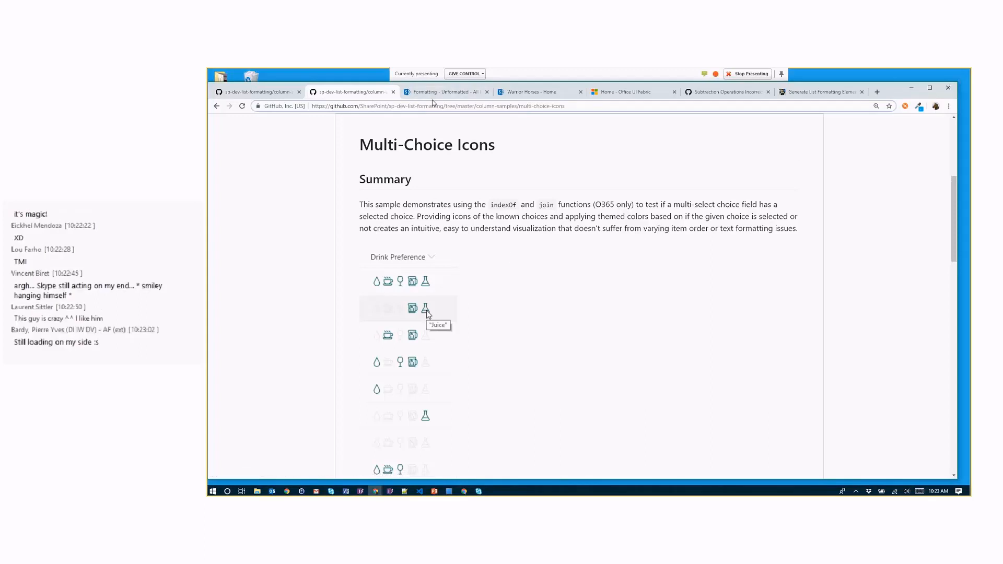
Open Format this column for the Letters column in the Unformatted list
left_click(445, 92)
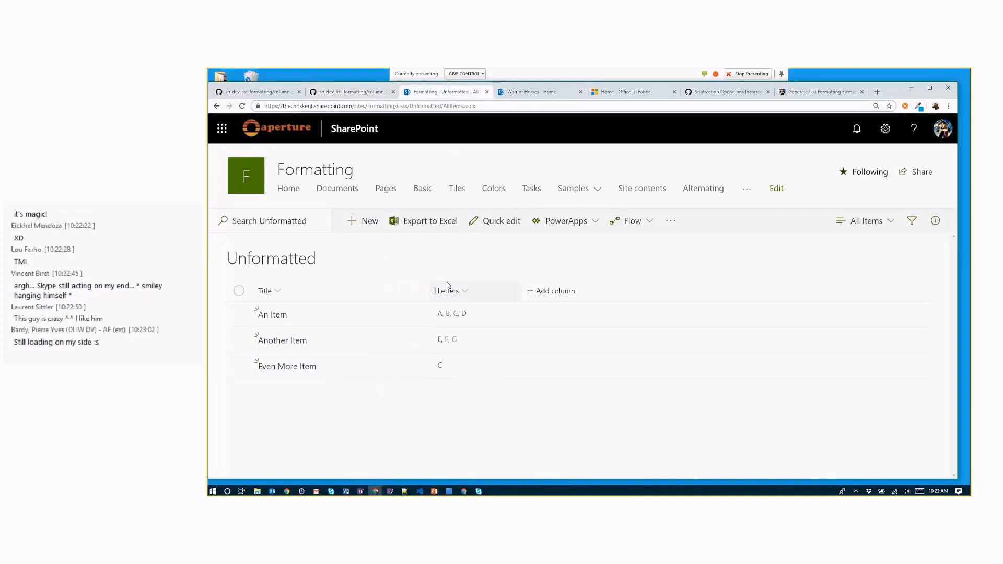
mouse_move(464, 314)
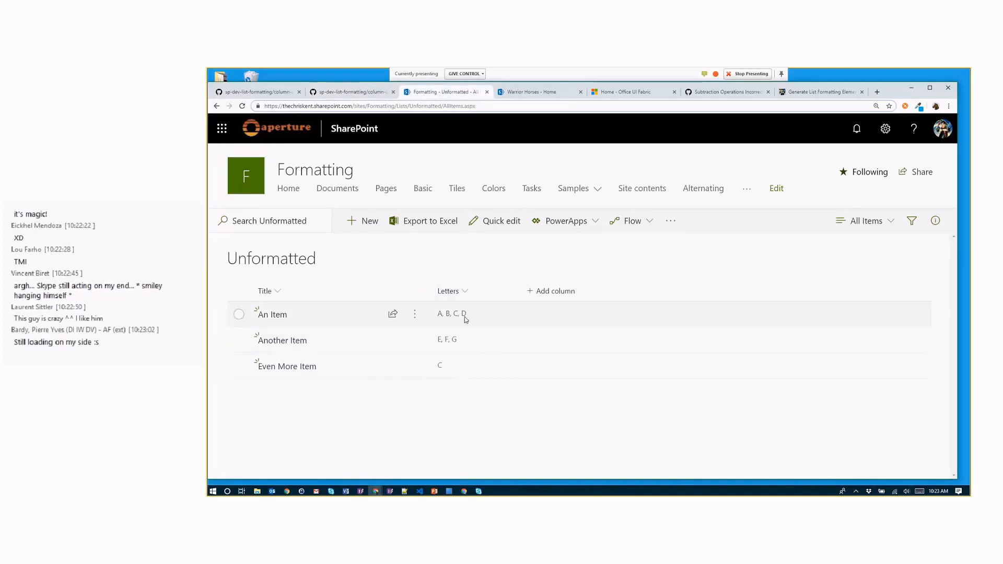
mouse_move(457, 326)
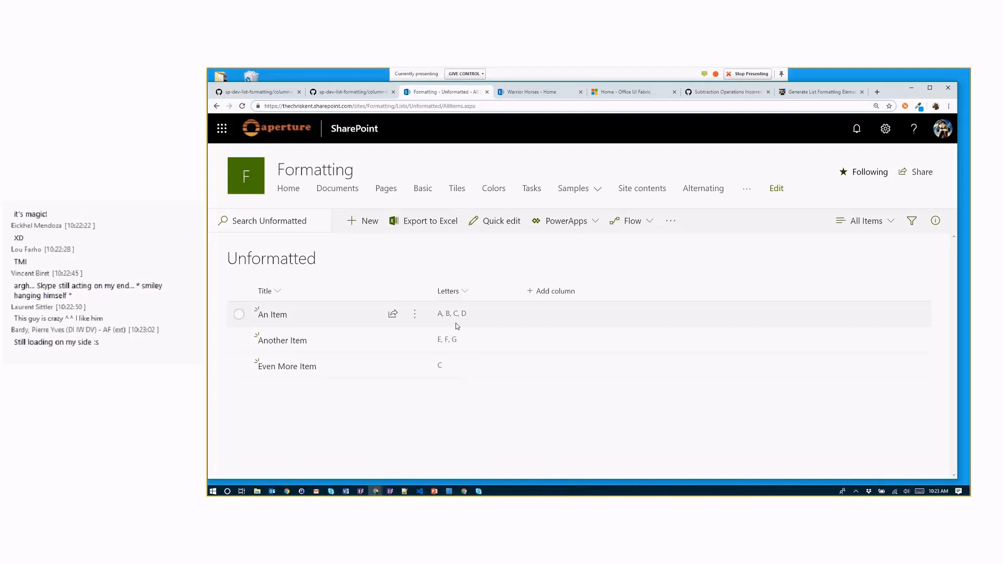
mouse_move(453, 324)
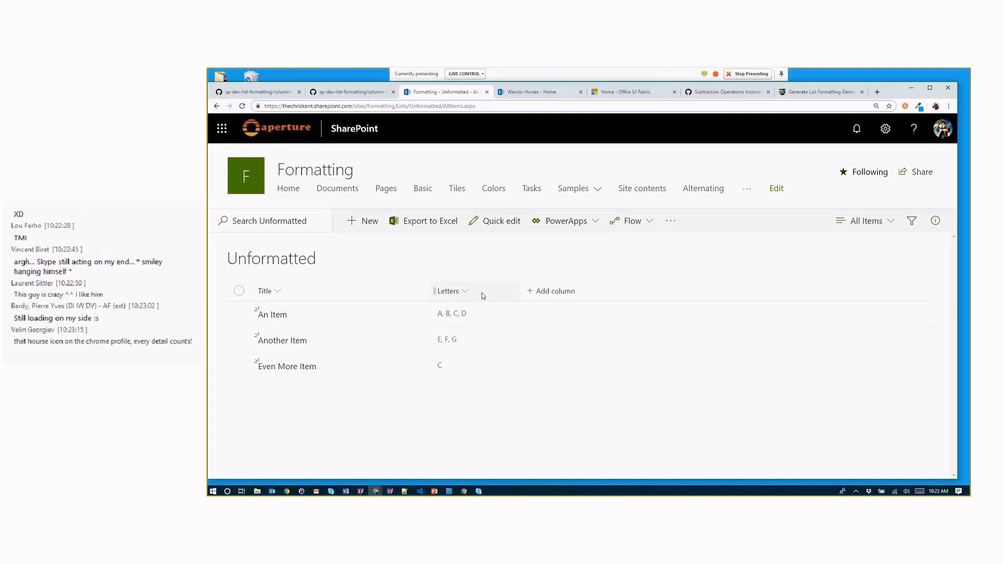
mouse_move(469, 302)
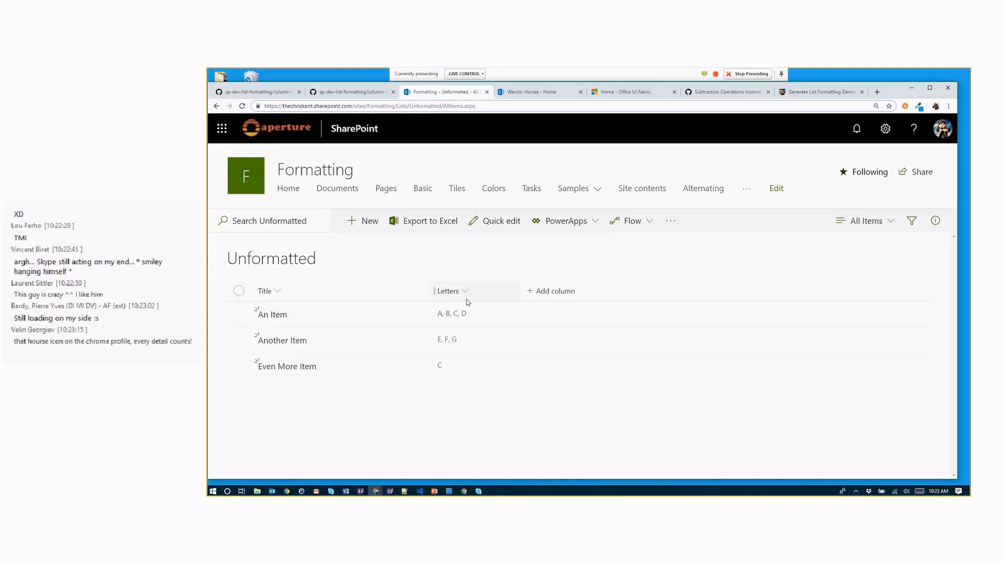
left_click(462, 291)
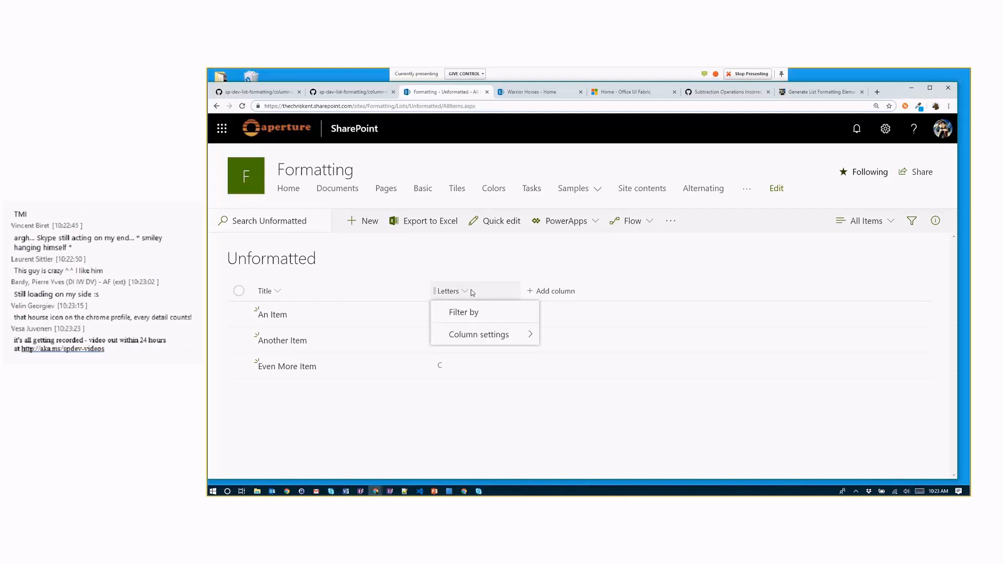
left_click(478, 335)
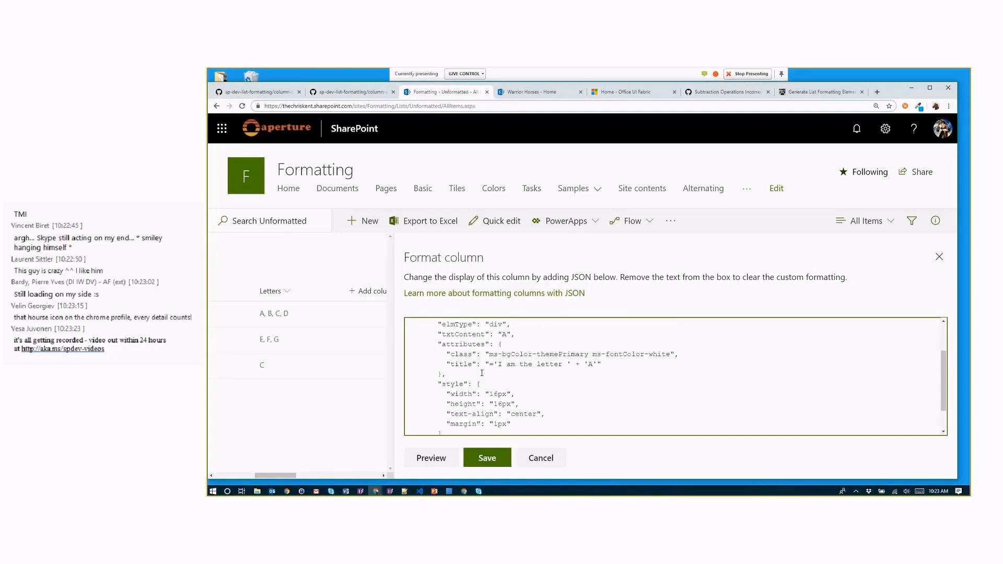
Preview the existing JSON so each Letters cell shows a single green A badge
scroll("up", 3)
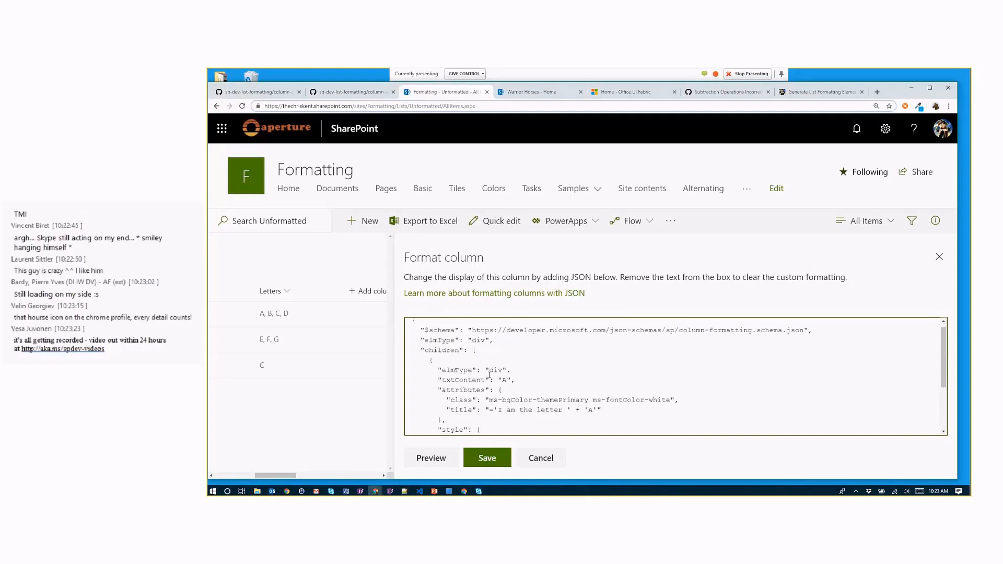
scroll("down", 3)
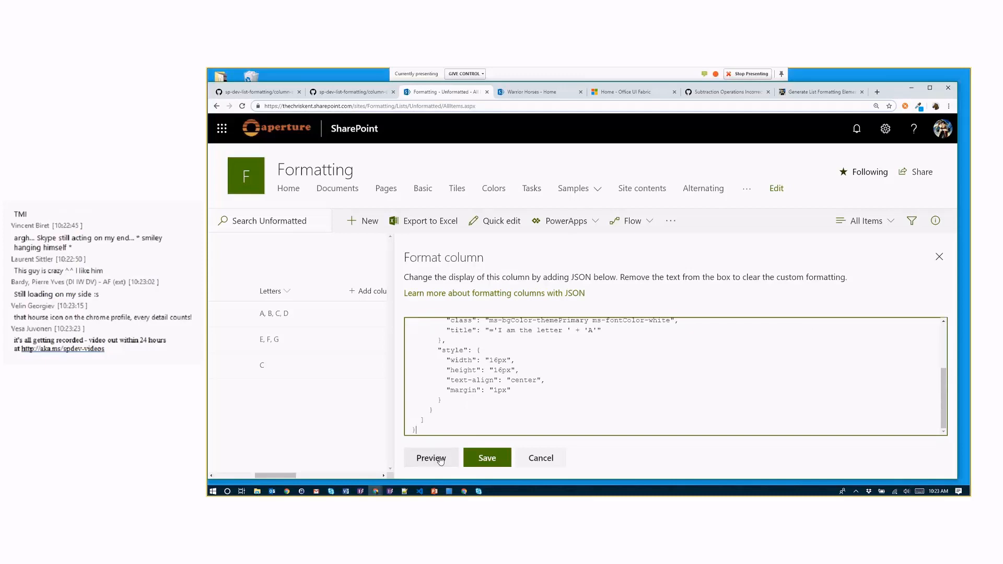
left_click(431, 458)
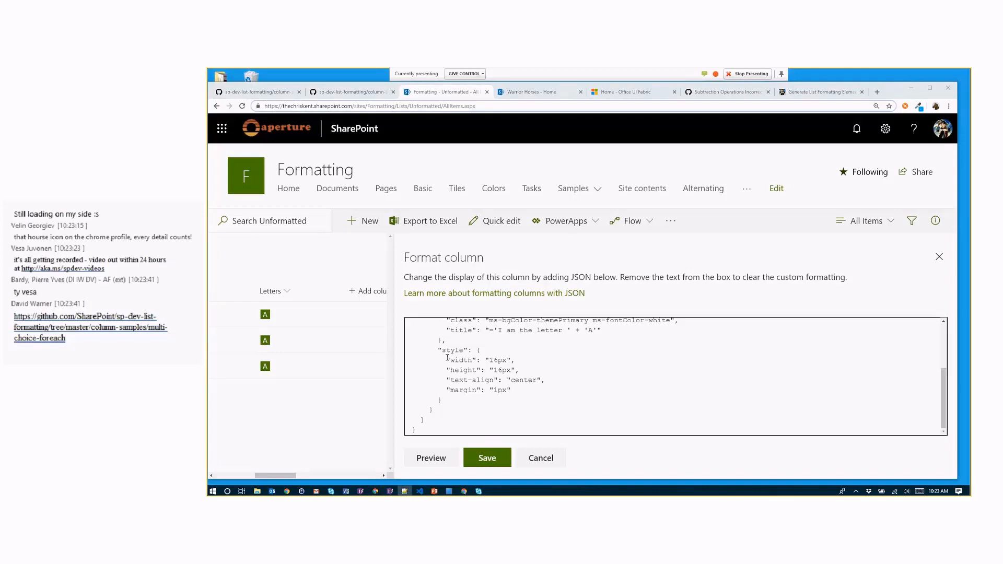
scroll("up", 3)
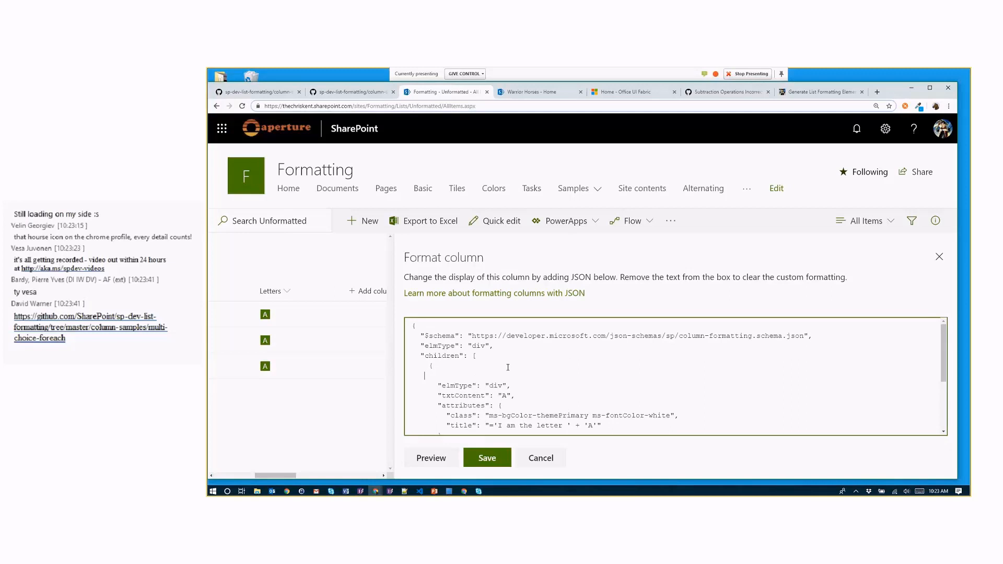
type("\"forE")
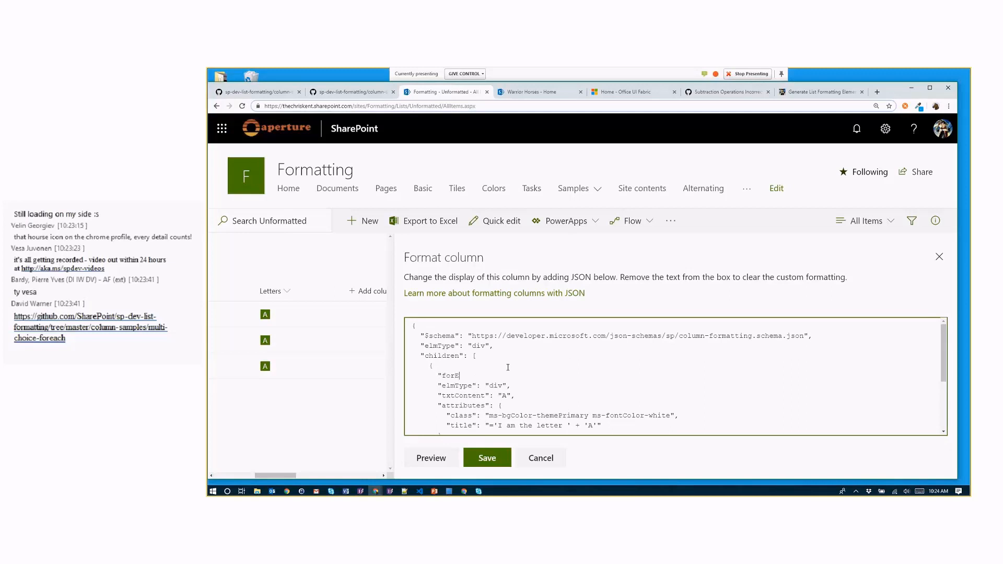
type("ach\": \"")
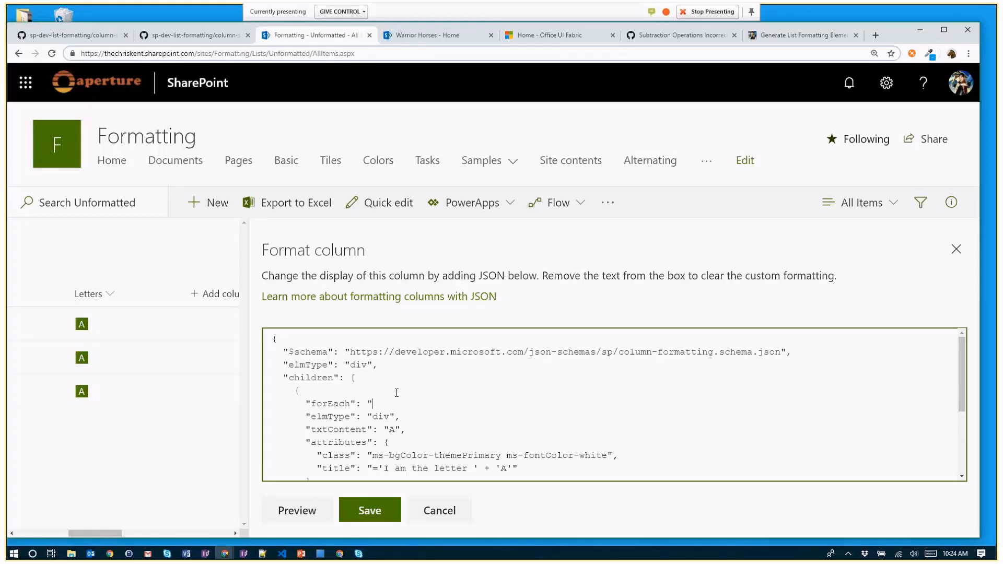
type("choice")
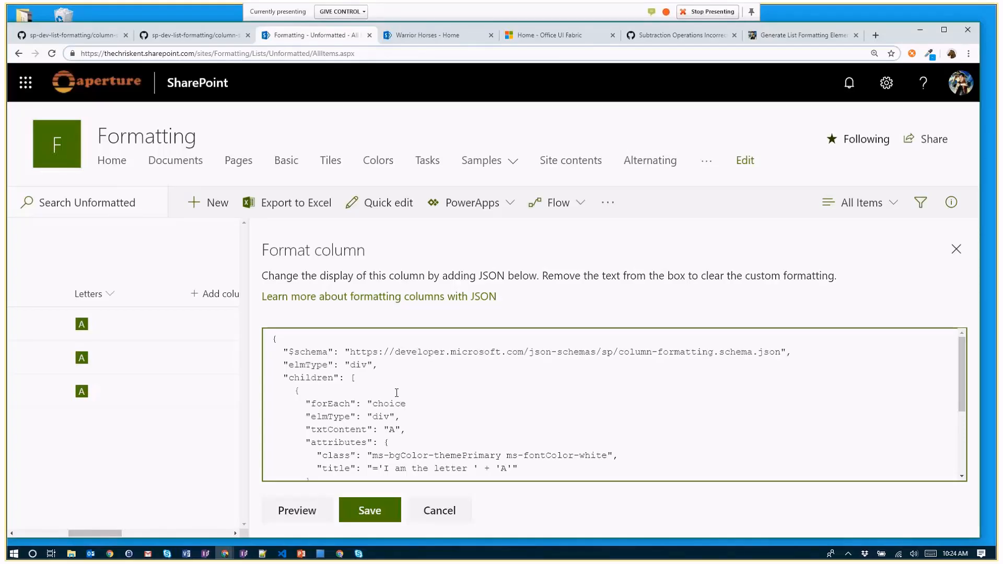
type("It")
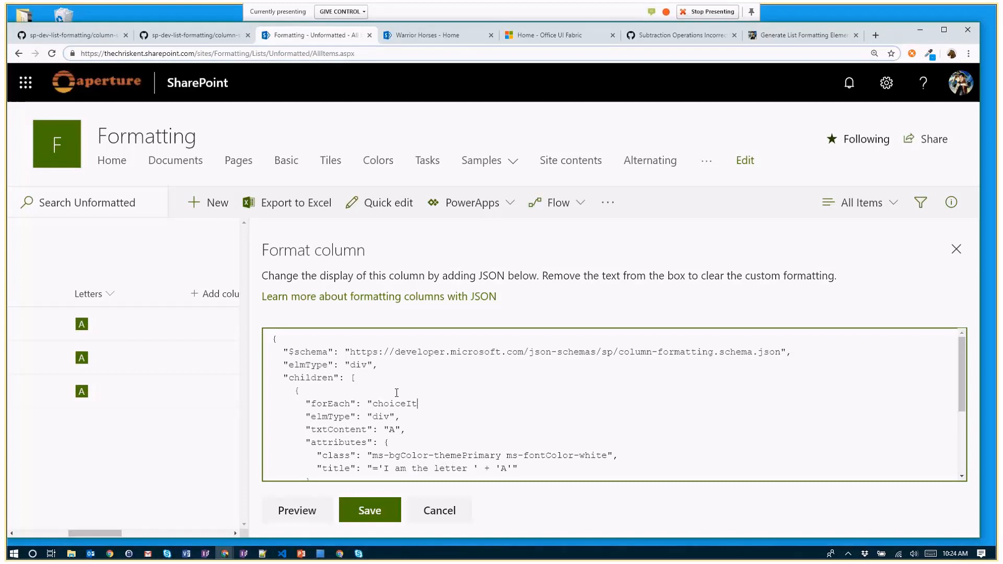
type("erator in")
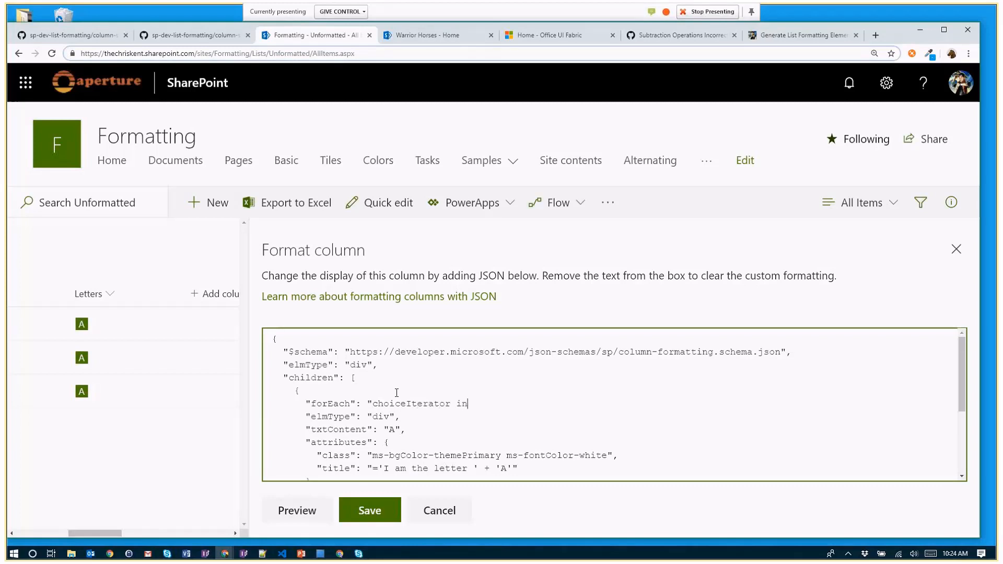
type("@currentFi")
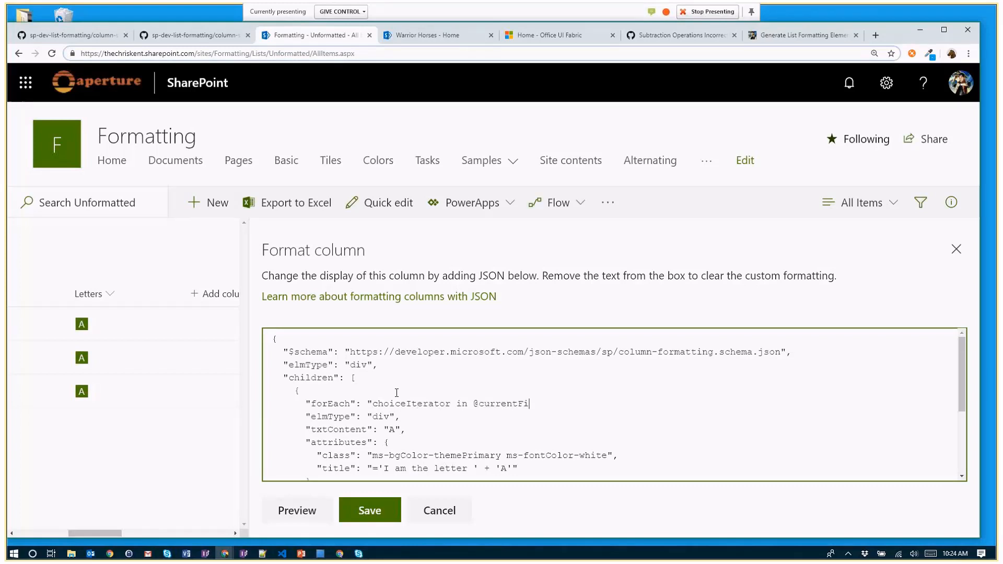
type("eld\"")
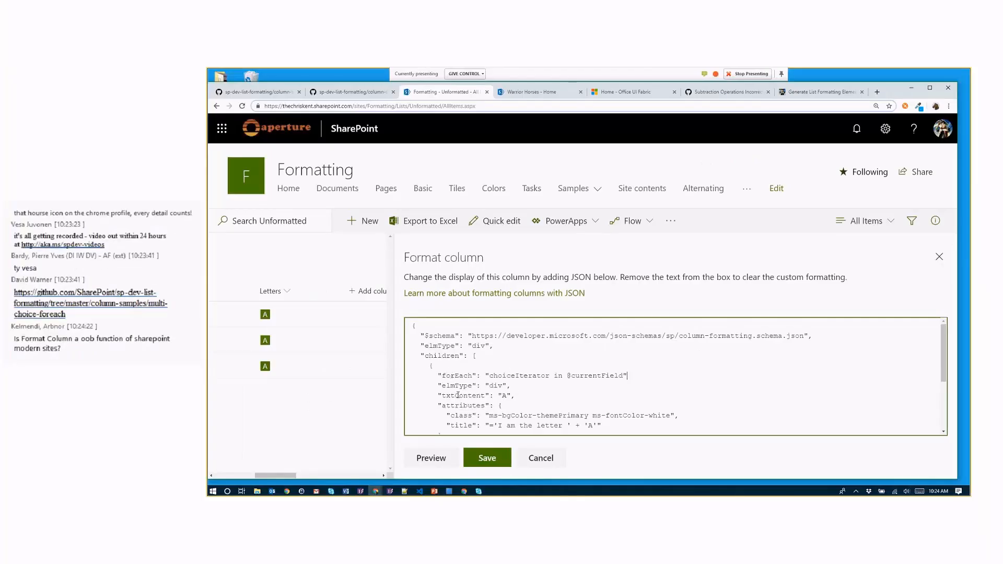
scroll("down", 3)
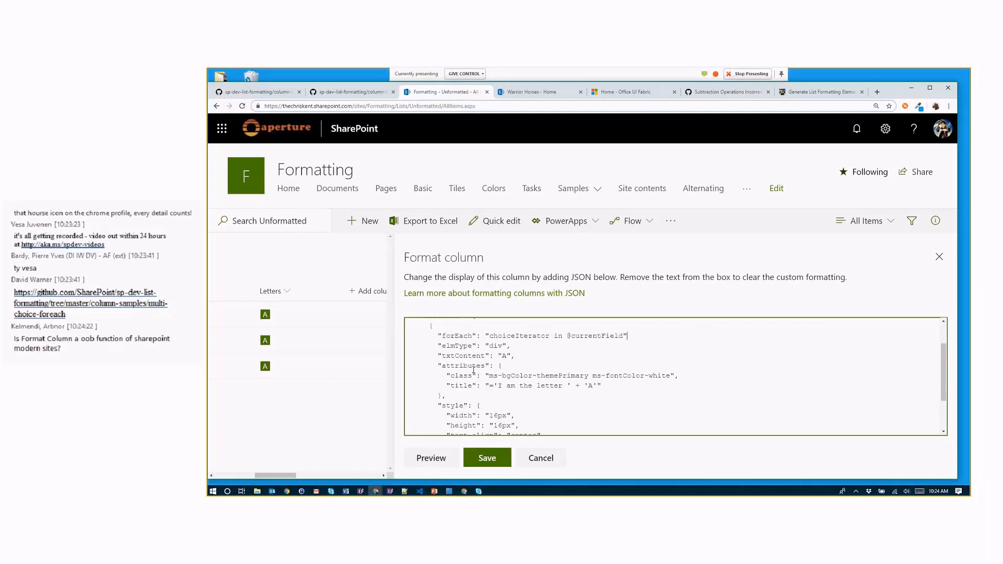
scroll("up", 3)
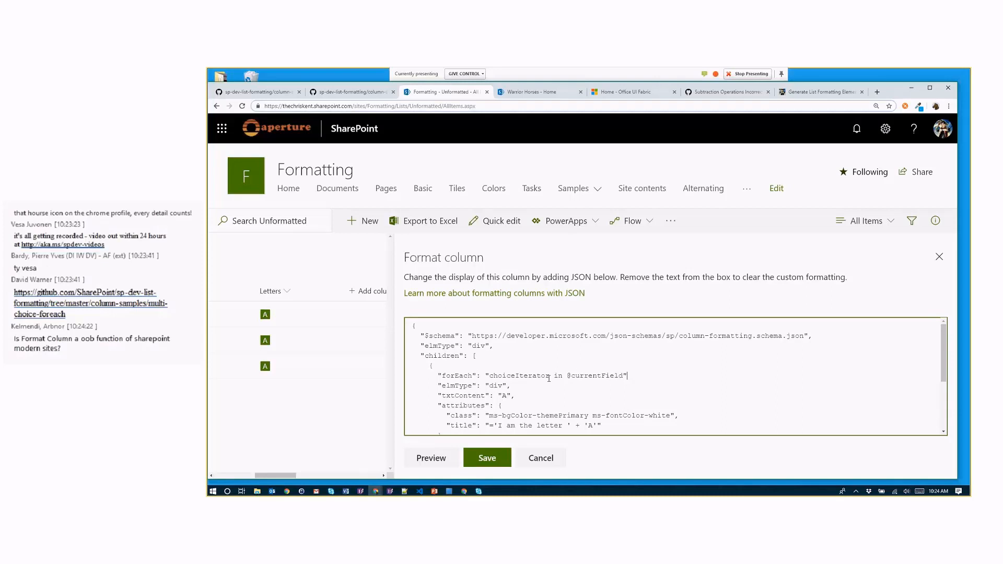
double_click(528, 375)
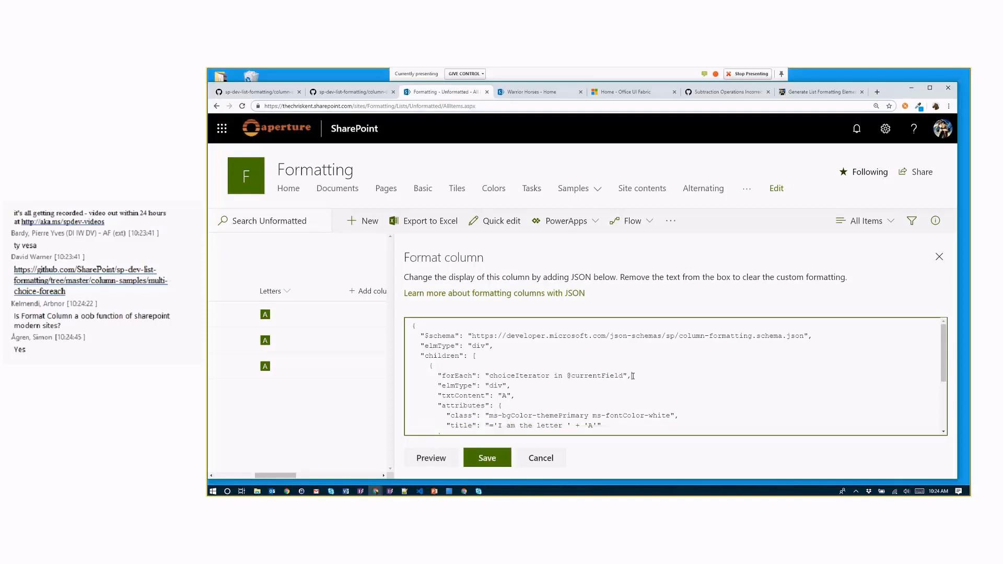
Preview one box per choice, then feed [$choiceIterator] into txtContent and the hover title
left_click(431, 458)
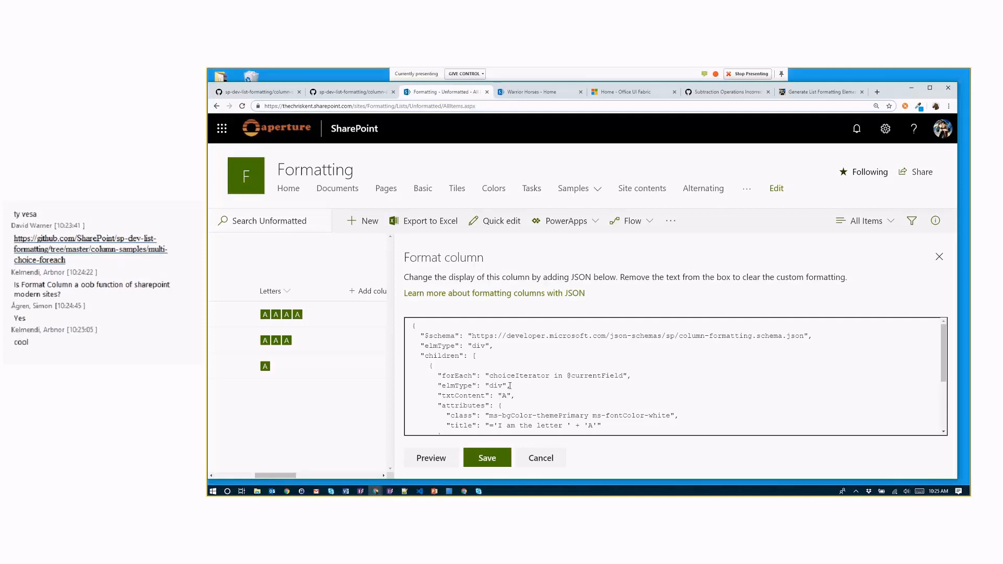
double_click(517, 376)
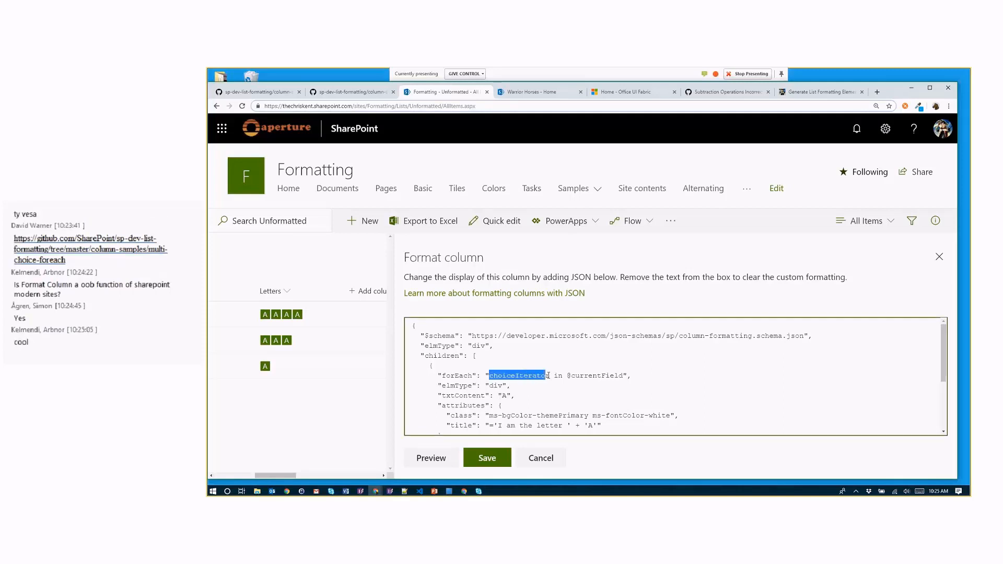
scroll("down", 3)
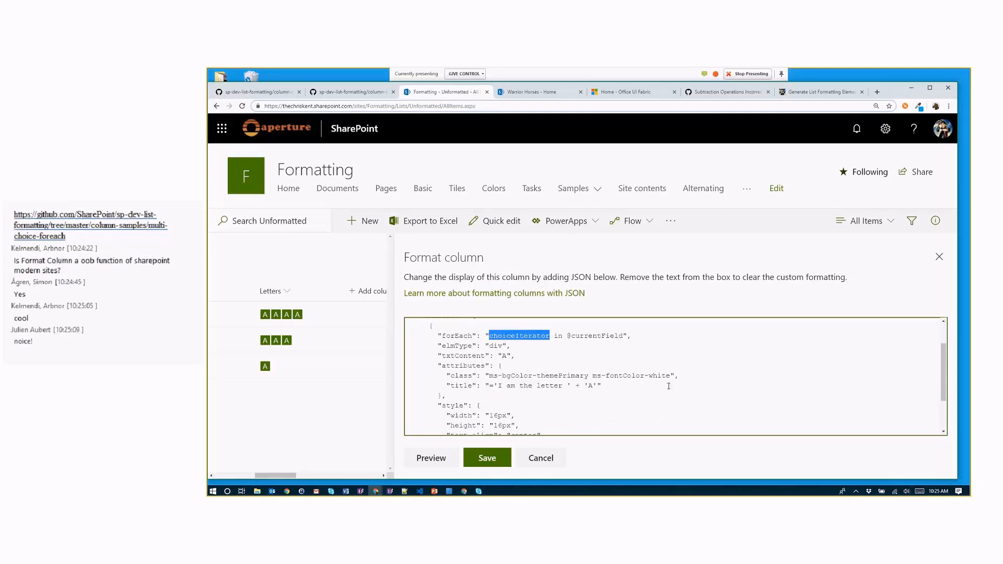
left_click(506, 356)
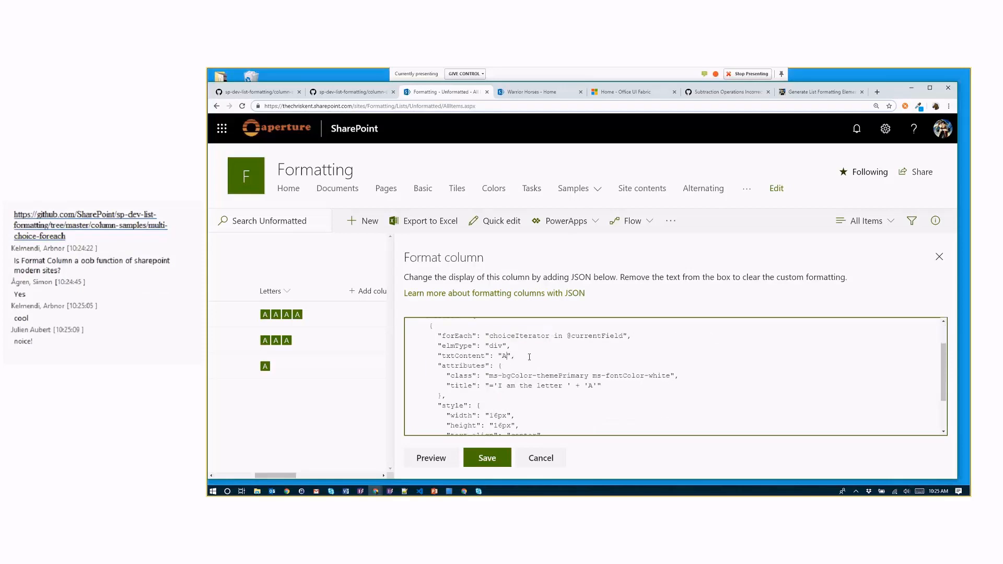
type("[")
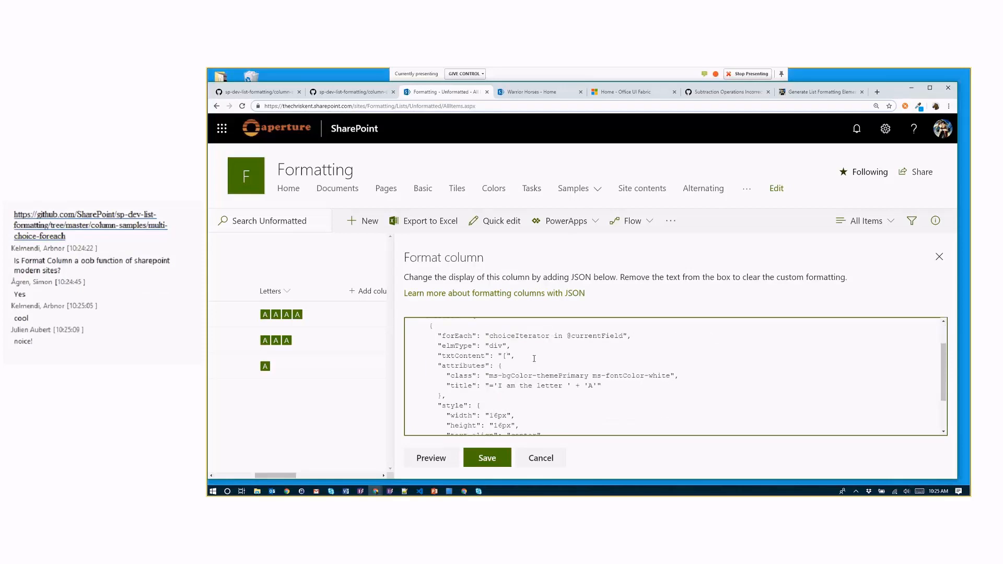
type("$choiceIterator")
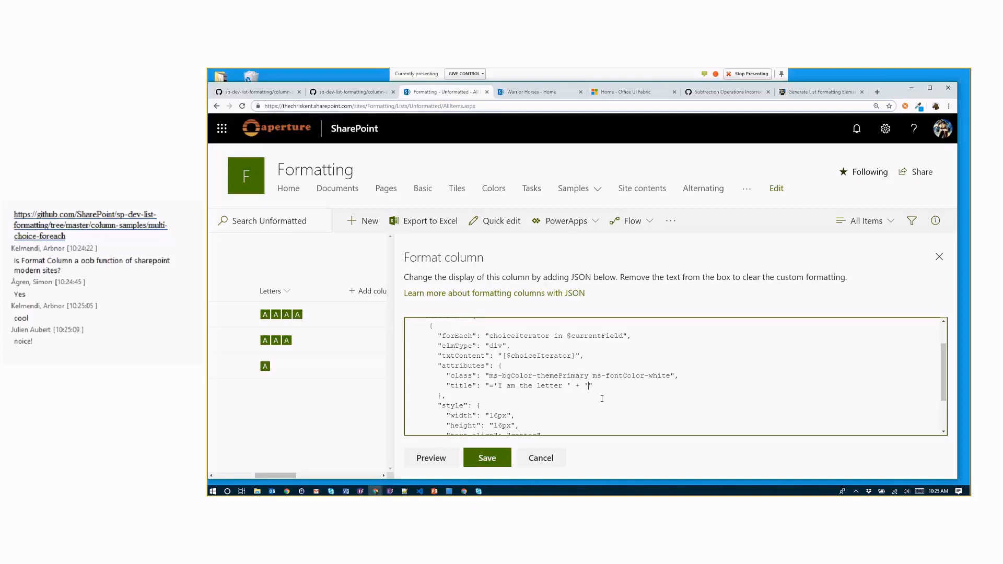
type("[$choiceIterator]")
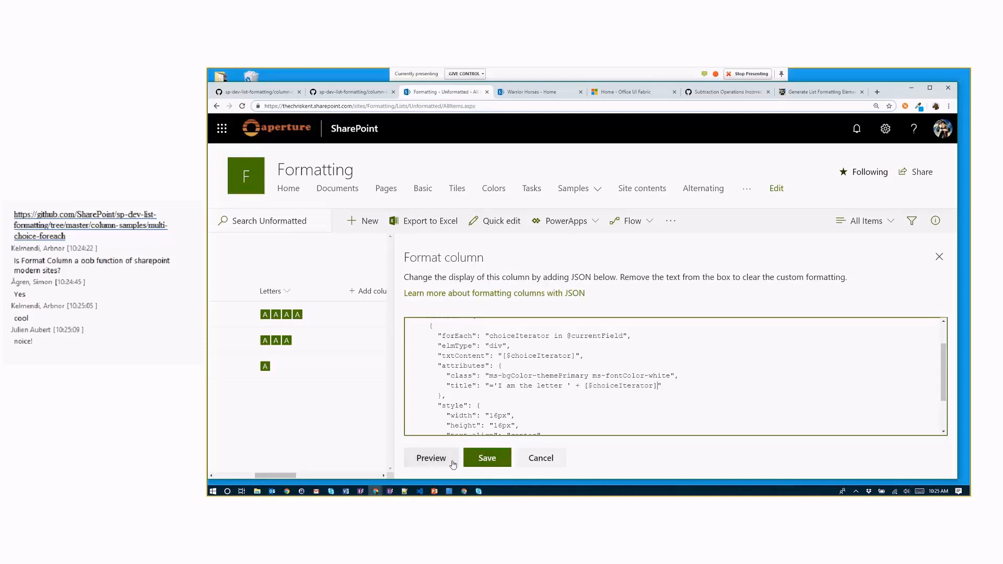
Preview the real letters and make the class an if(): themePrimary unless [$choiceIterator] is 'C', else yellow
left_click(431, 458)
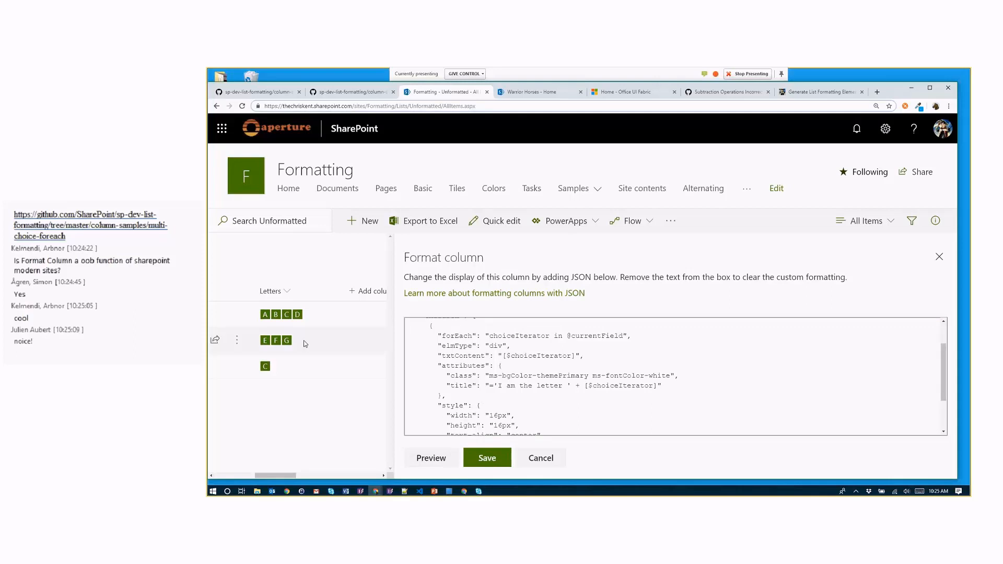
mouse_move(277, 320)
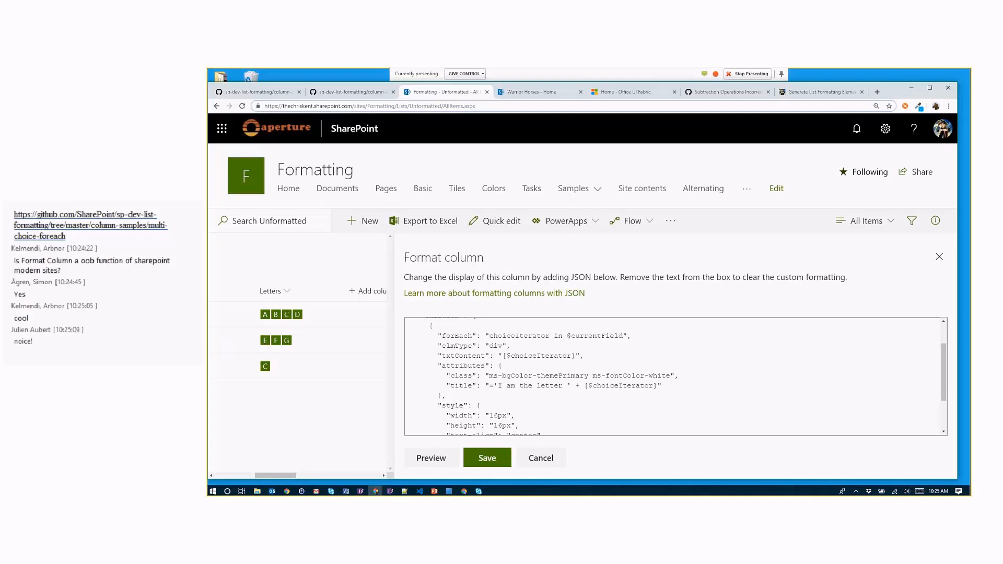
scroll("down", 3)
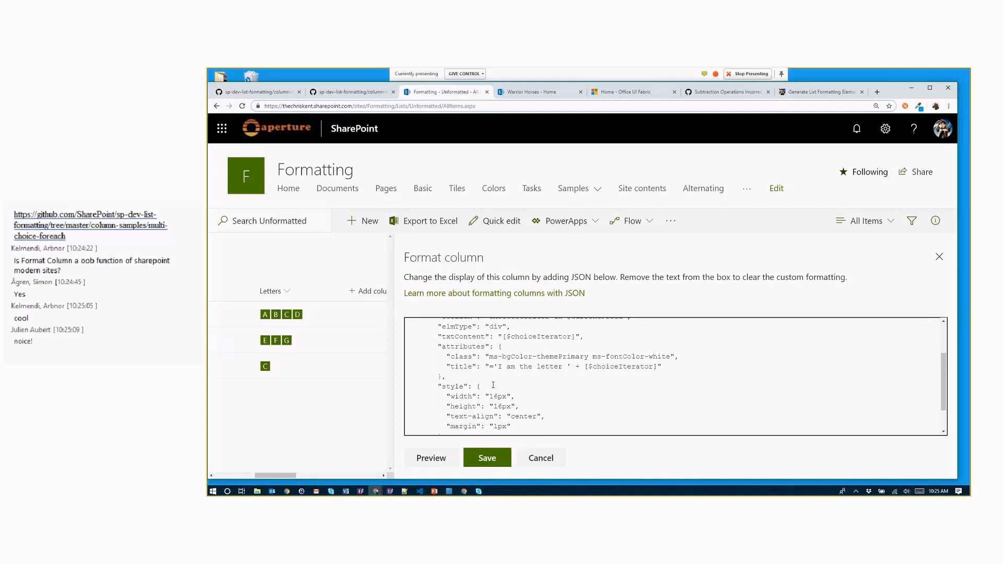
scroll("up", 3)
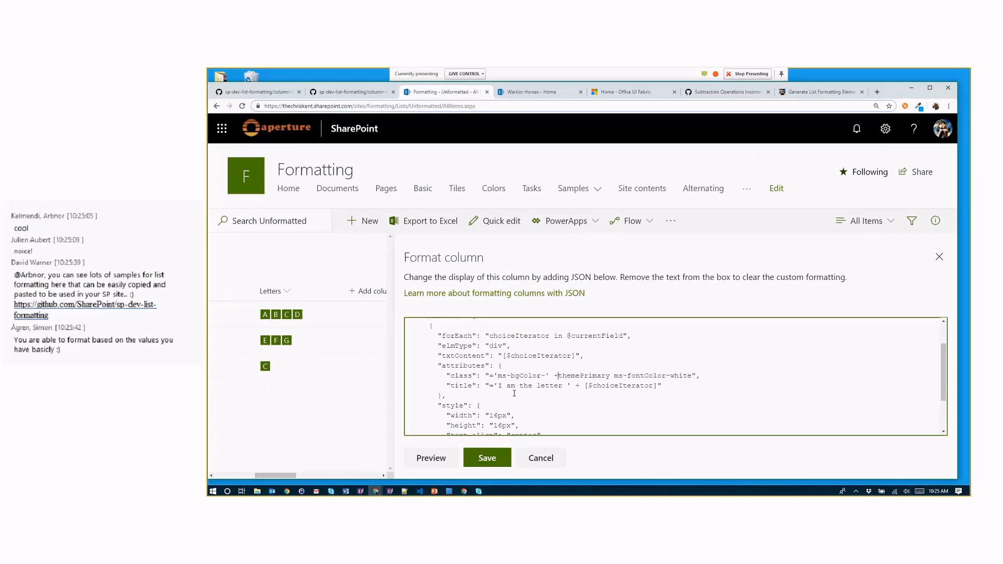
type("if([$choiceIterator]!='C', '")
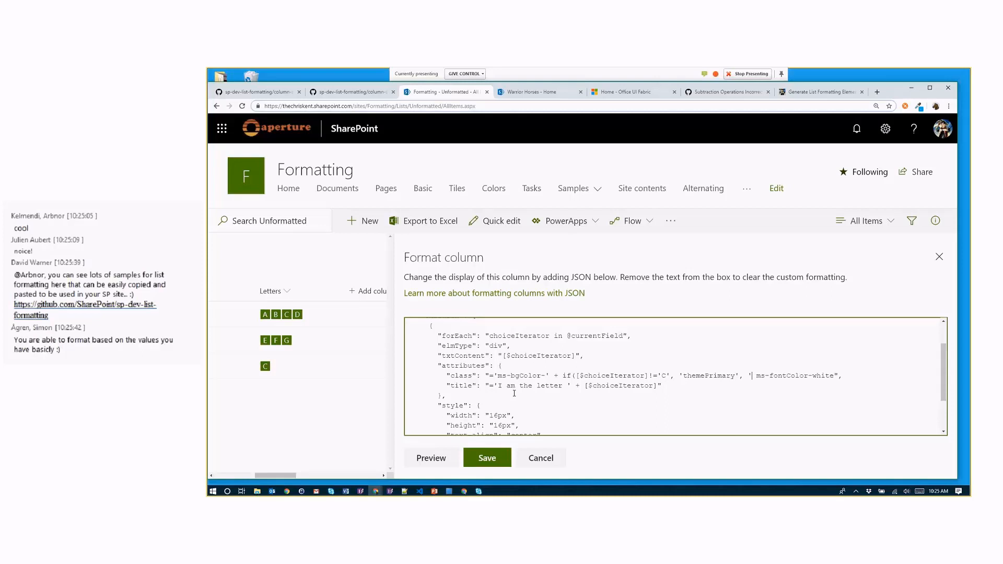
type("yellow') +")
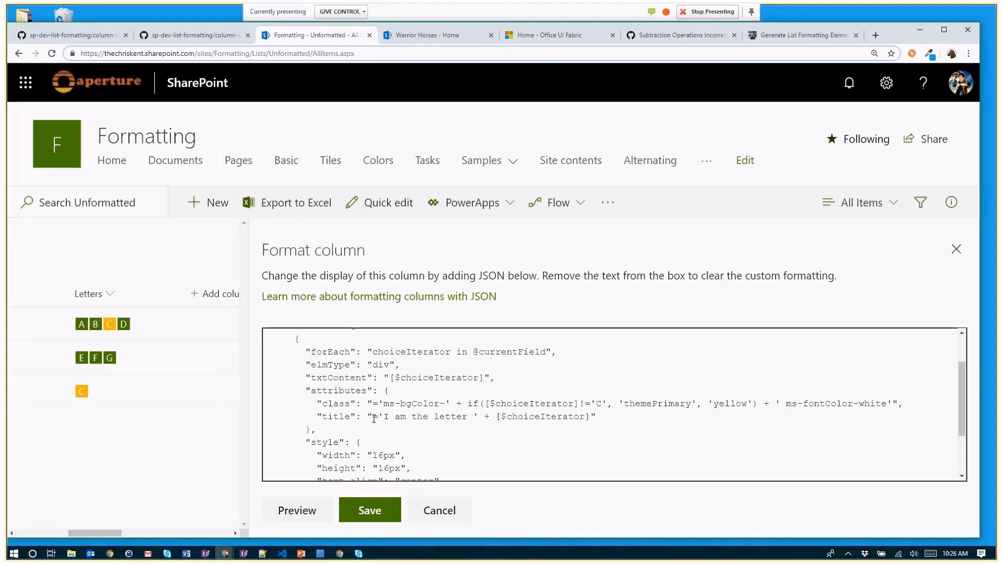
scroll("up", 3)
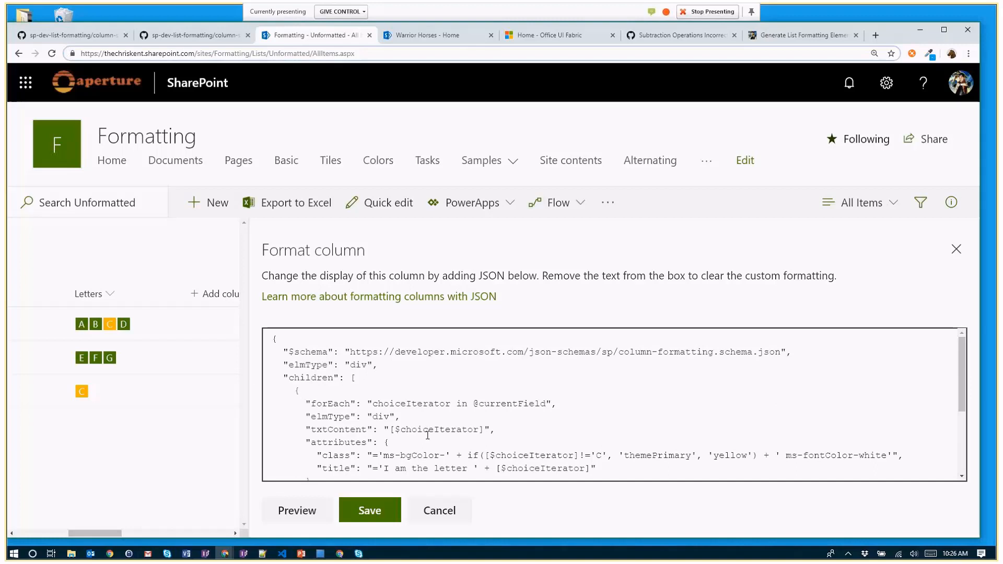
double_click(311, 365)
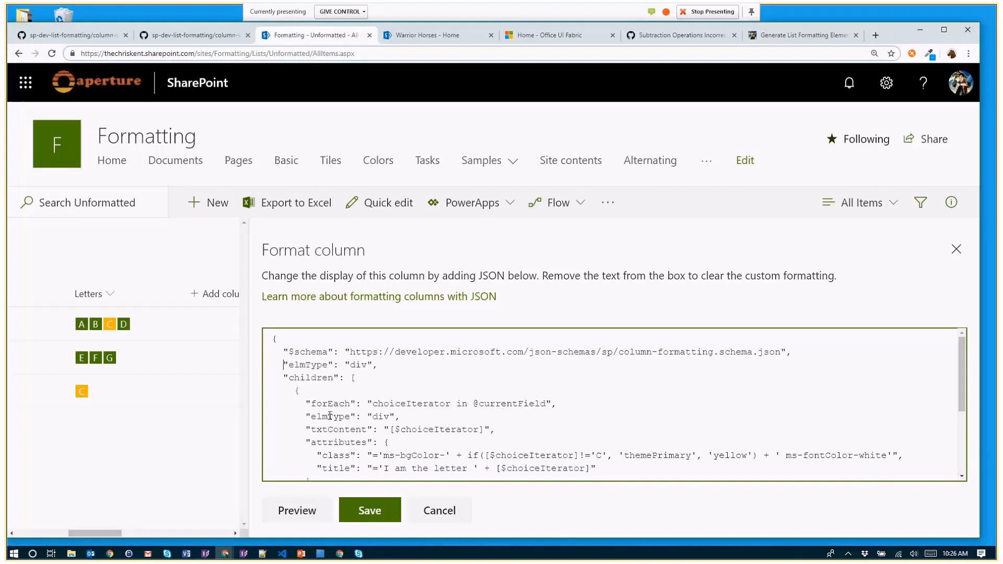
mouse_move(374, 417)
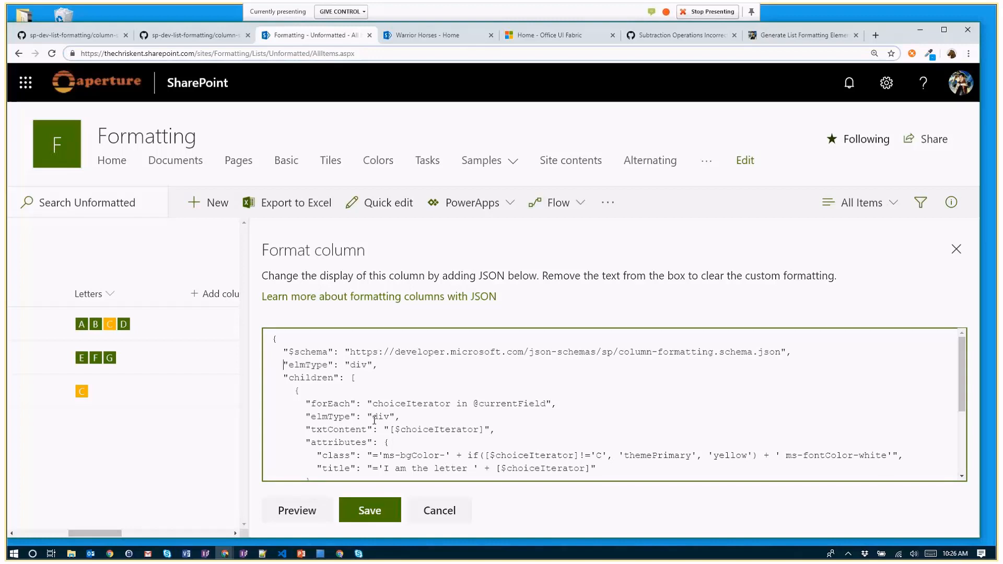
scroll("down", 3)
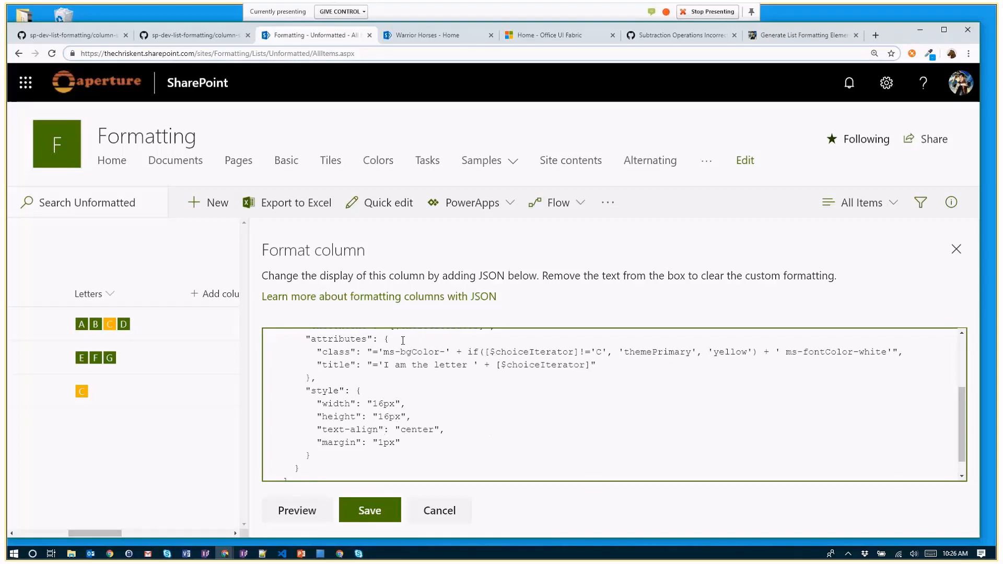
mouse_move(443, 37)
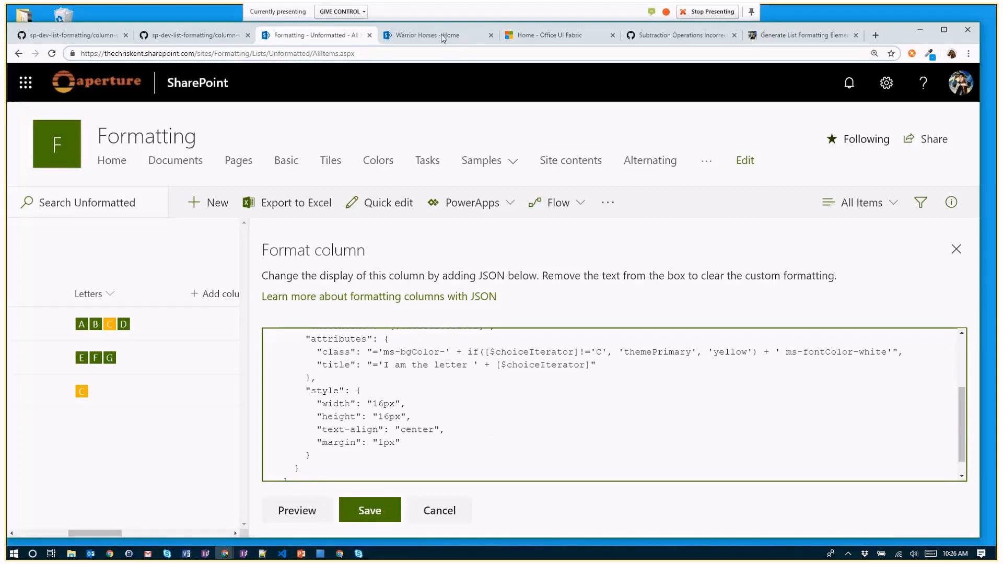
Switch to the Warrior Horses site and scroll the Things list with plain-name Assigned To values
left_click(435, 36)
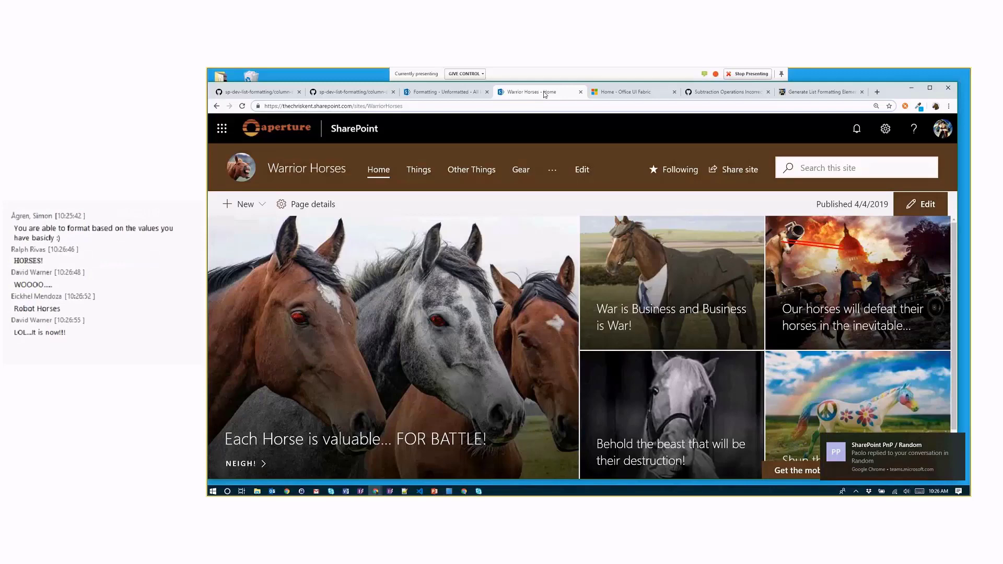
mouse_move(518, 192)
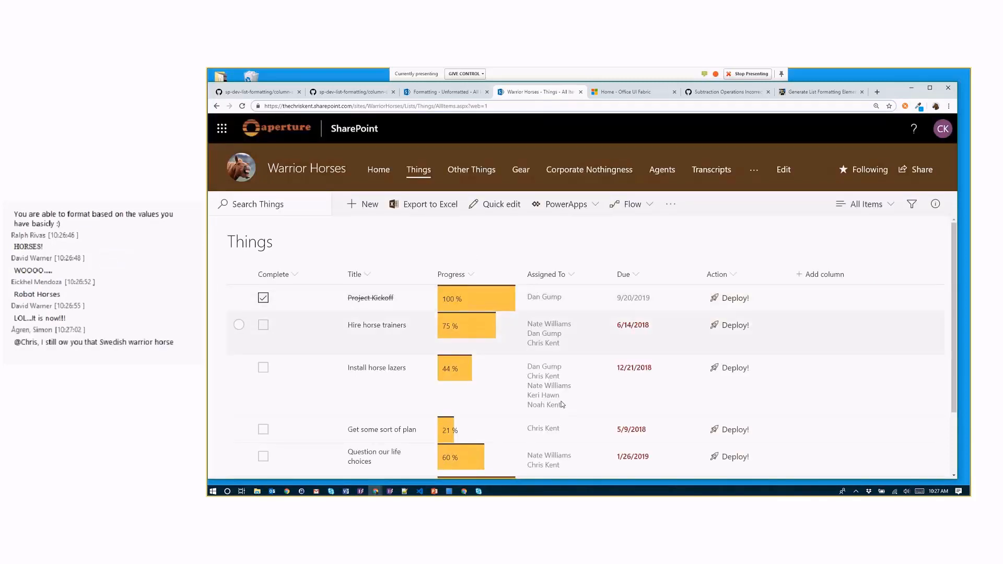
scroll("down", 3)
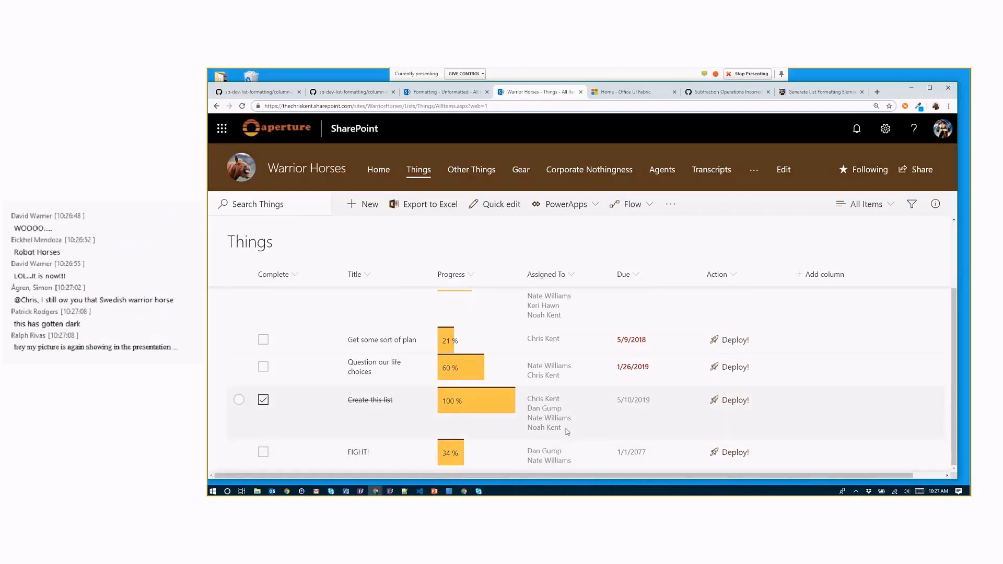
scroll("up", 3)
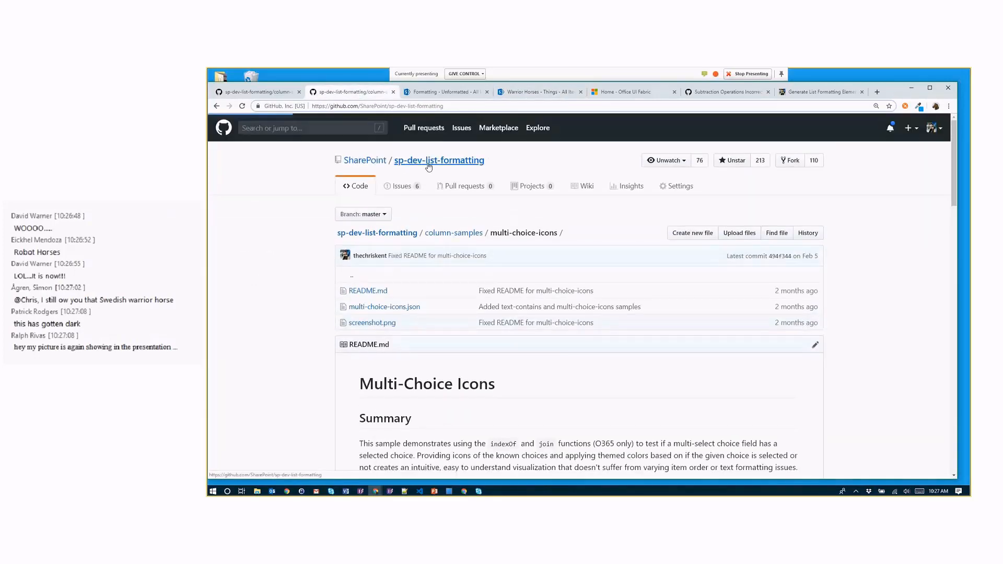
Navigate column-samples to person-roundimage-format.json, review its JSON, and return to the Things list
left_click(439, 160)
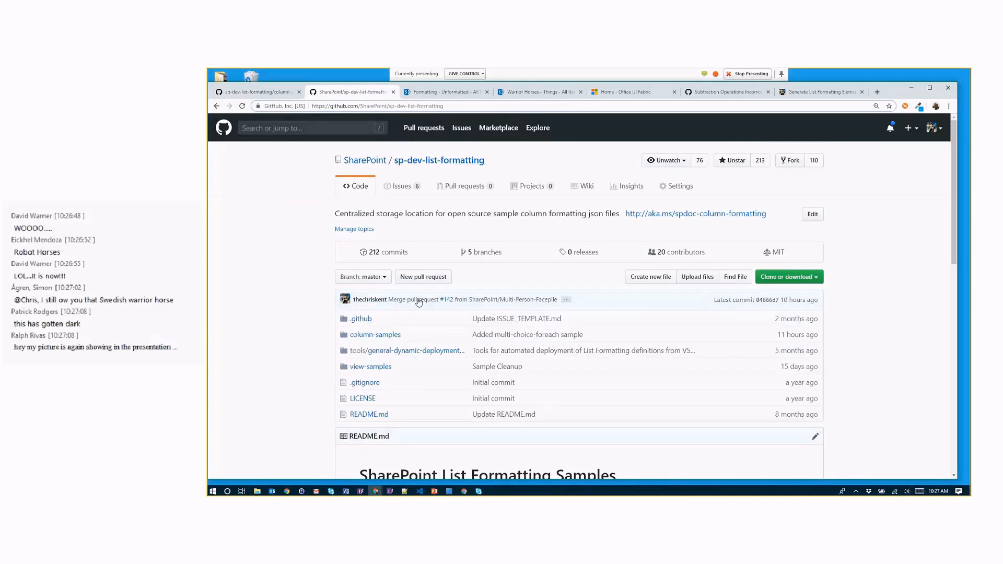
scroll("down", 3)
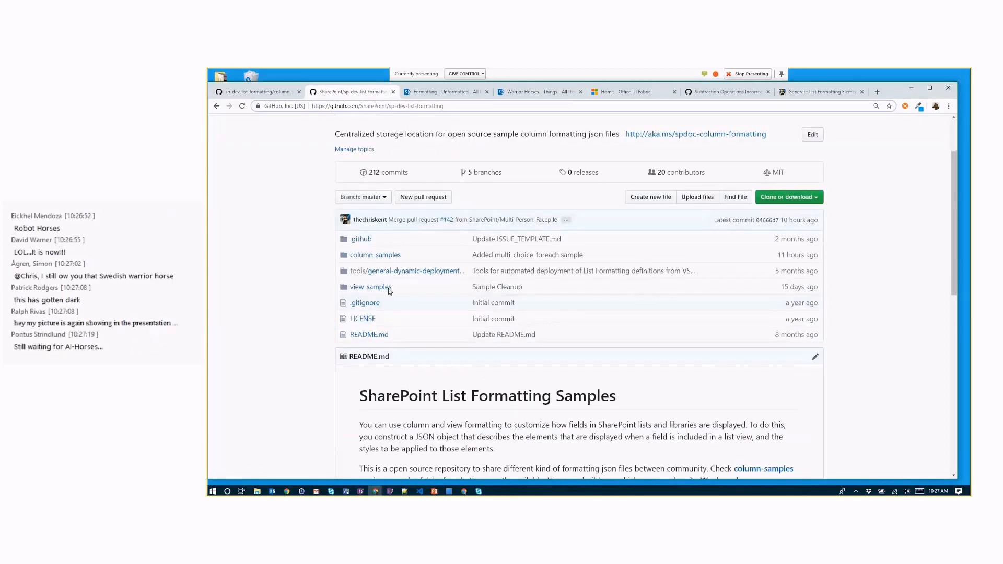
left_click(376, 256)
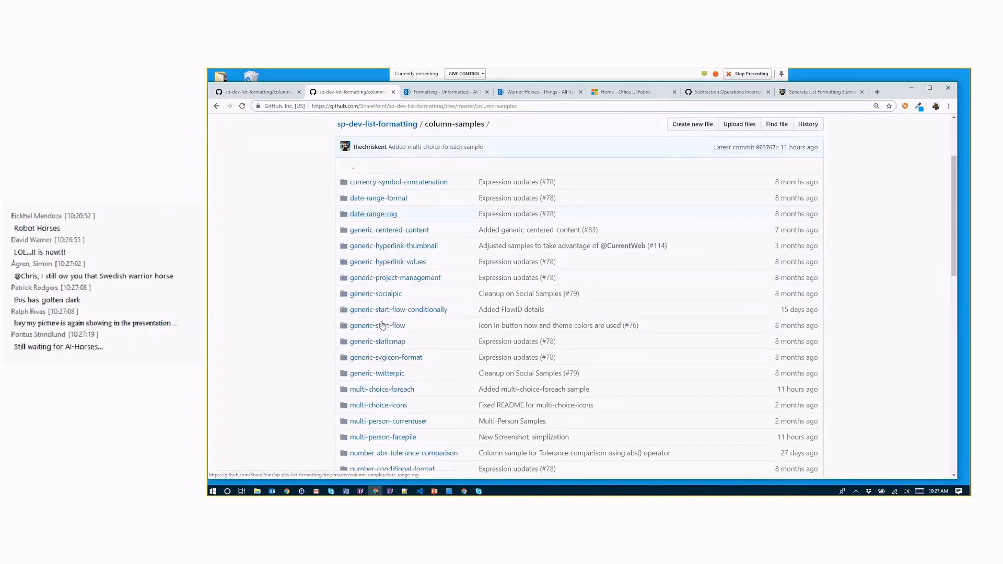
scroll("down", 3)
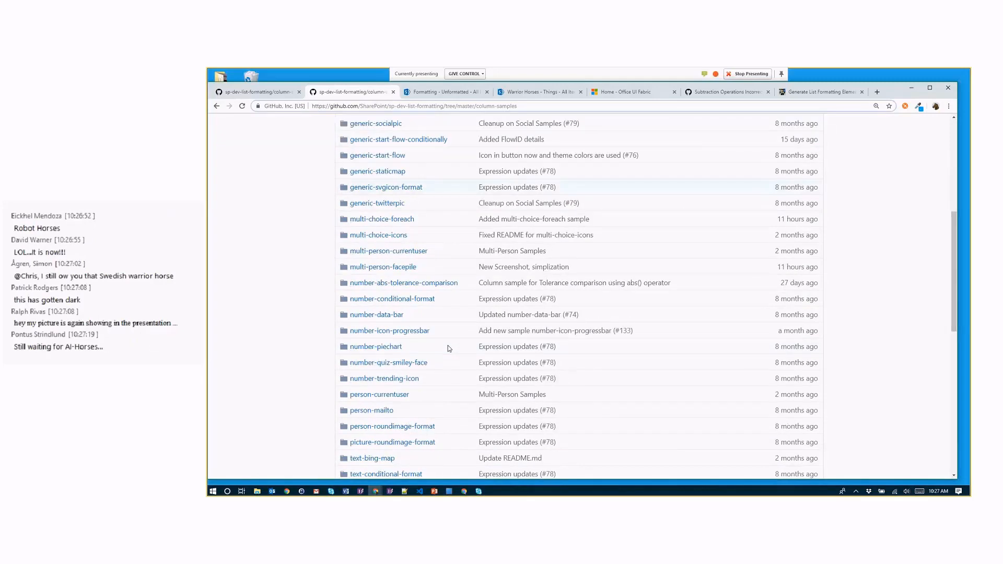
left_click(392, 426)
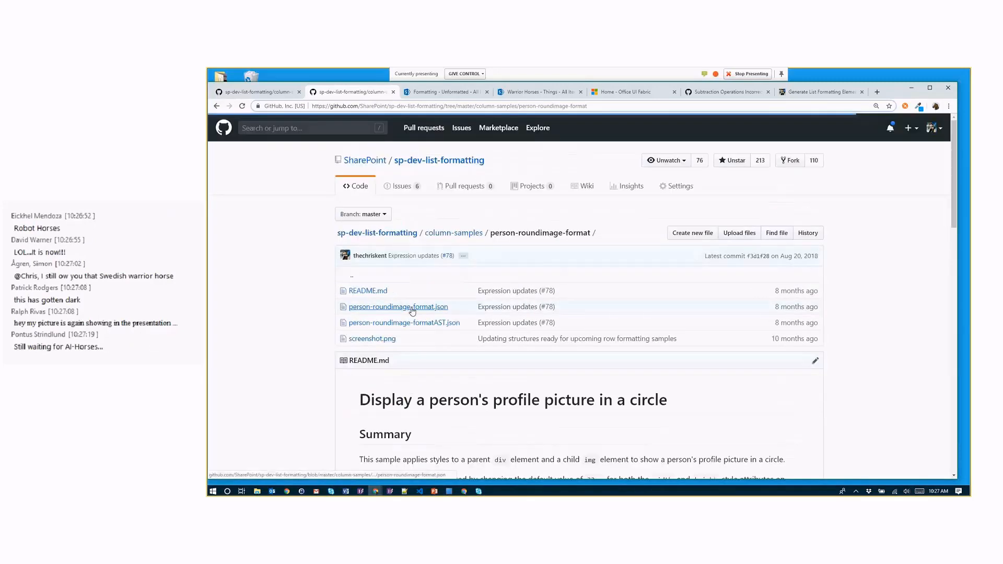
scroll("down", 3)
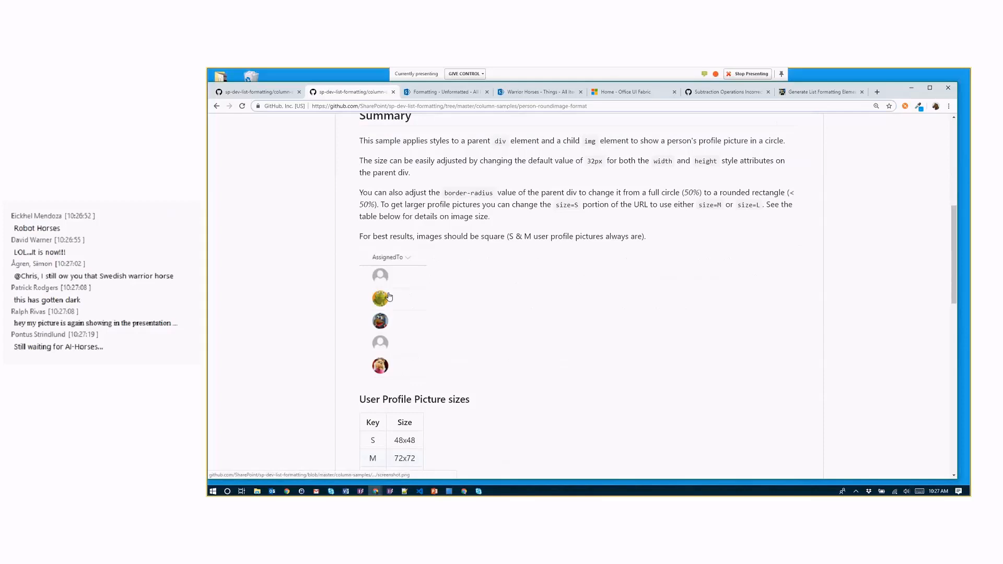
scroll("up", 3)
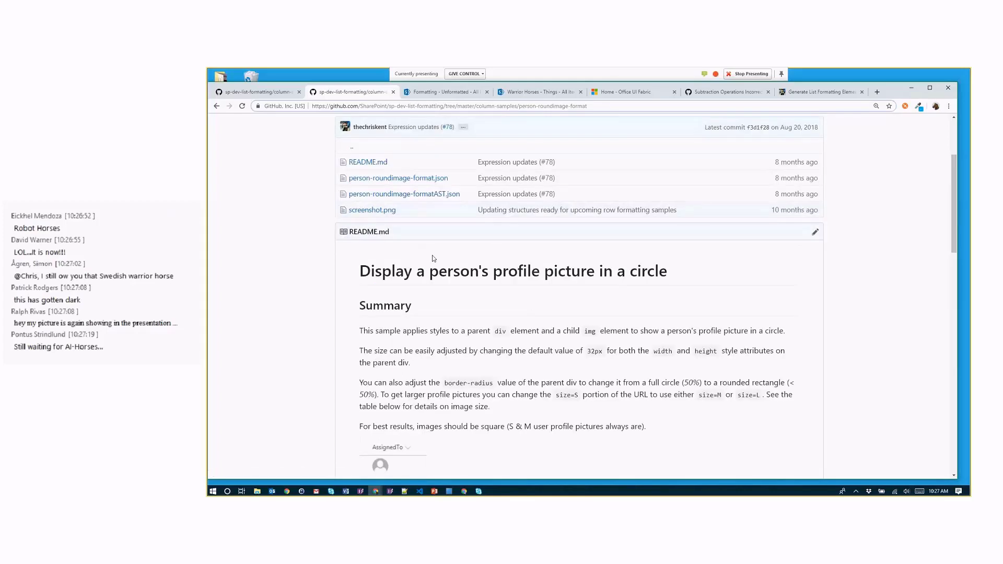
left_click(398, 177)
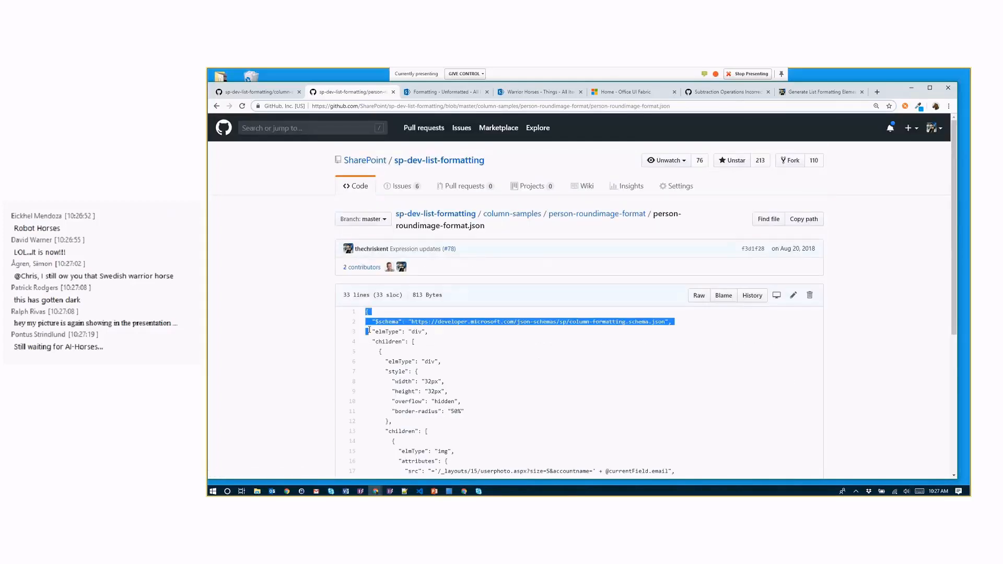
scroll("down", 3)
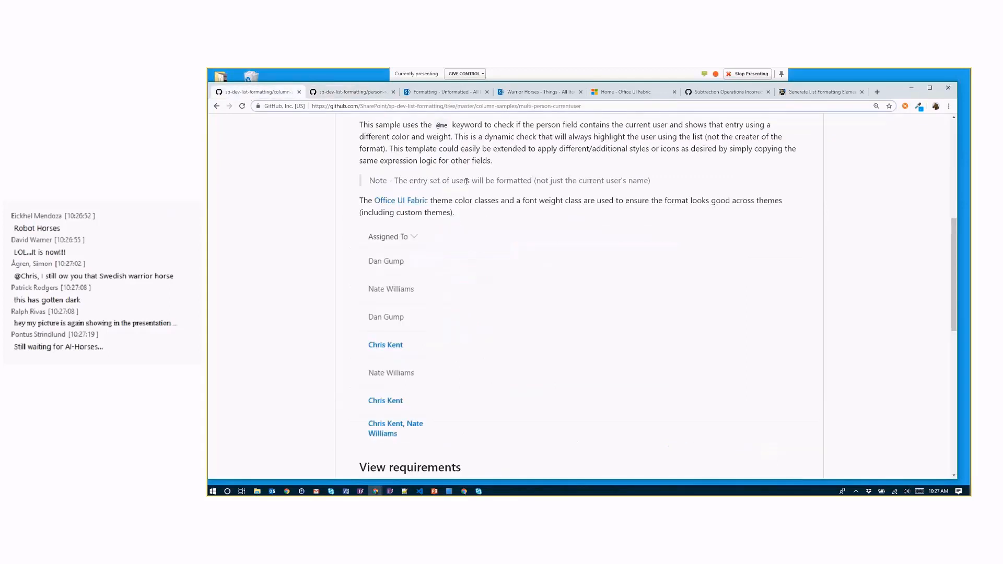
left_click(539, 92)
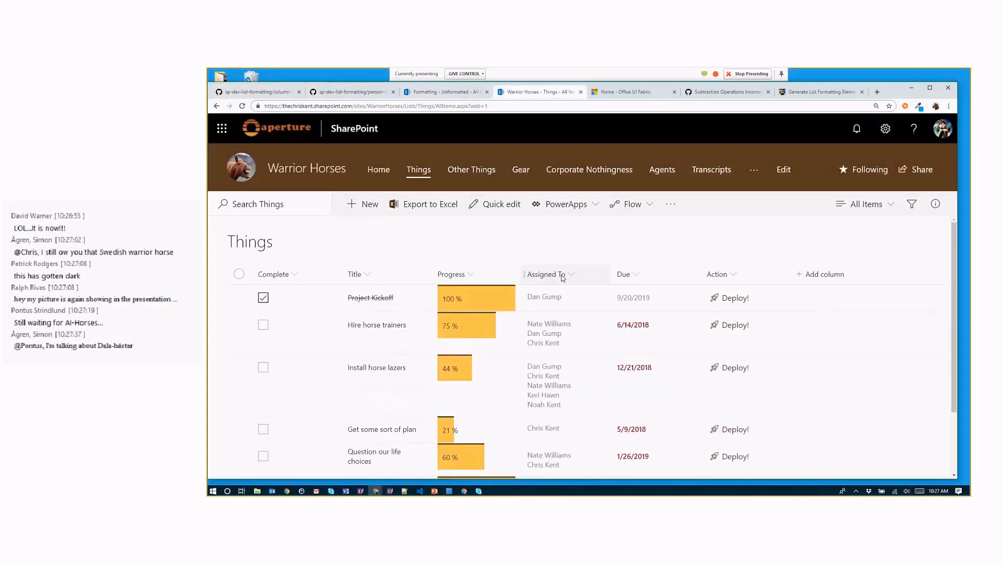
Paste the round profile picture JSON into Assigned To formatting and preview circular photos
left_click(571, 274)
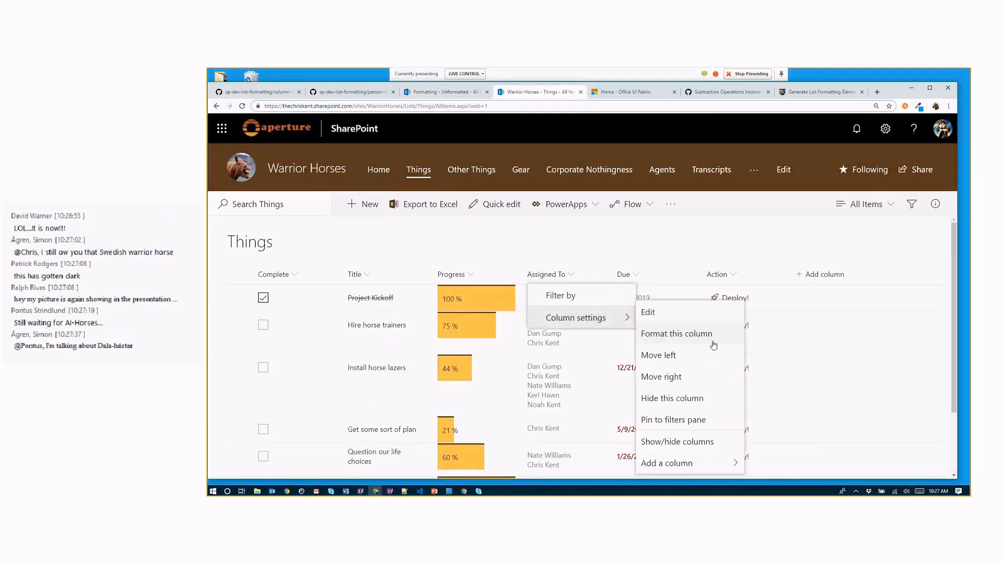
left_click(676, 333)
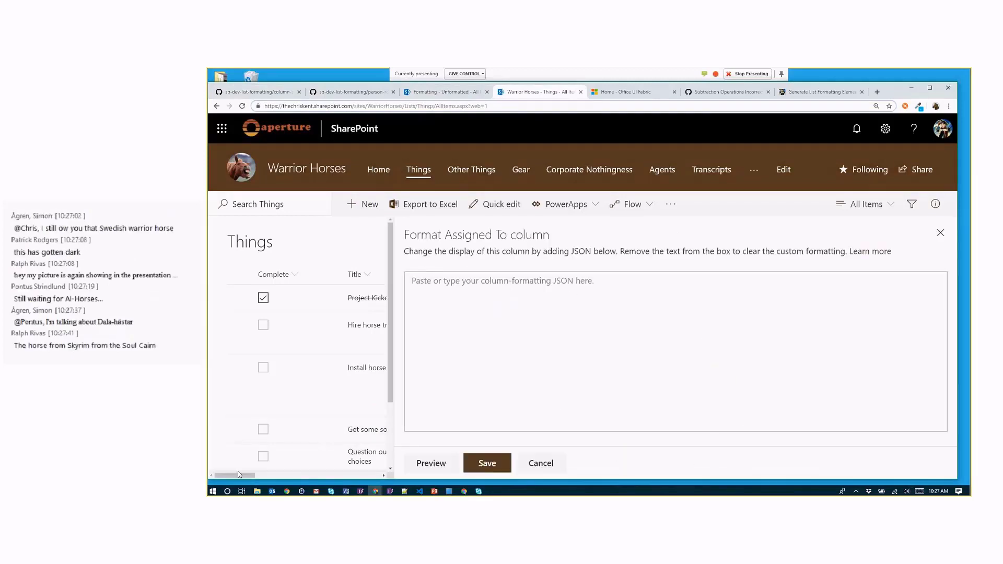
scroll("right", 3)
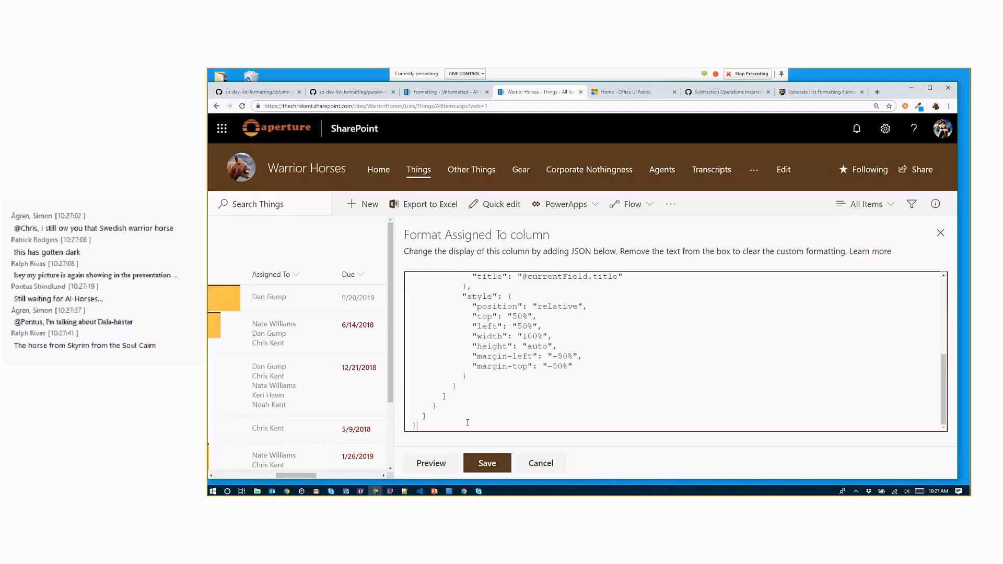
left_click(431, 463)
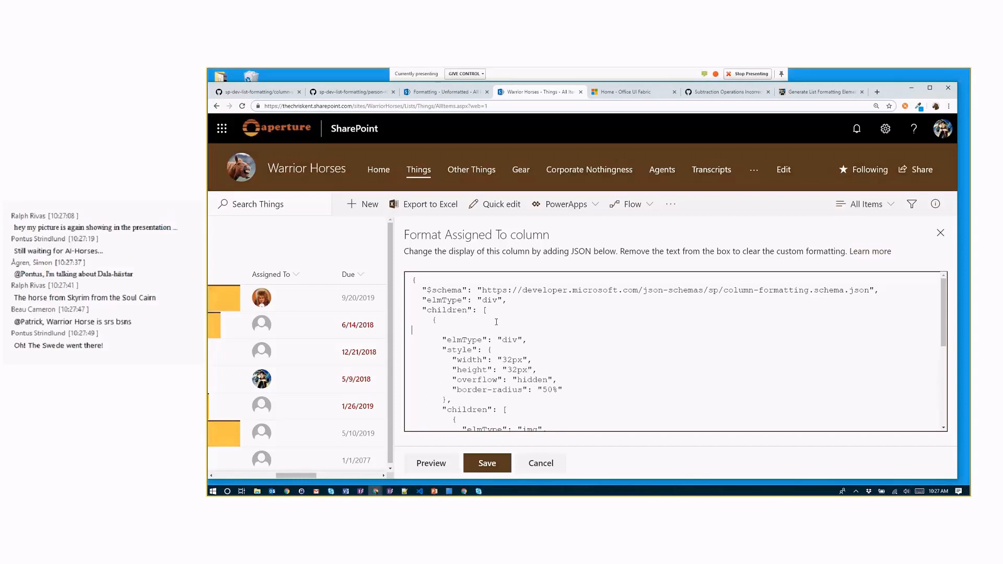
type("\"for")
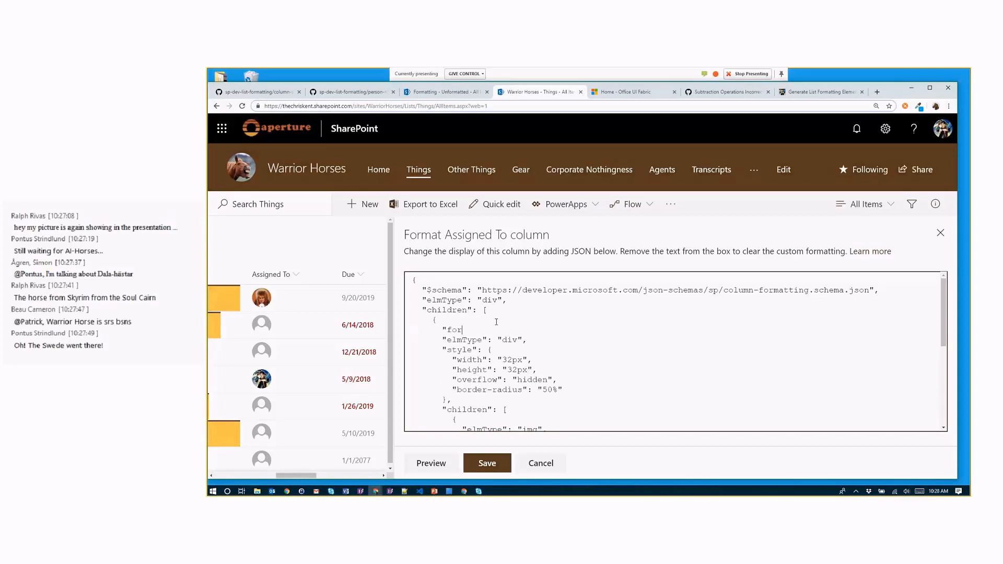
type("Each\": \"")
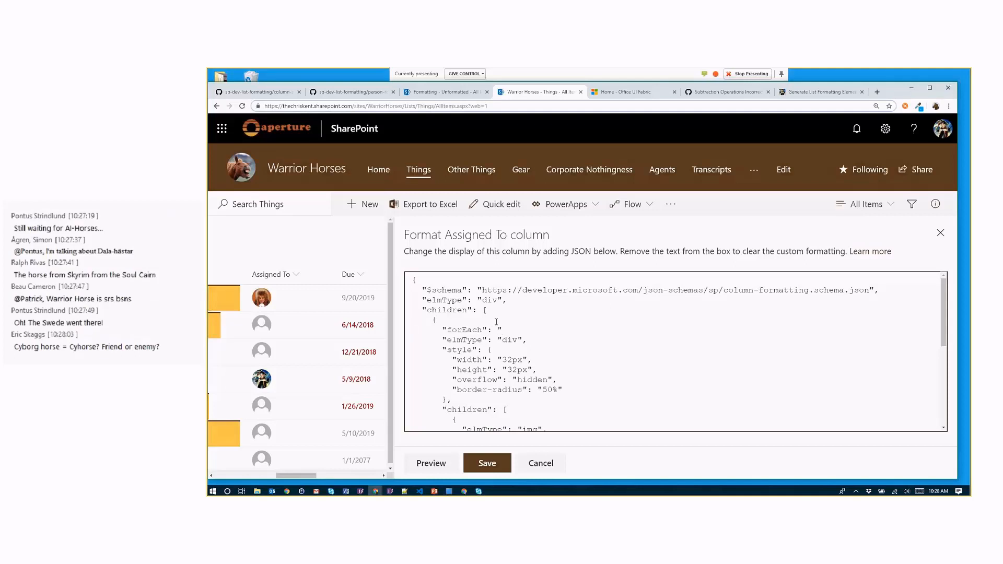
type("personIterator i")
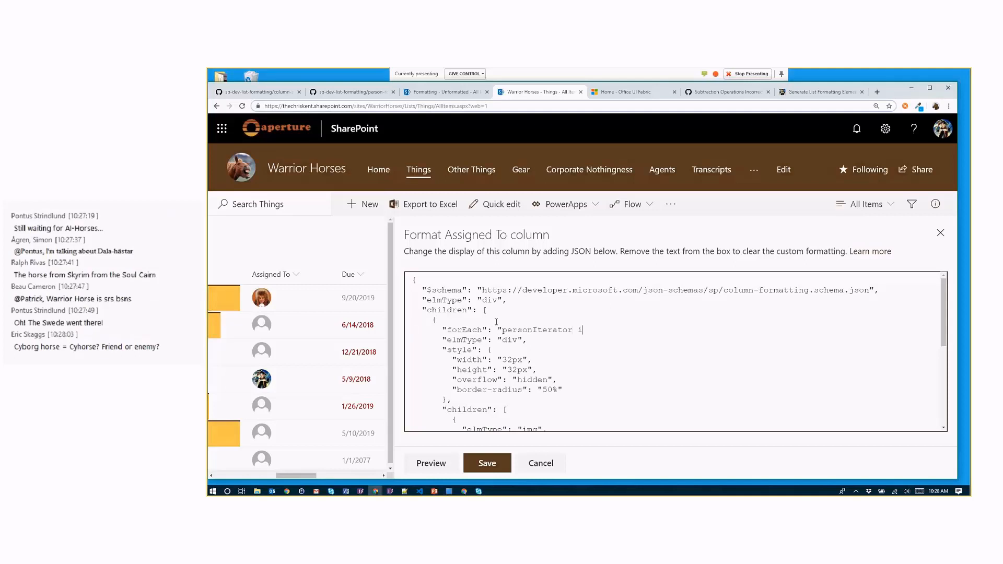
type("n @current")
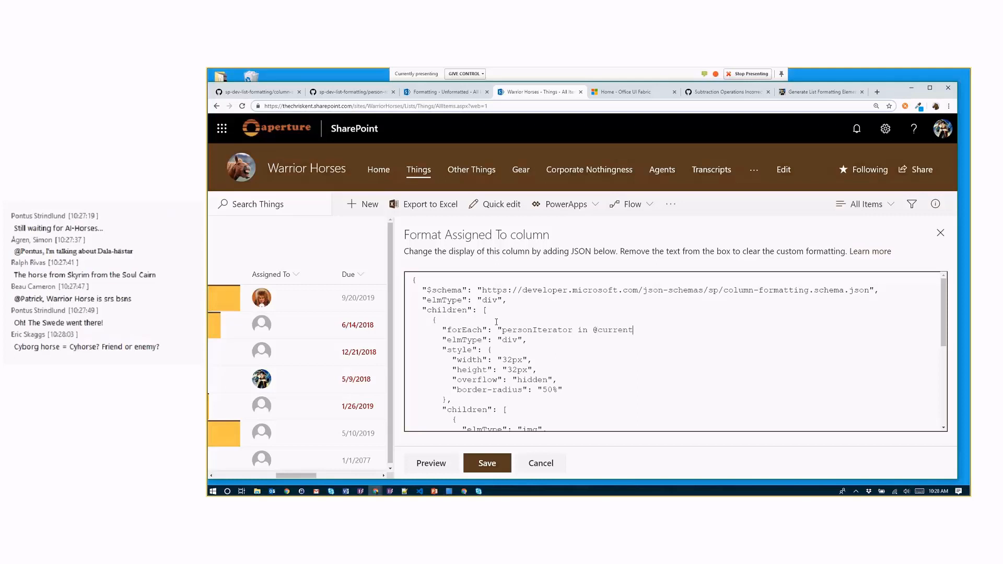
type("Field\",")
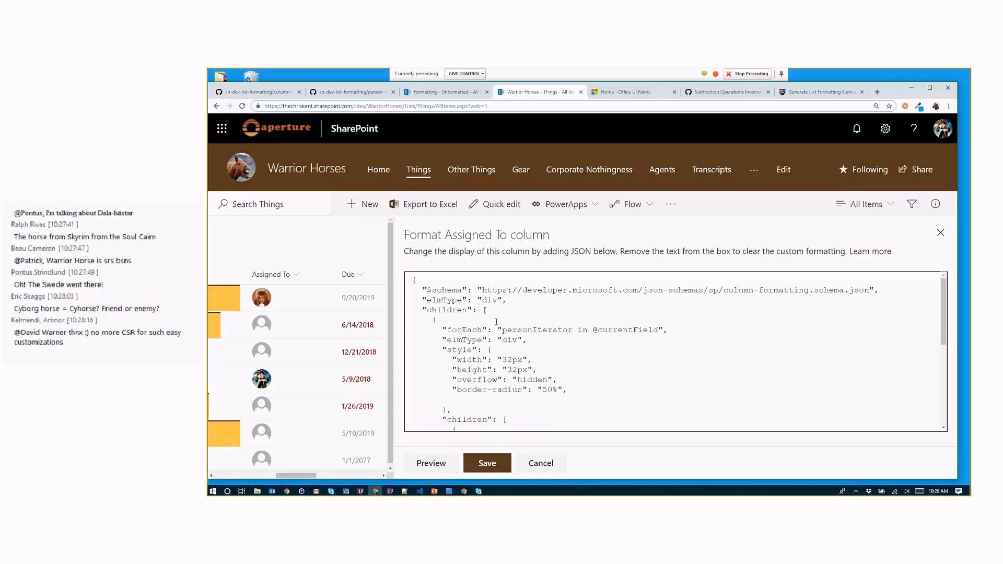
type("\"margin\": \"2px\"")
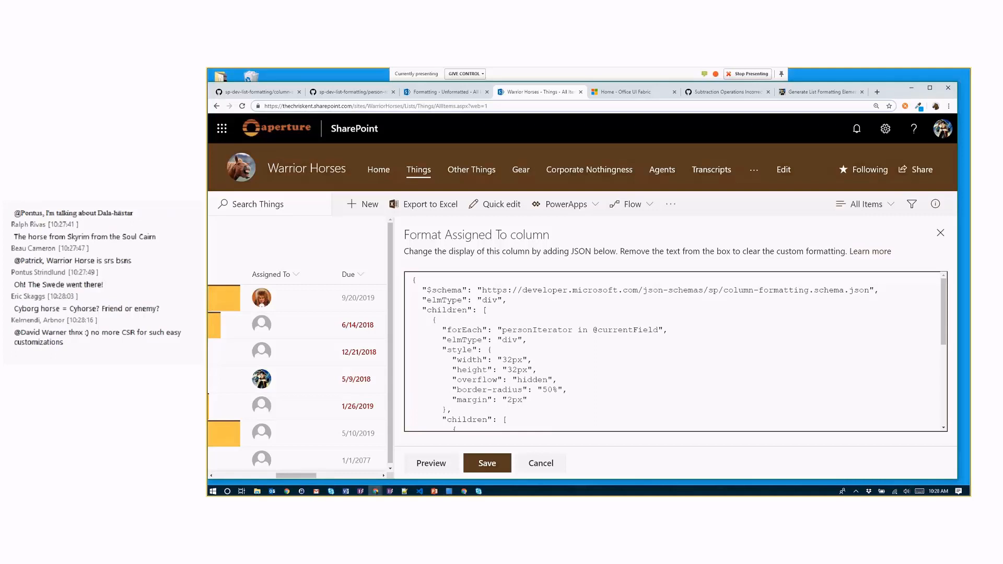
scroll("down", 3)
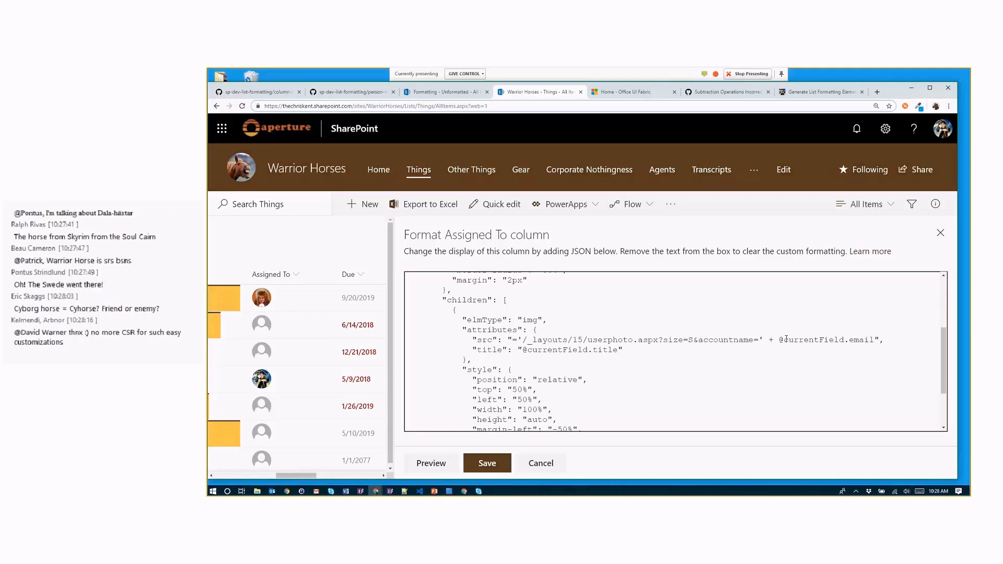
mouse_move(629, 315)
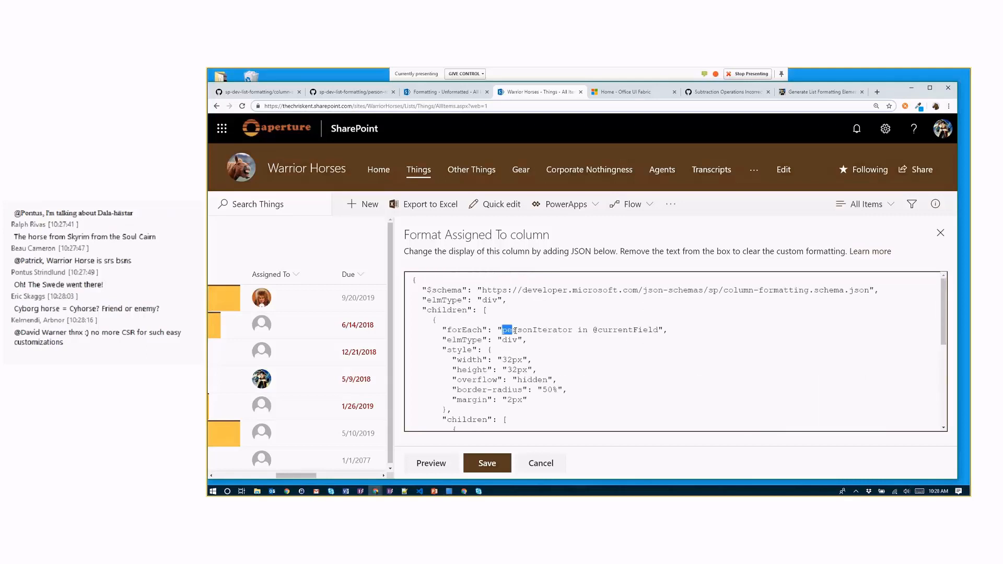
scroll("down", 3)
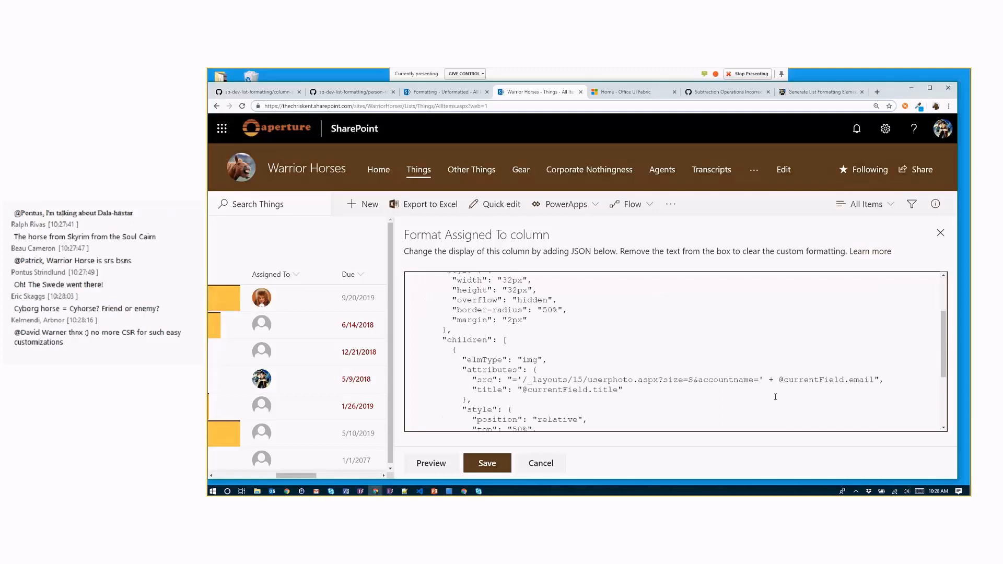
double_click(811, 379)
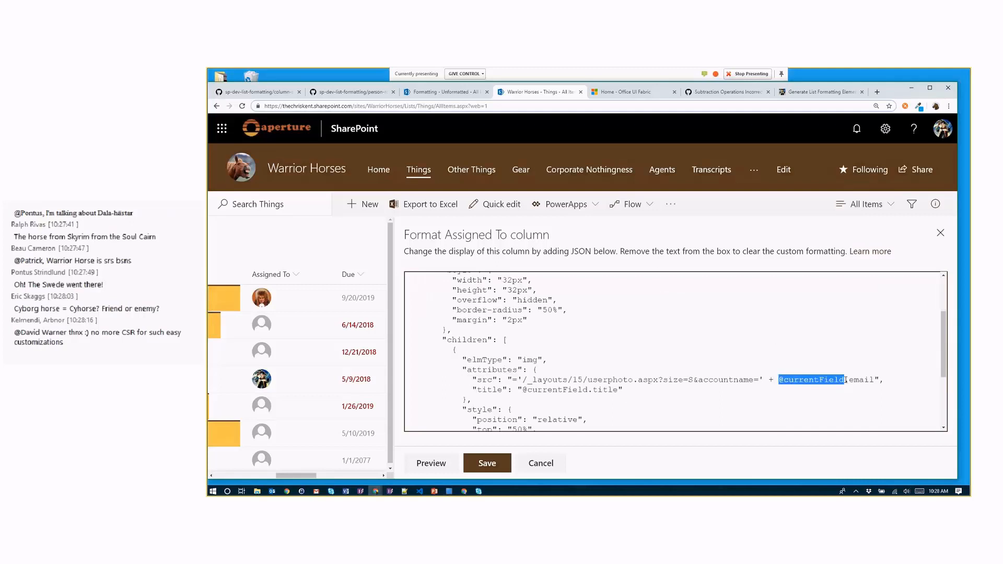
type("[$personIterator")
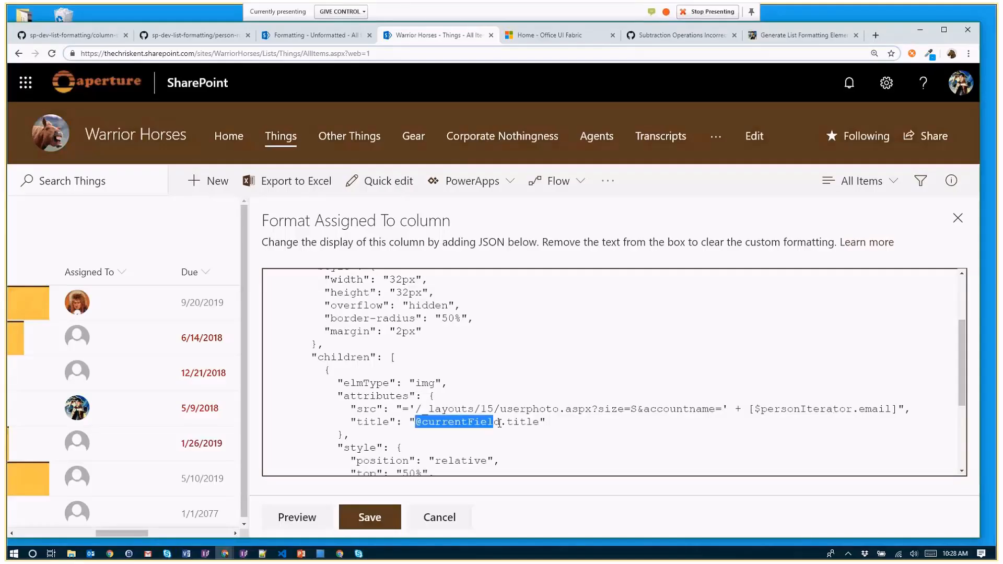
type("personIterator")
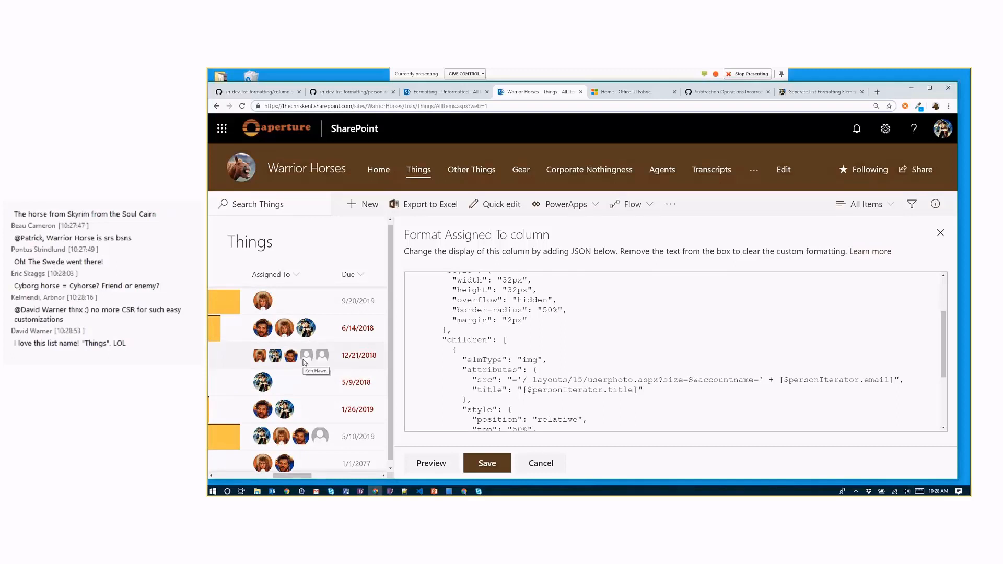
mouse_move(304, 328)
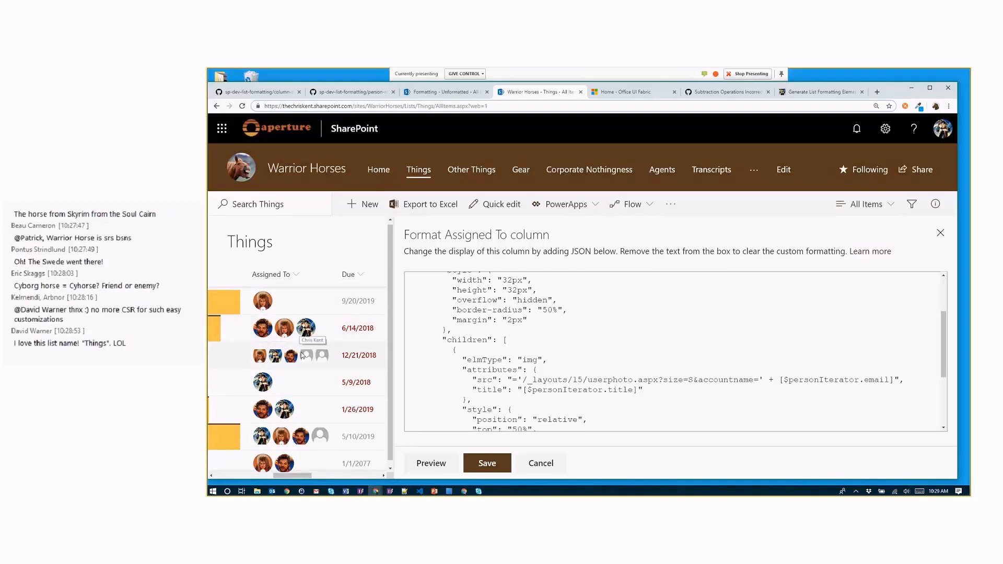
mouse_move(304, 358)
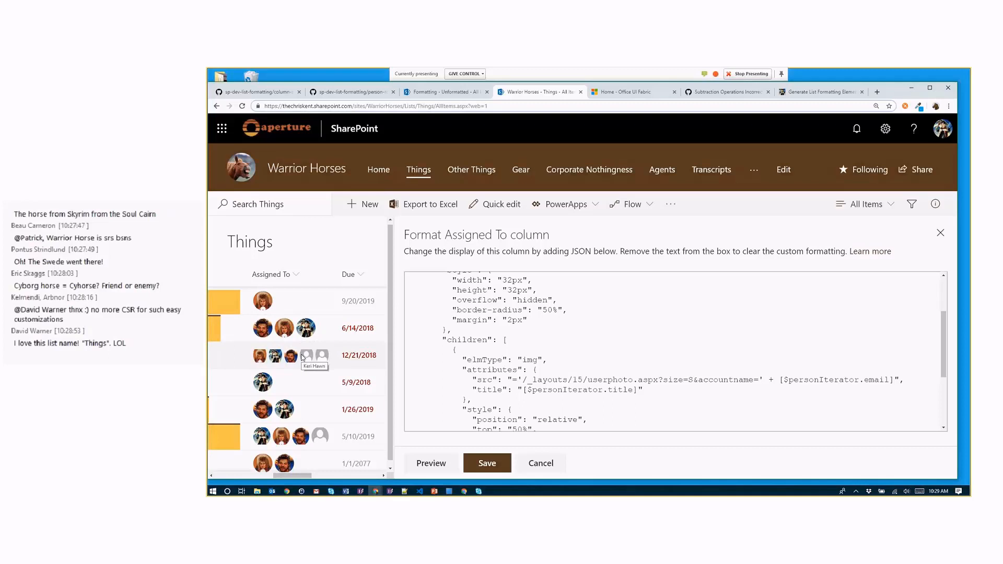
mouse_move(304, 446)
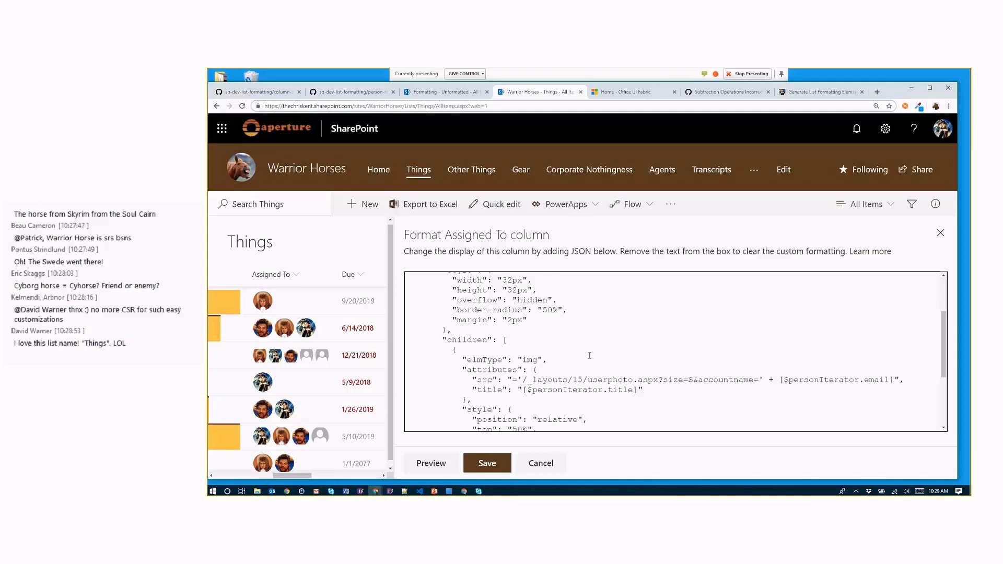
Switch to the Office UI Fabric Facepile reference page in the browser
left_click(630, 92)
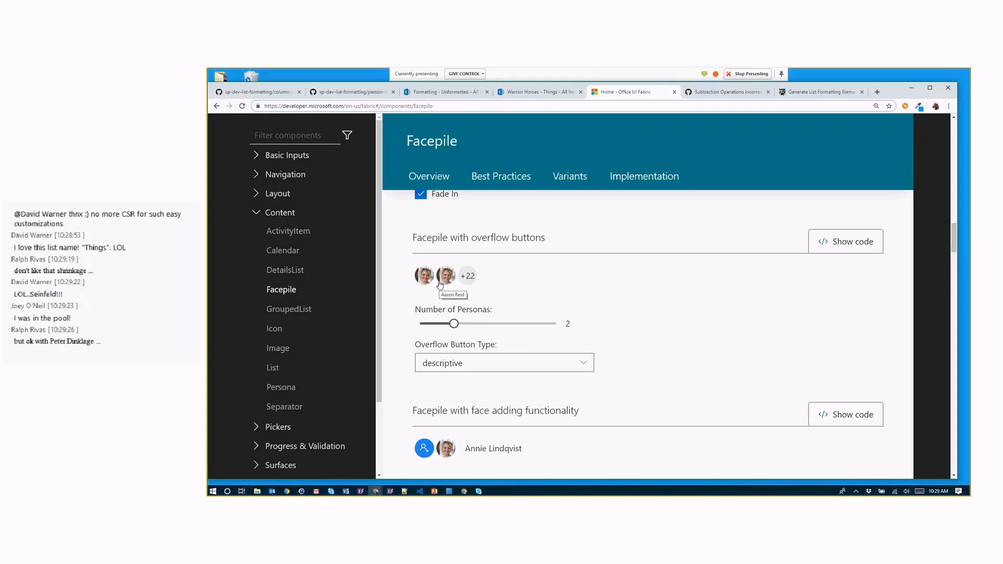
mouse_move(475, 301)
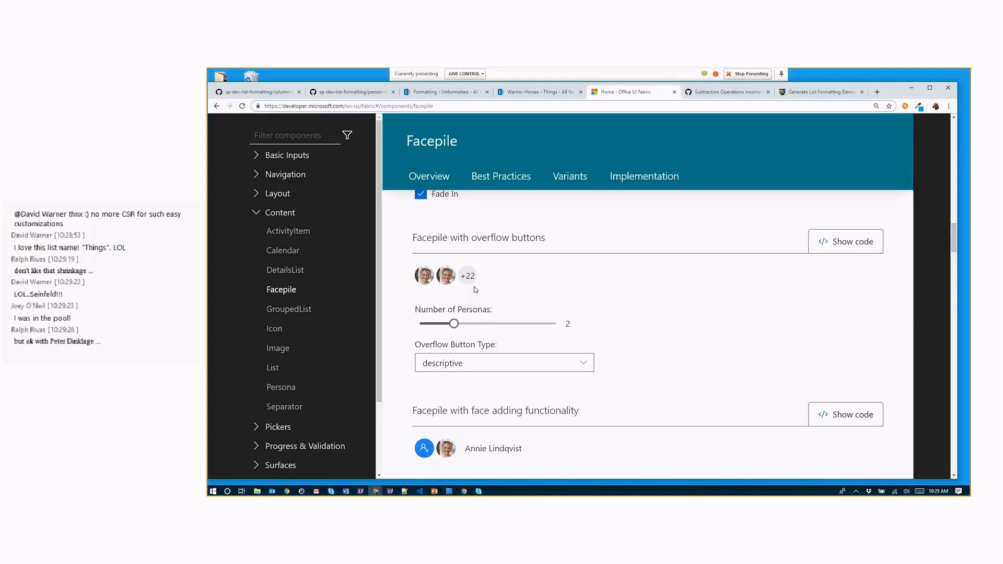
mouse_move(582, 205)
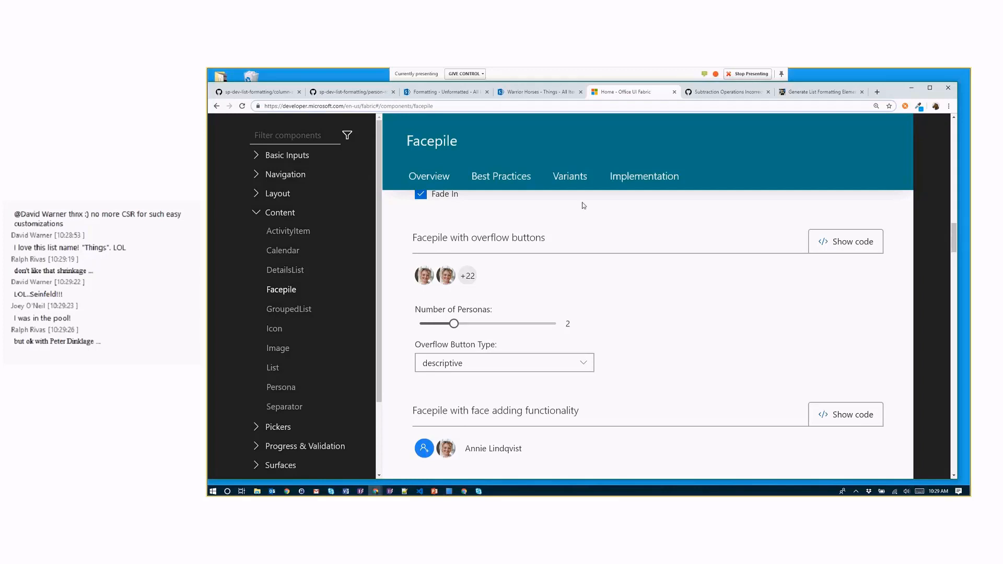
mouse_move(687, 94)
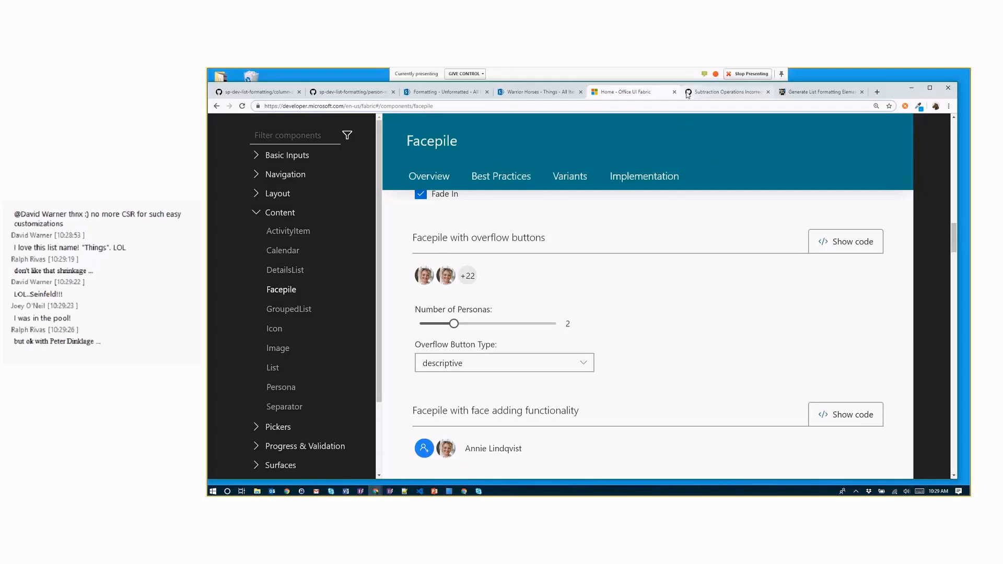
Return to the SharePoint Things list with the Assigned To format pane
left_click(539, 92)
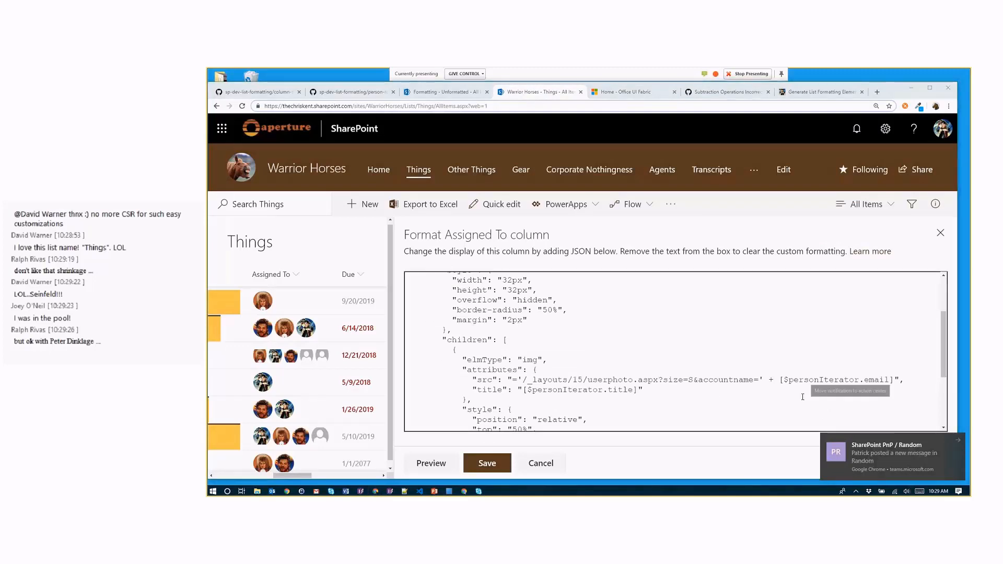
Review the Assigned To forEach JSON, then bring up the GitHub person-roundimage-format sample
scroll("up", 3)
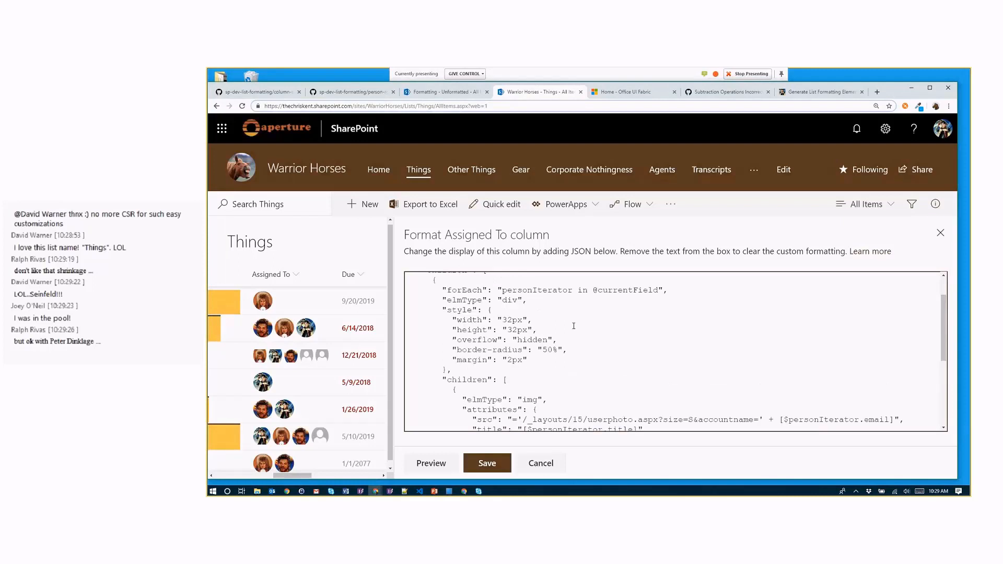
scroll("up", 3)
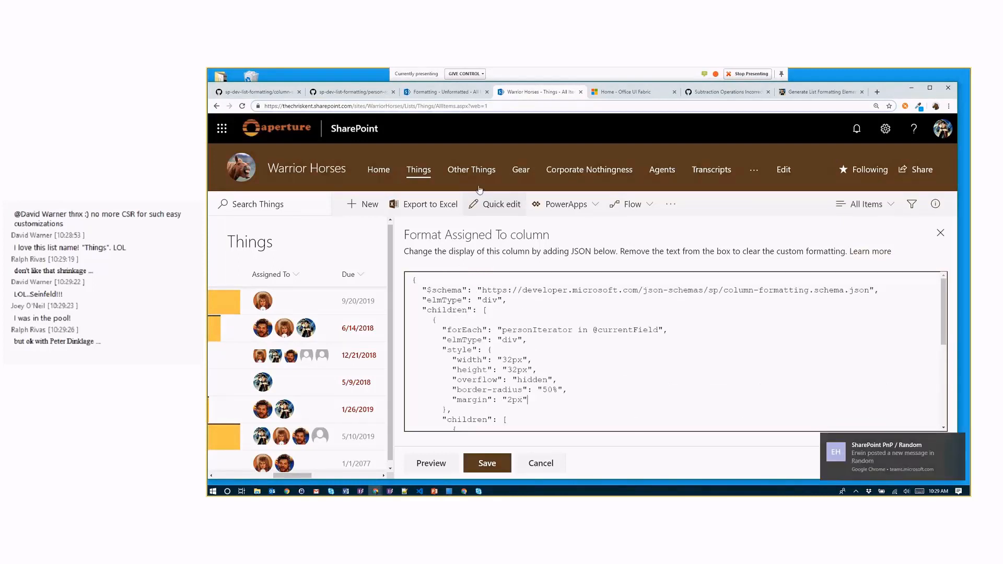
left_click(352, 92)
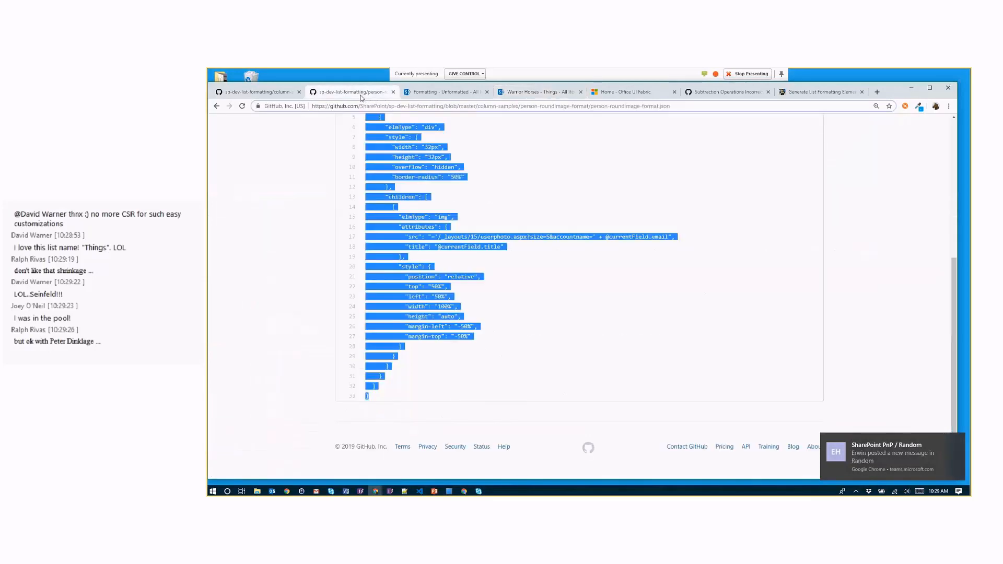
Navigate the sp-dev-list-formatting repo to column-samples and open the multi-person-facepile sample
scroll("up", 3)
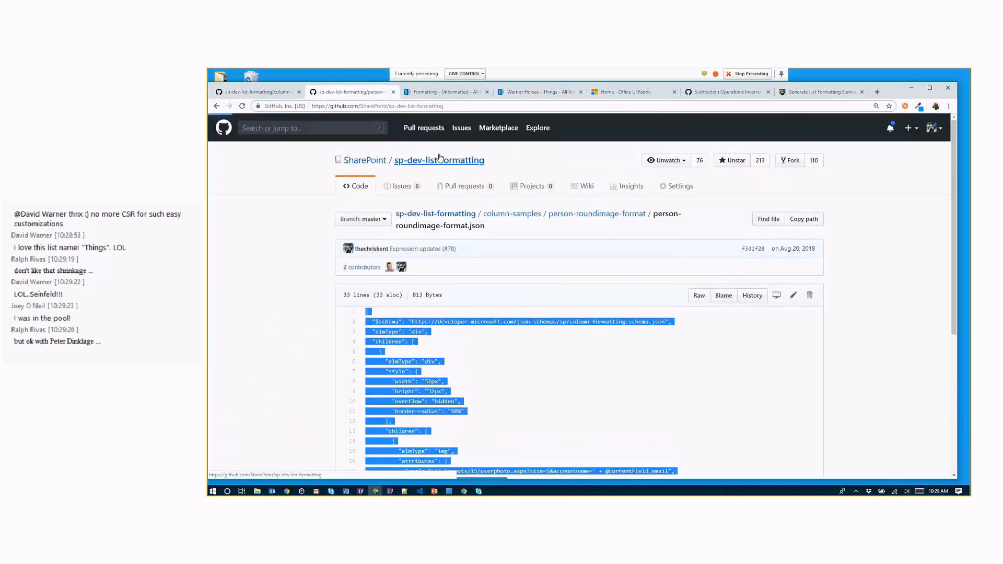
left_click(439, 160)
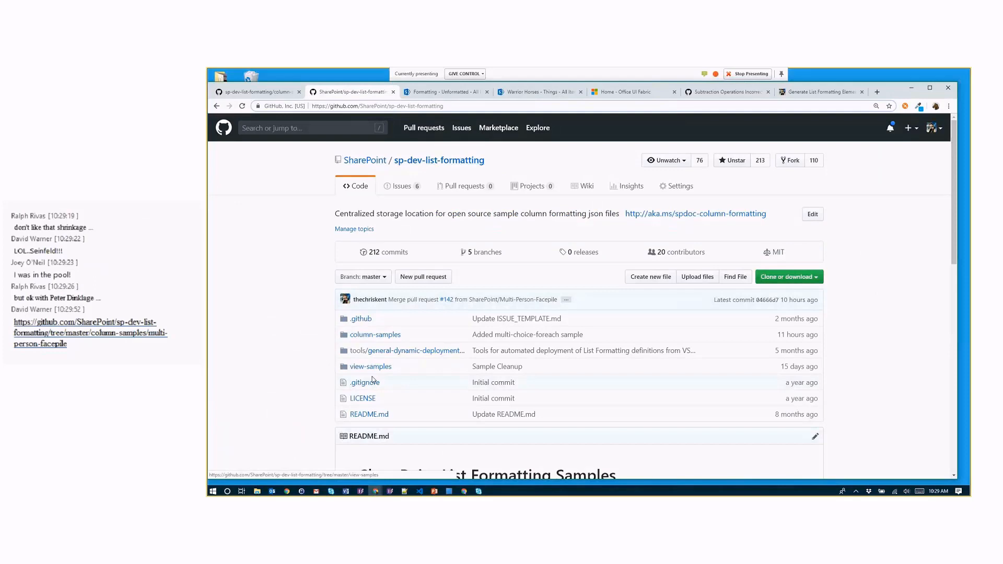
left_click(375, 334)
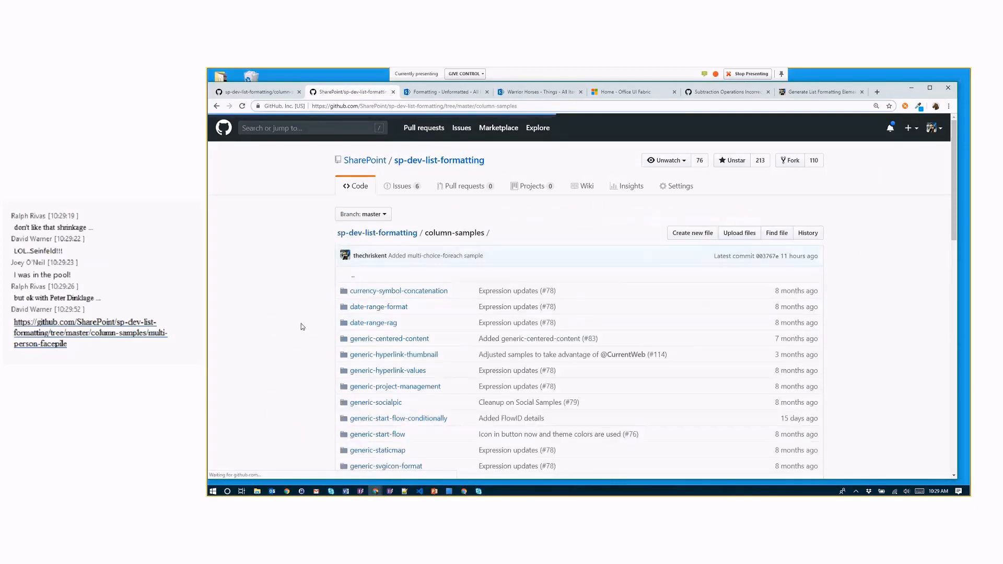
scroll("down", 3)
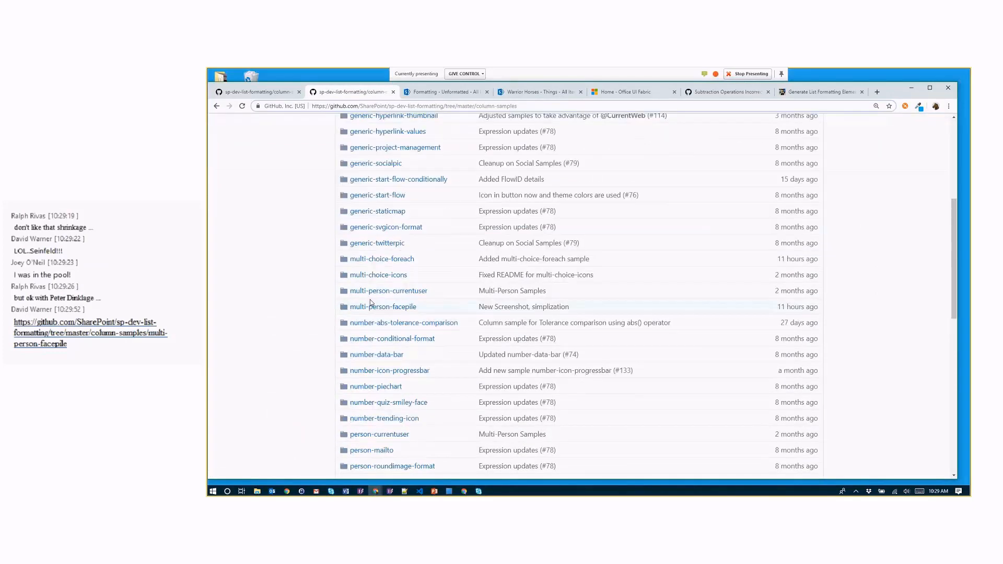
mouse_move(383, 258)
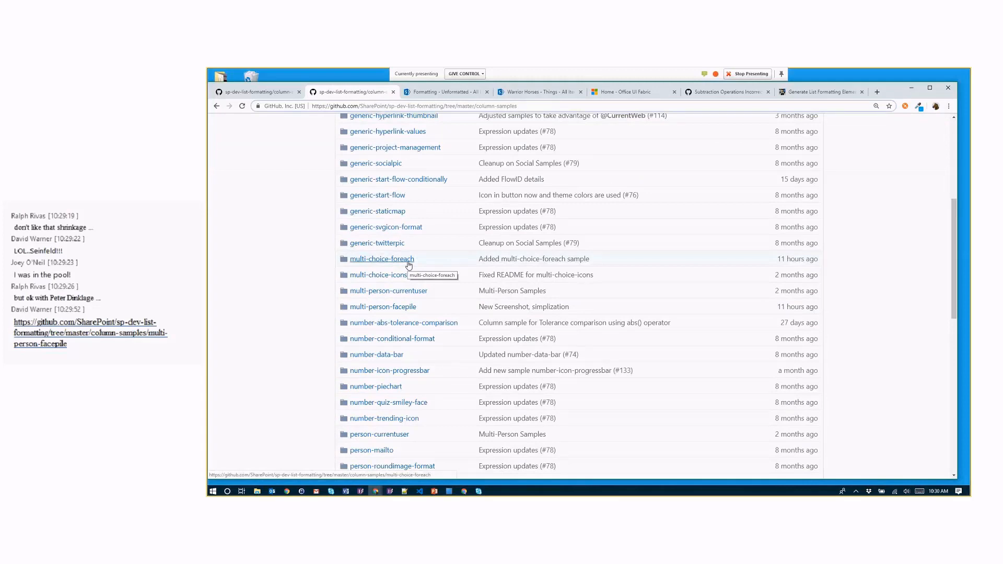
mouse_move(395, 398)
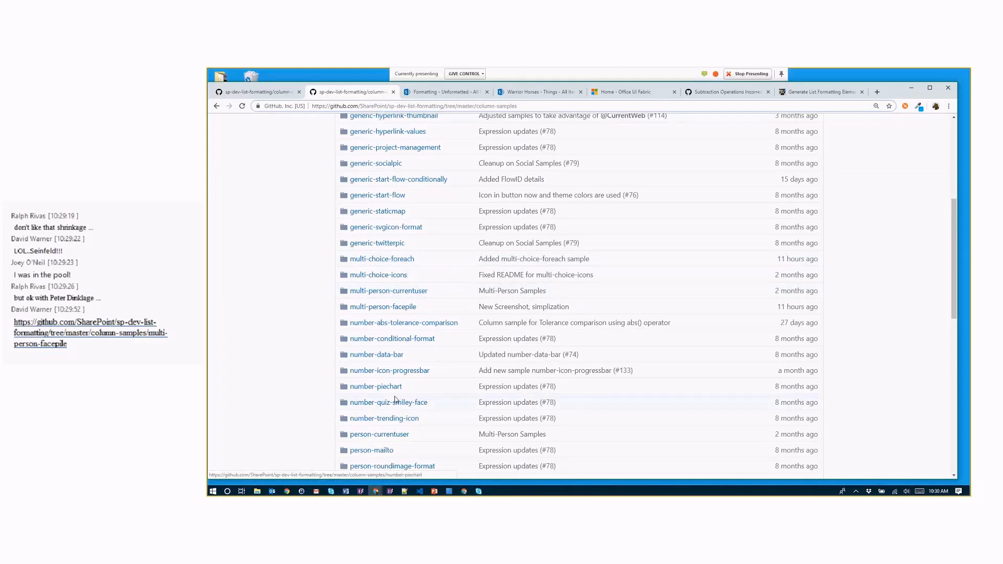
scroll("down", 3)
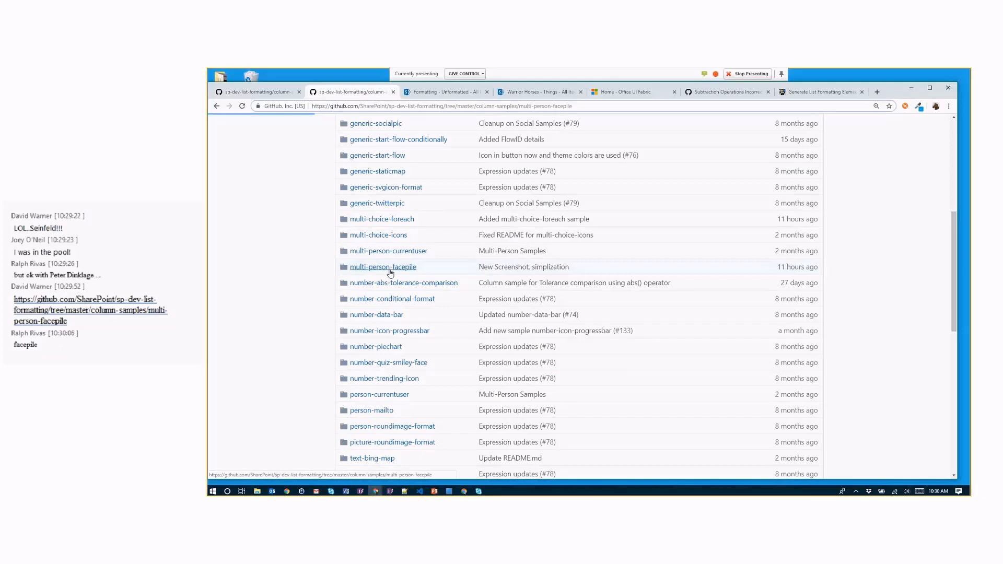
left_click(383, 267)
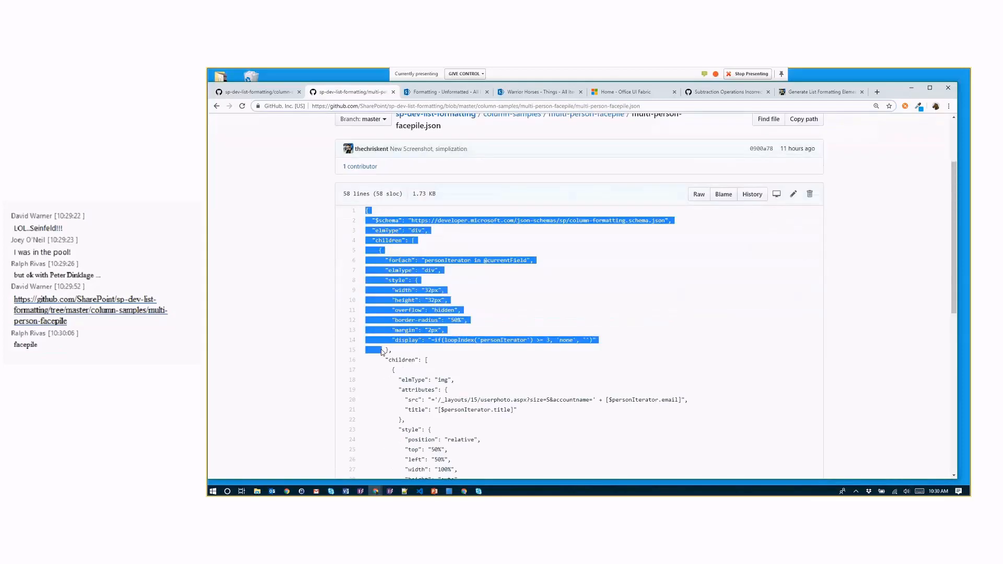
Review the multi-person-facepile JSON and return to the Things list formatting pane
scroll("down", 3)
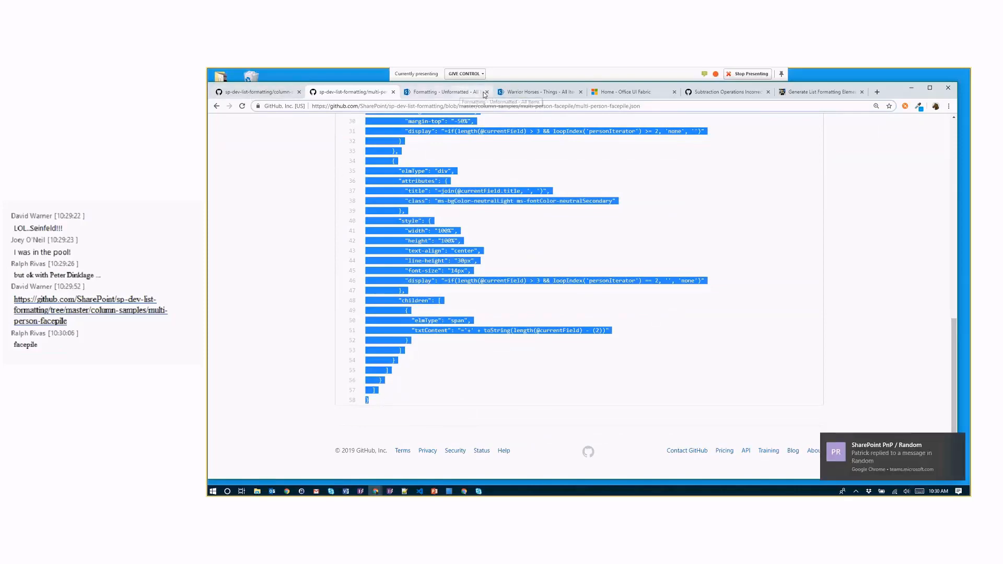
left_click(537, 92)
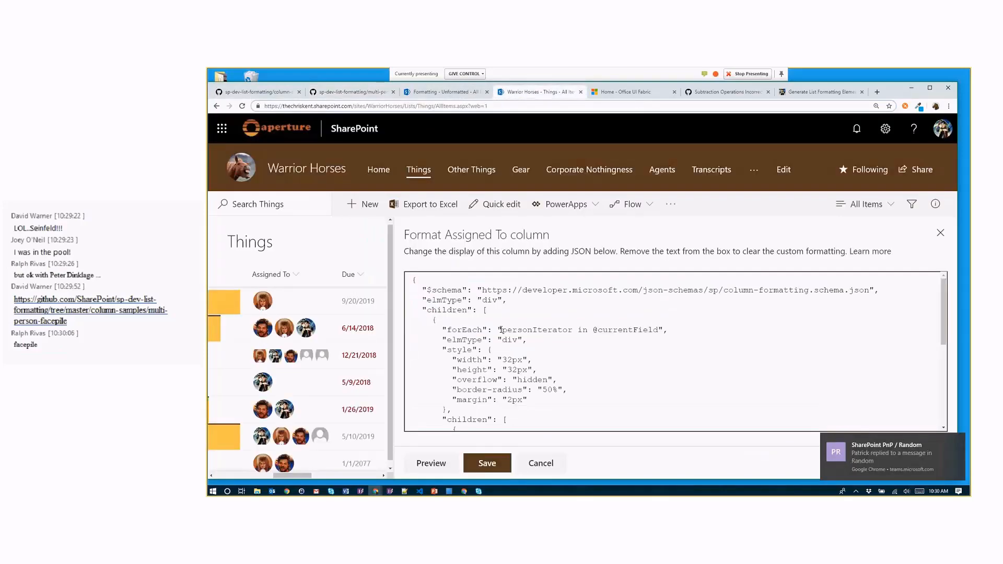
Preview the facepile JSON so Assigned To shows three photos plus +3 and +2 bubbles
scroll("down", 3)
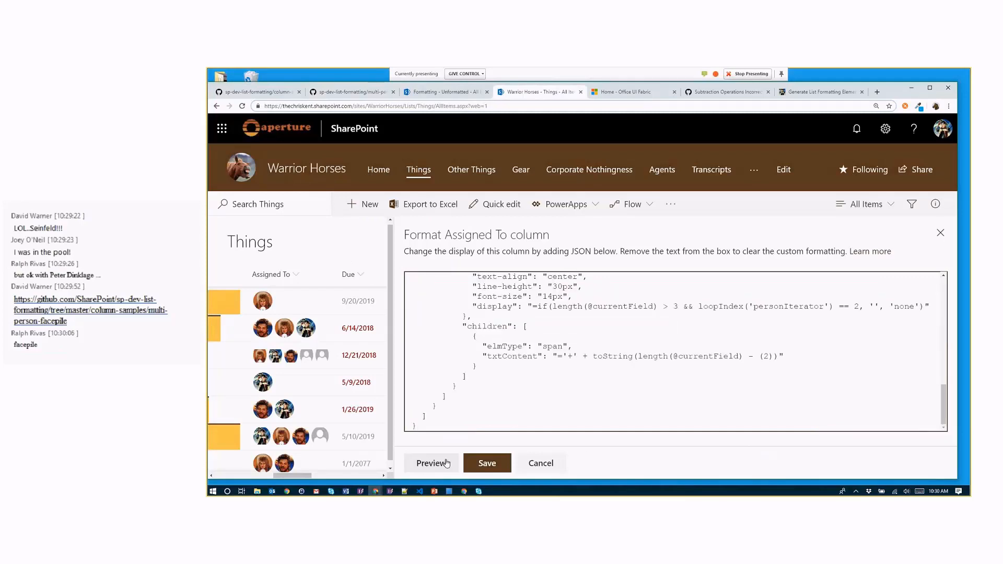
left_click(432, 463)
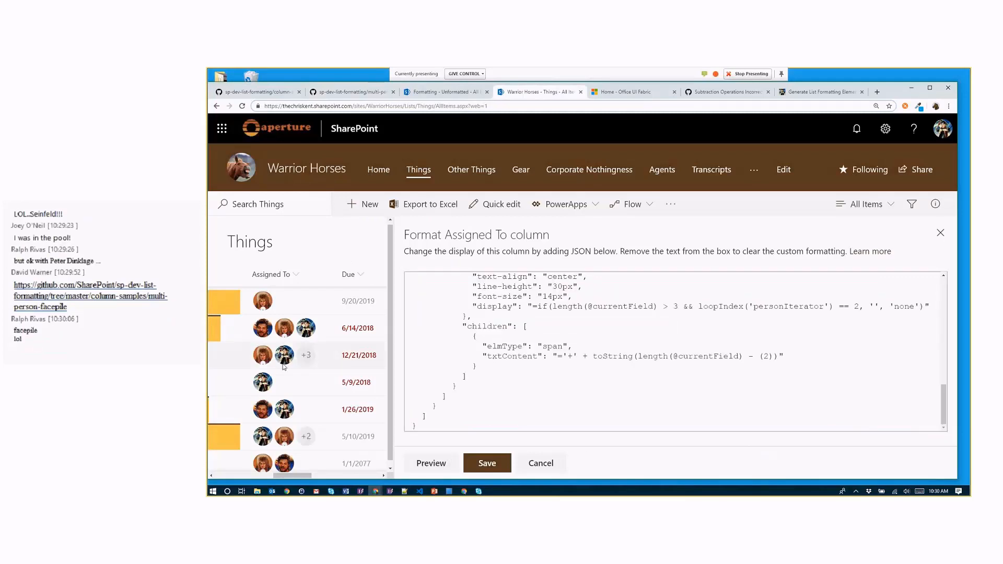
mouse_move(306, 356)
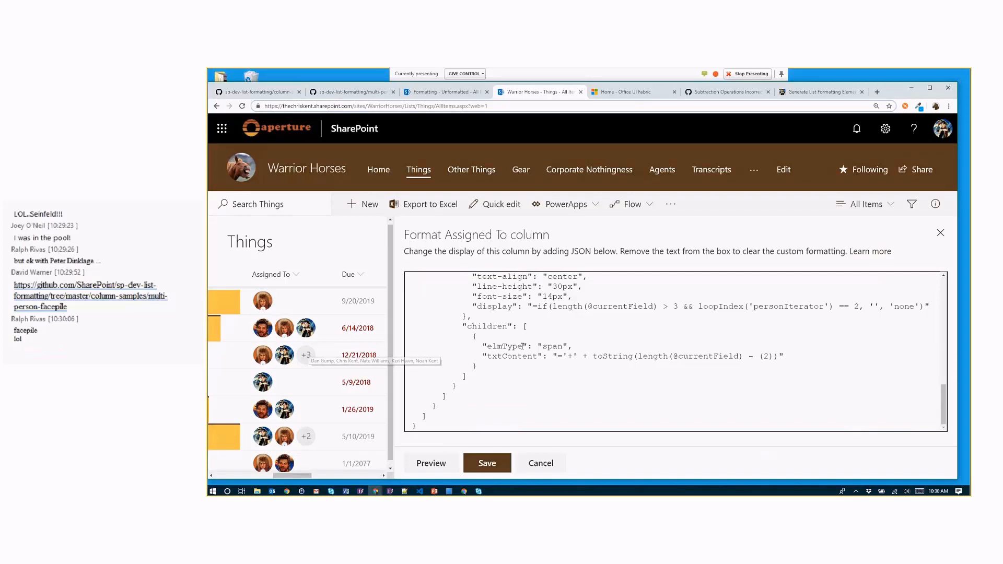
mouse_move(395, 395)
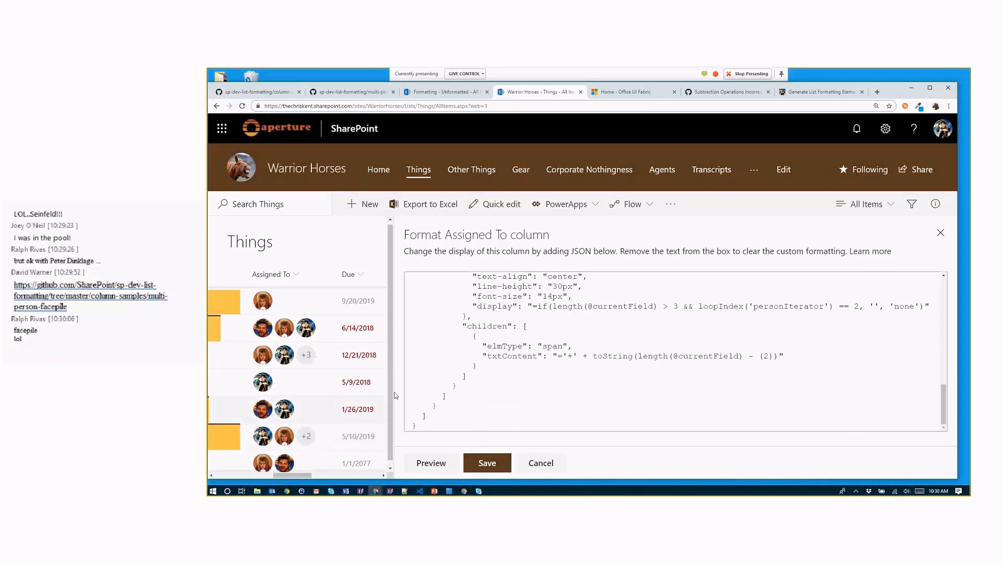
scroll("up", 3)
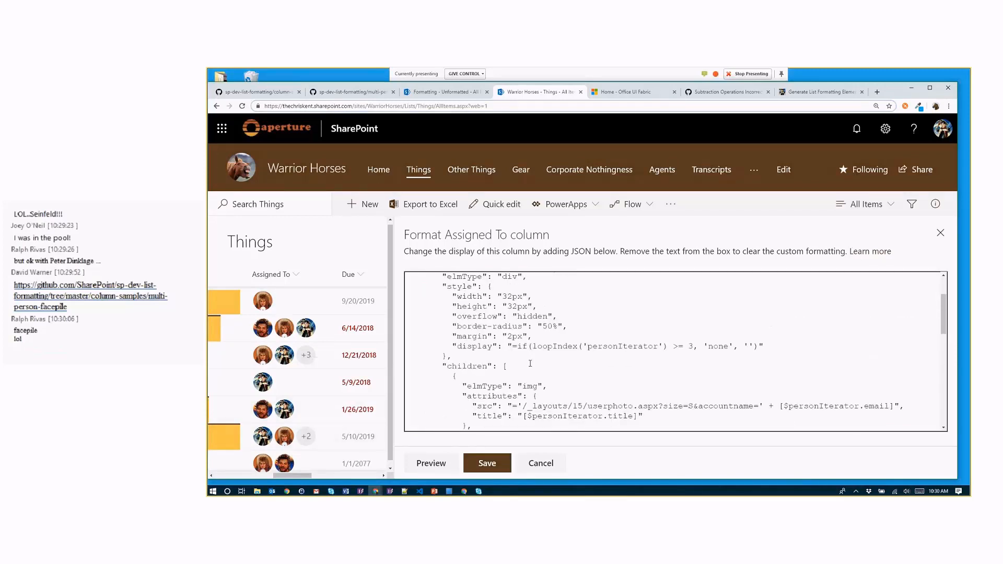
scroll("up", 3)
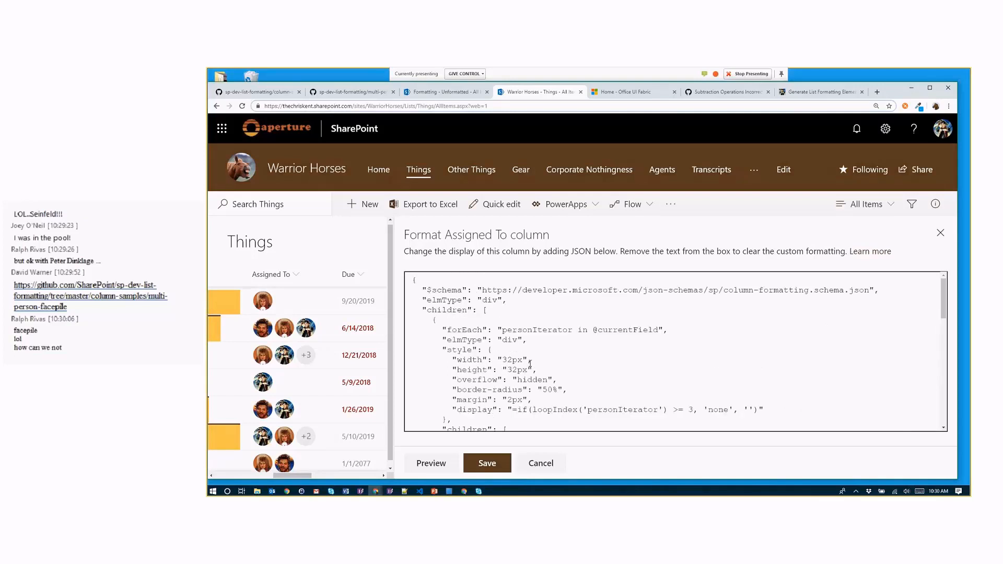
scroll("down", 3)
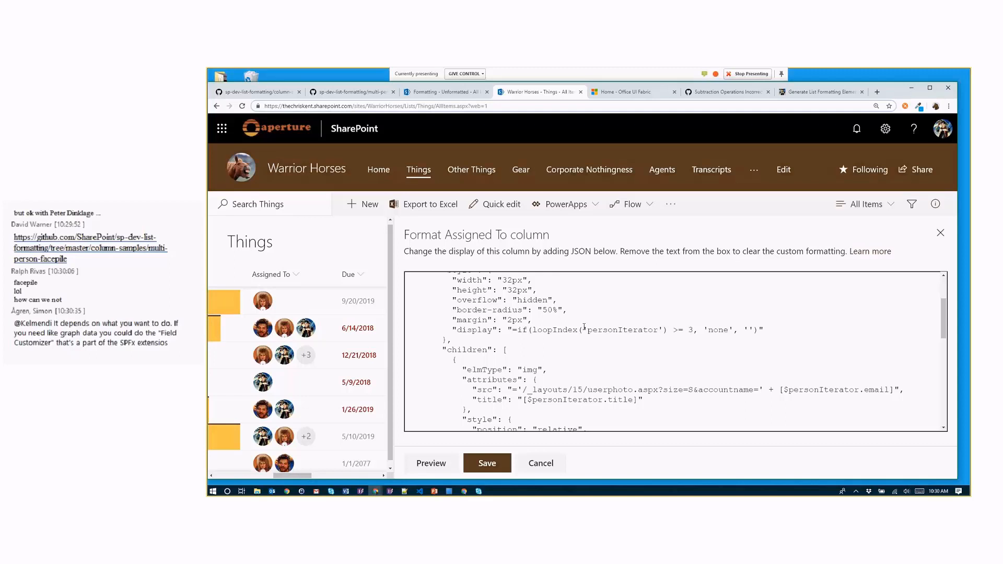
double_click(621, 329)
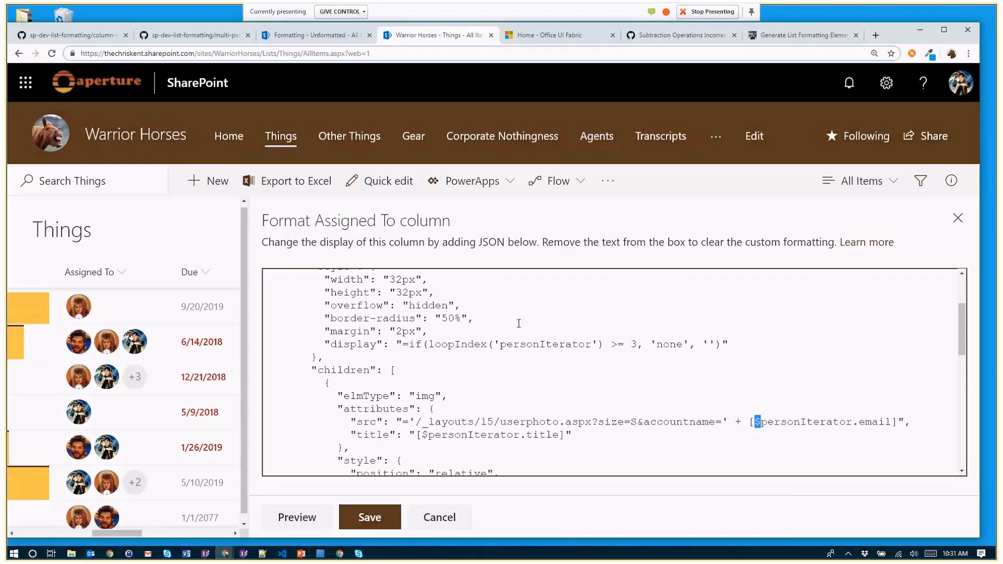
mouse_move(304, 365)
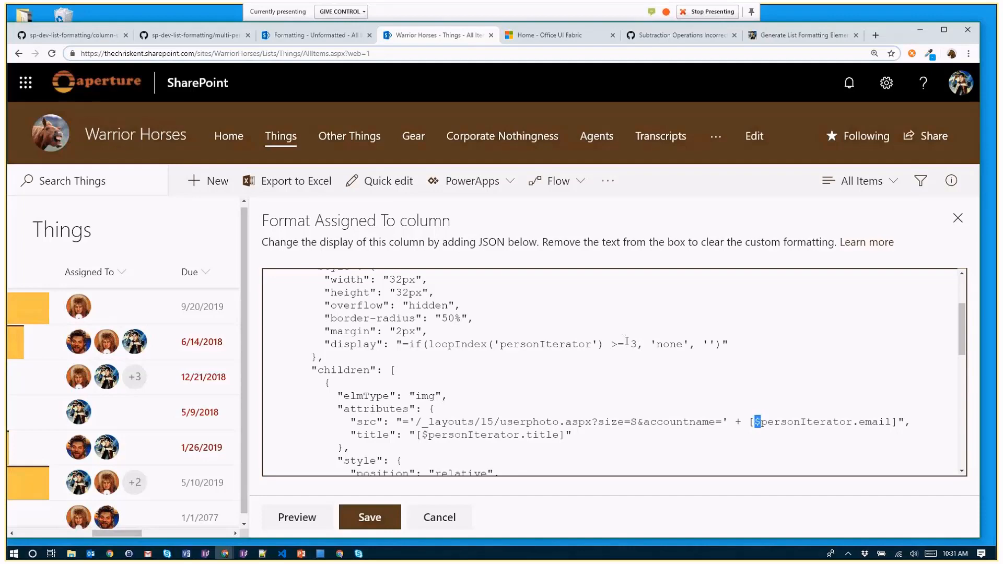
scroll("down", 3)
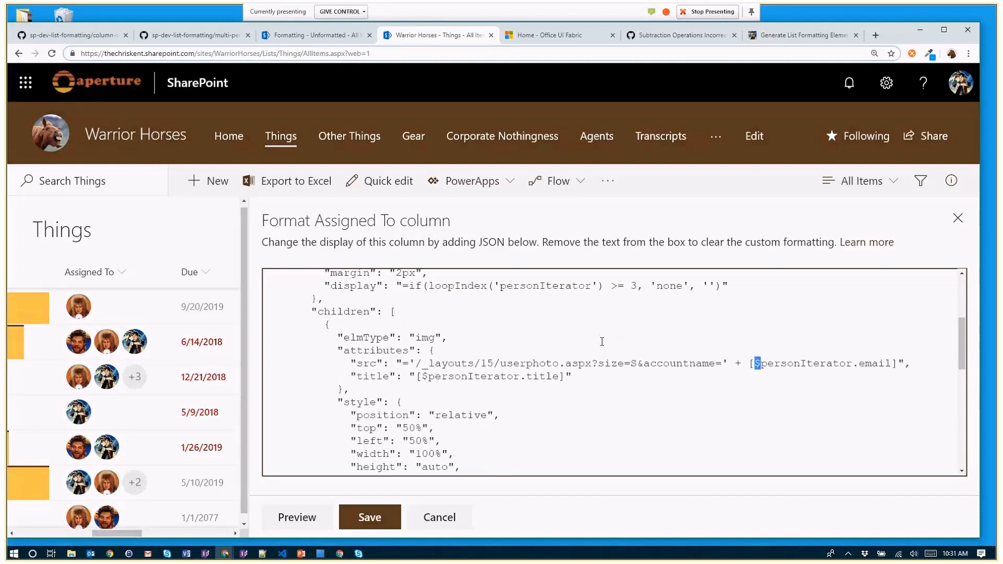
scroll("down", 3)
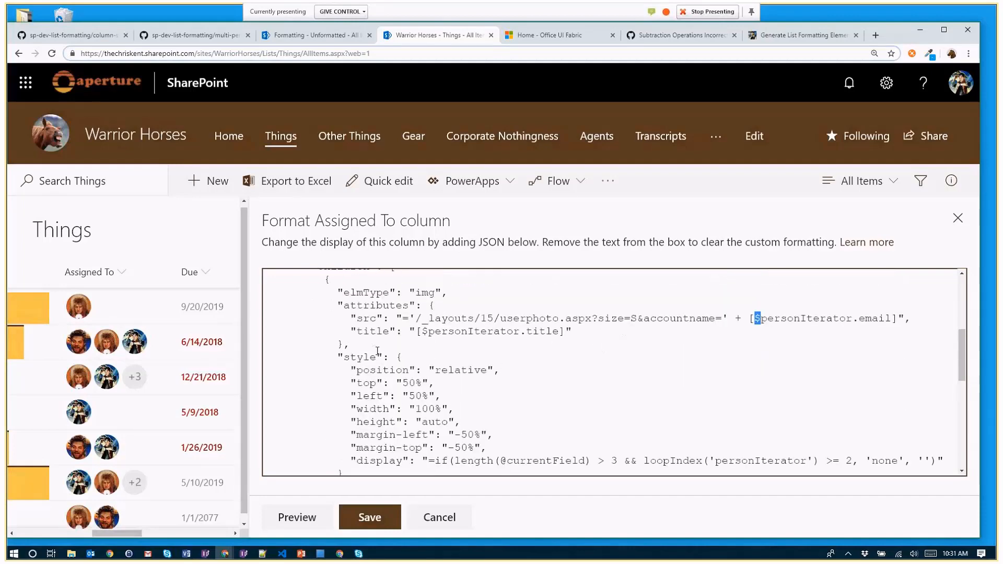
scroll("down", 3)
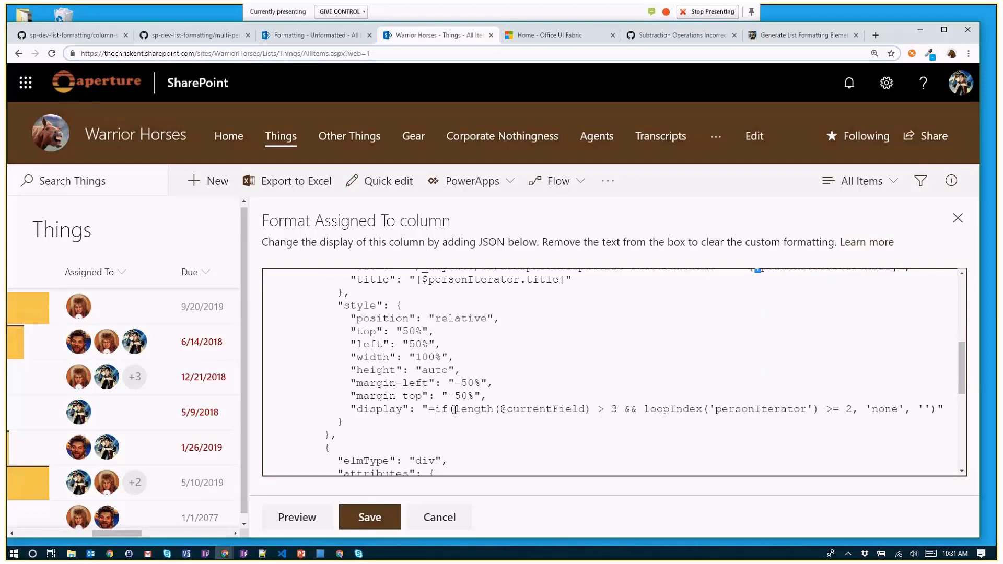
double_click(474, 409)
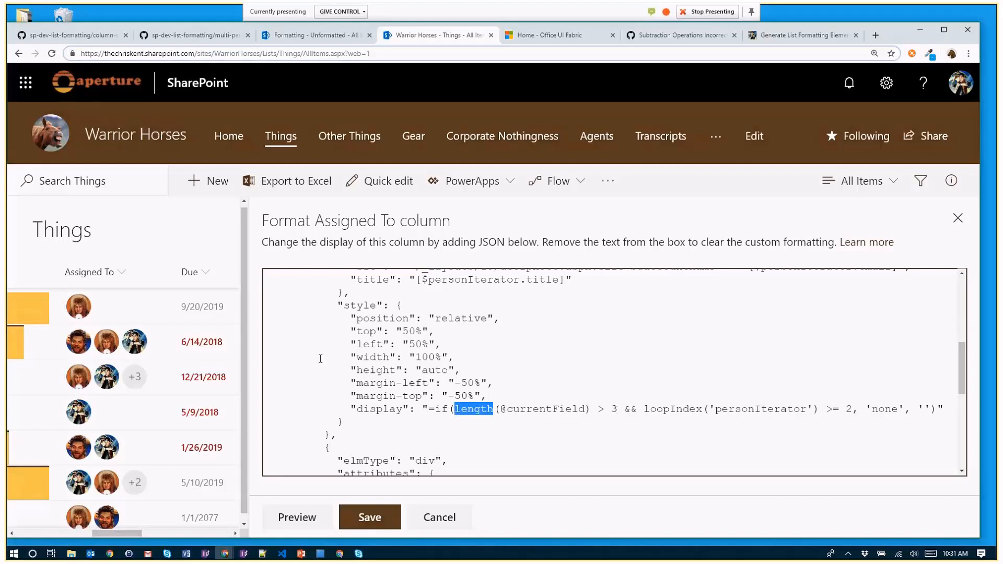
double_click(836, 409)
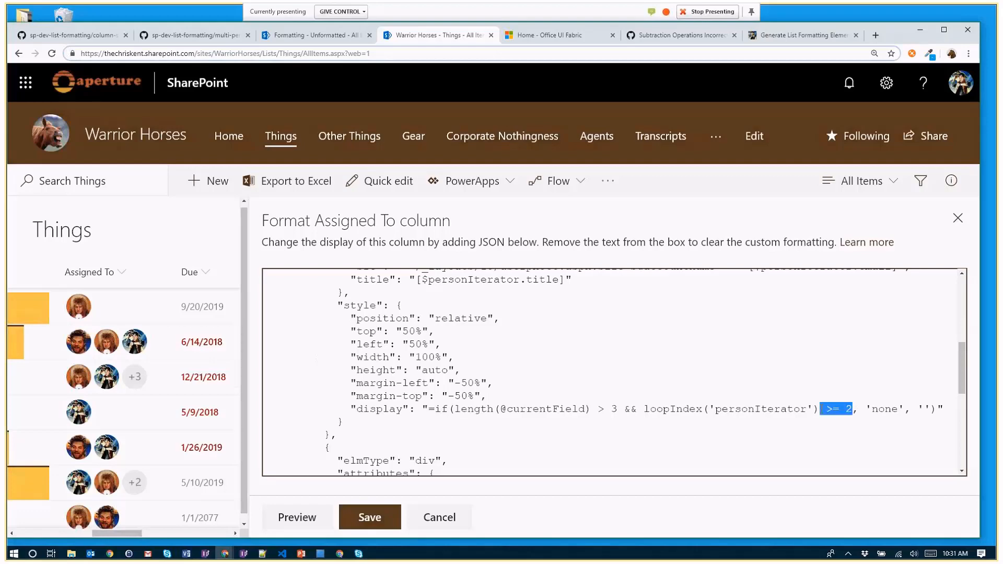
mouse_move(257, 408)
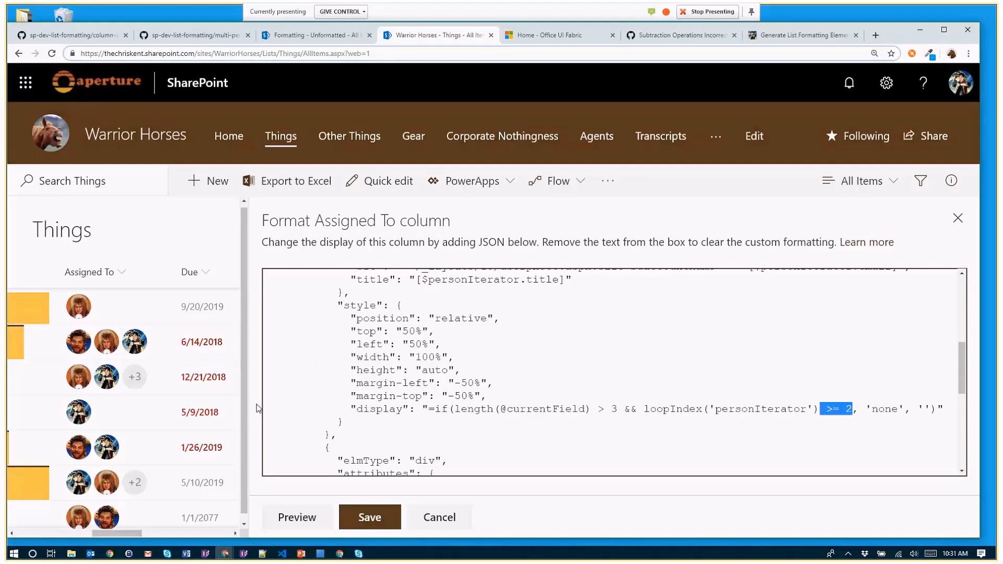
mouse_move(106, 353)
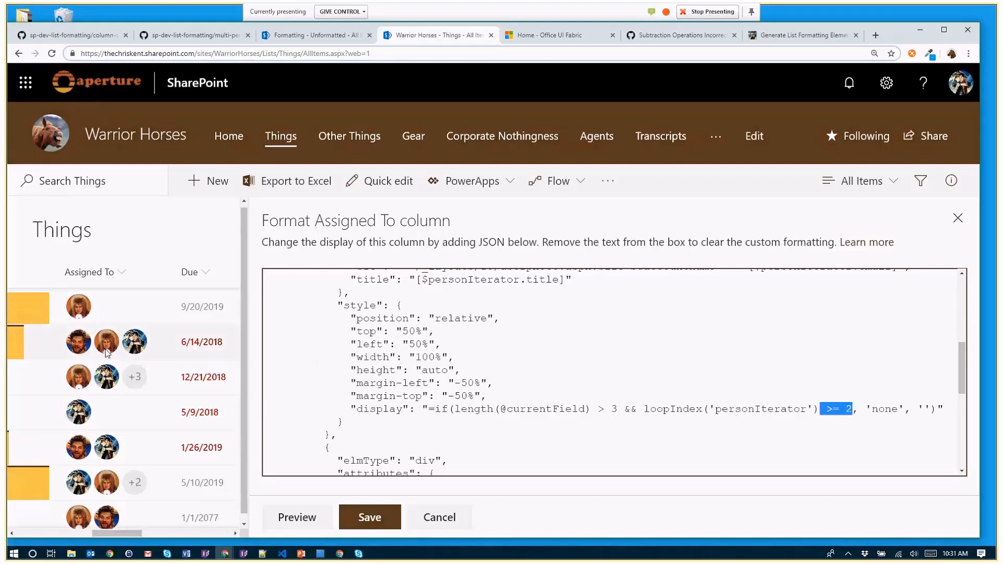
mouse_move(205, 409)
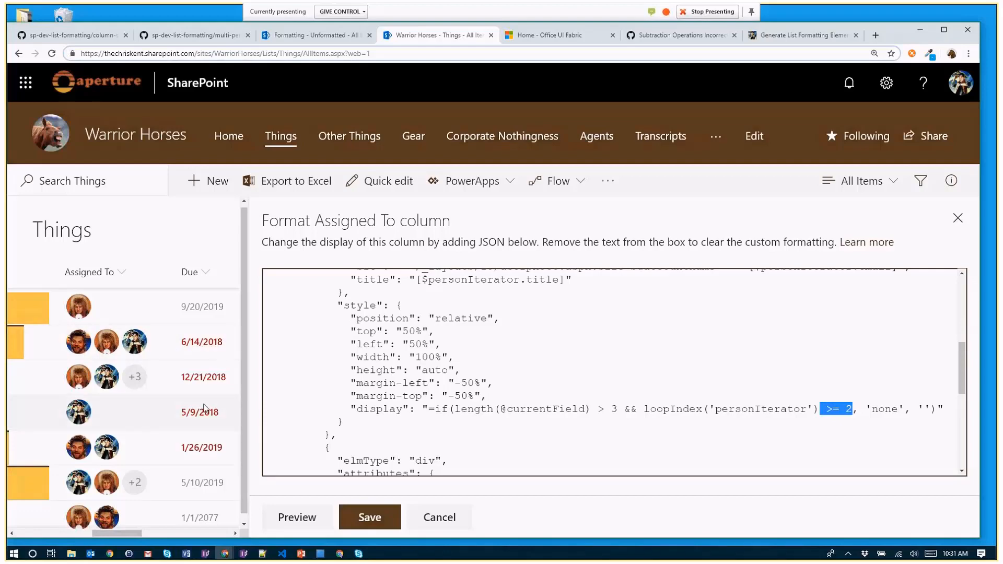
mouse_move(166, 379)
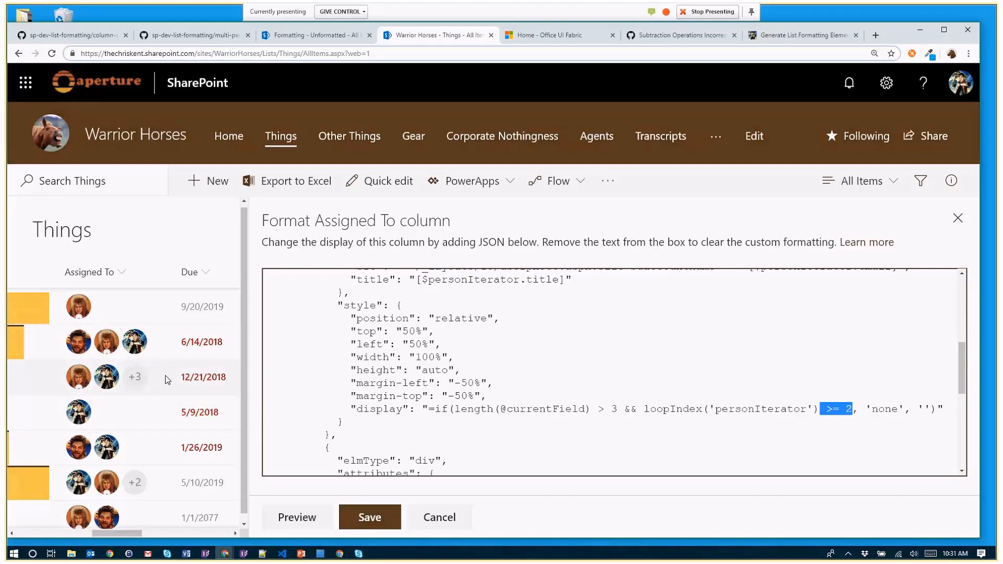
scroll("down", 3)
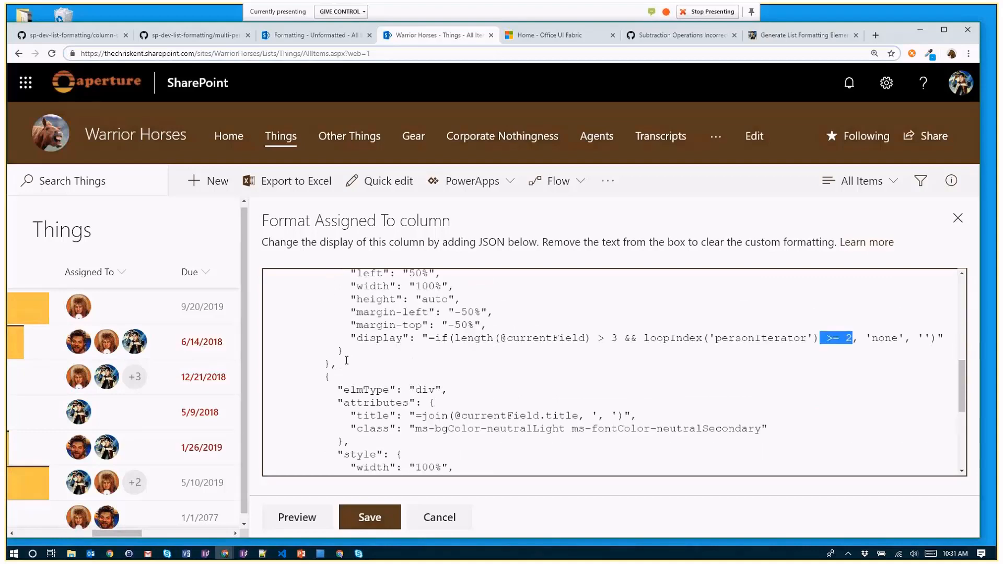
scroll("up", 3)
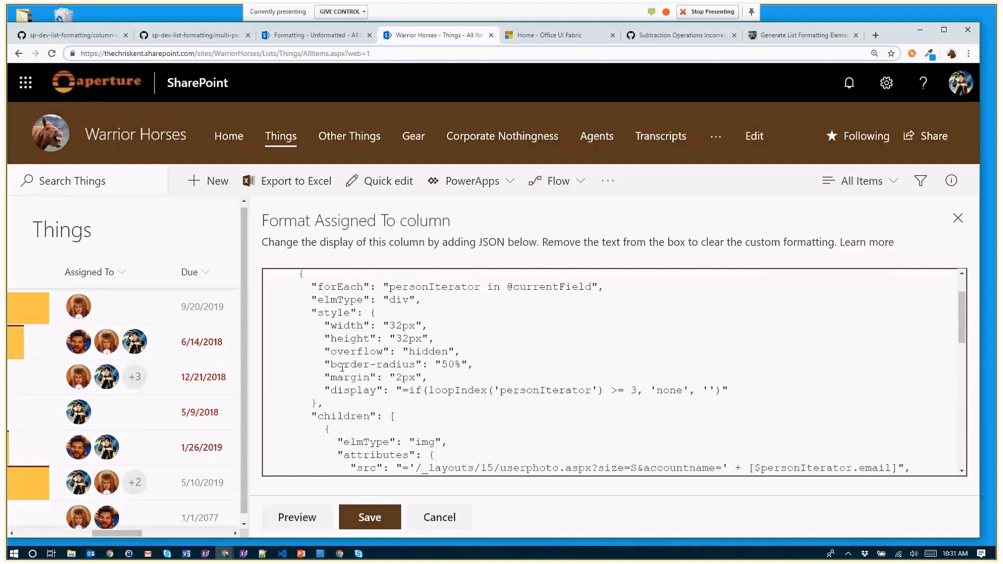
scroll("down", 3)
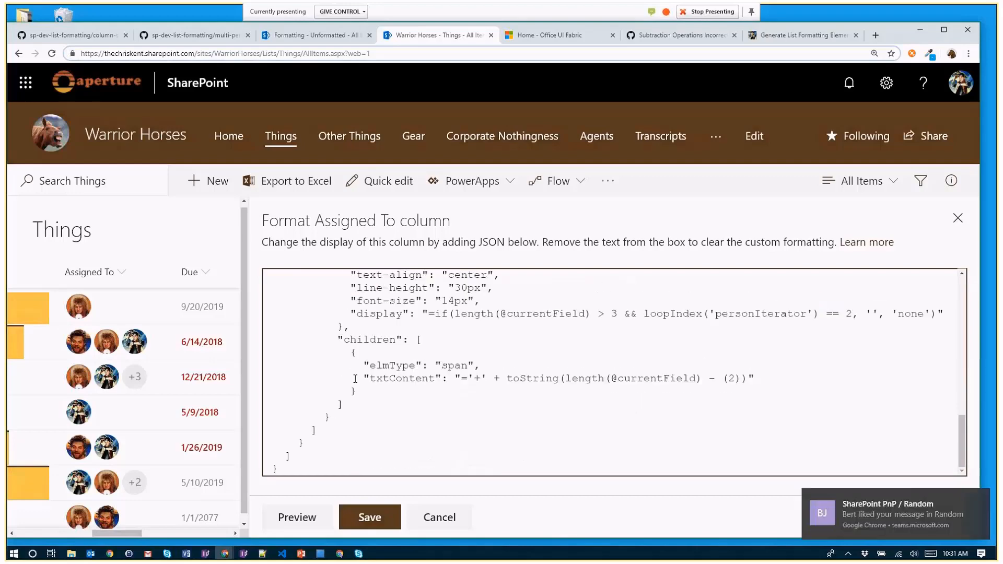
scroll("up", 3)
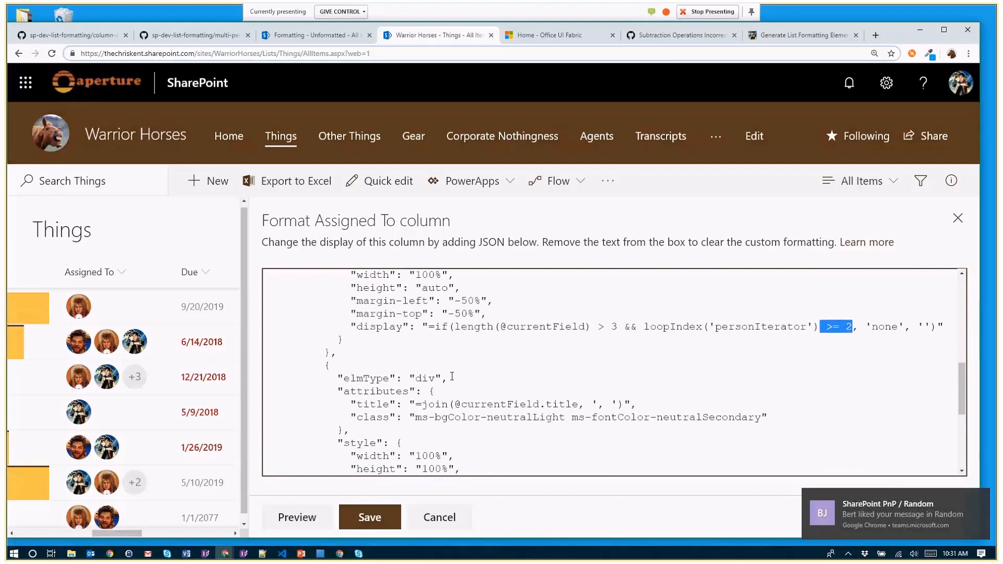
scroll("down", 3)
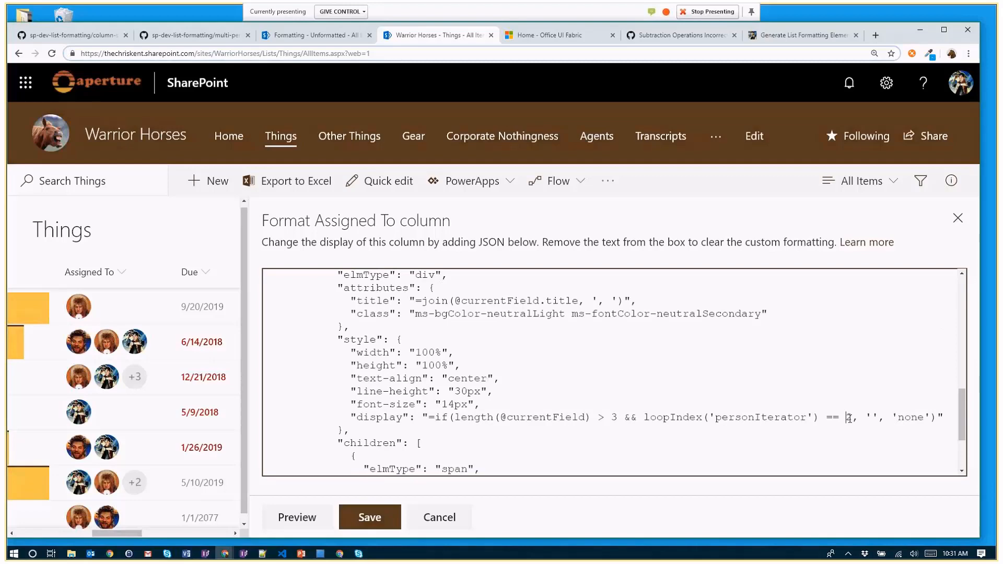
double_click(669, 417)
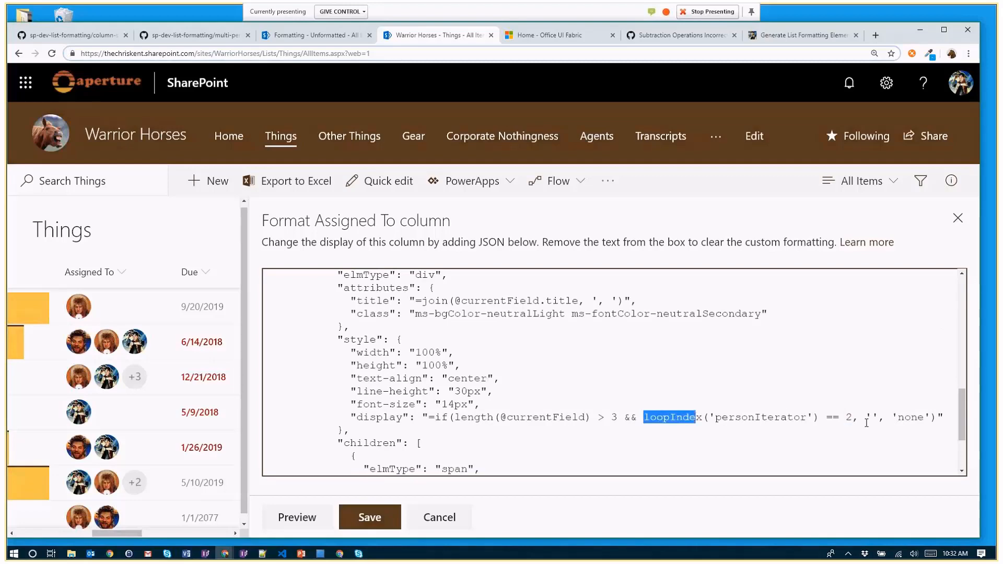
mouse_move(186, 373)
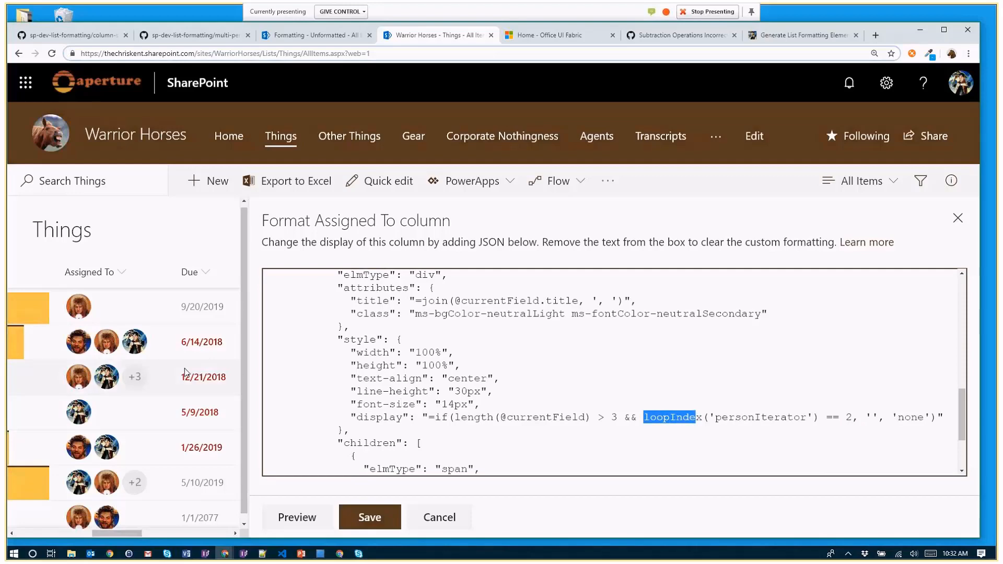
mouse_move(256, 384)
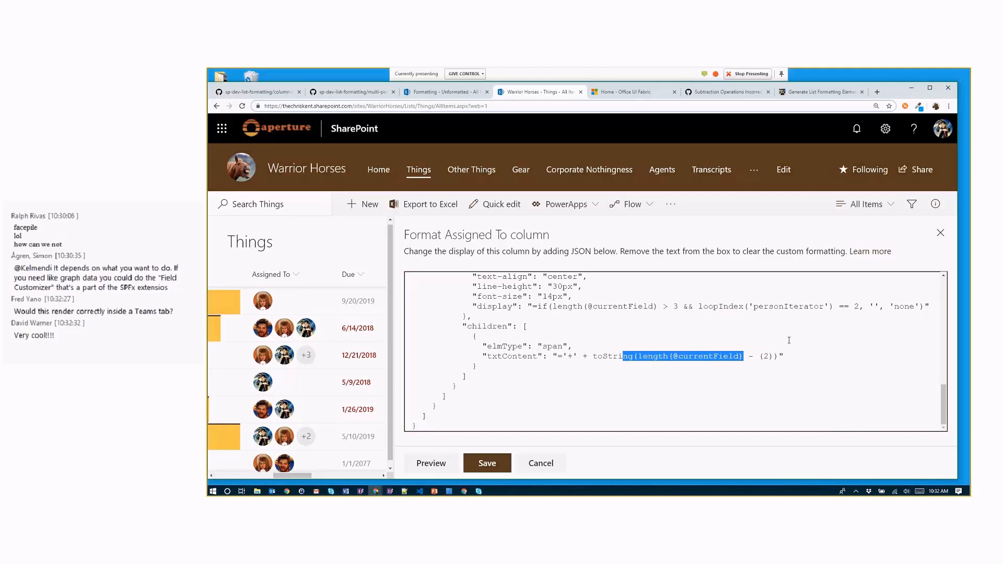
mouse_move(723, 101)
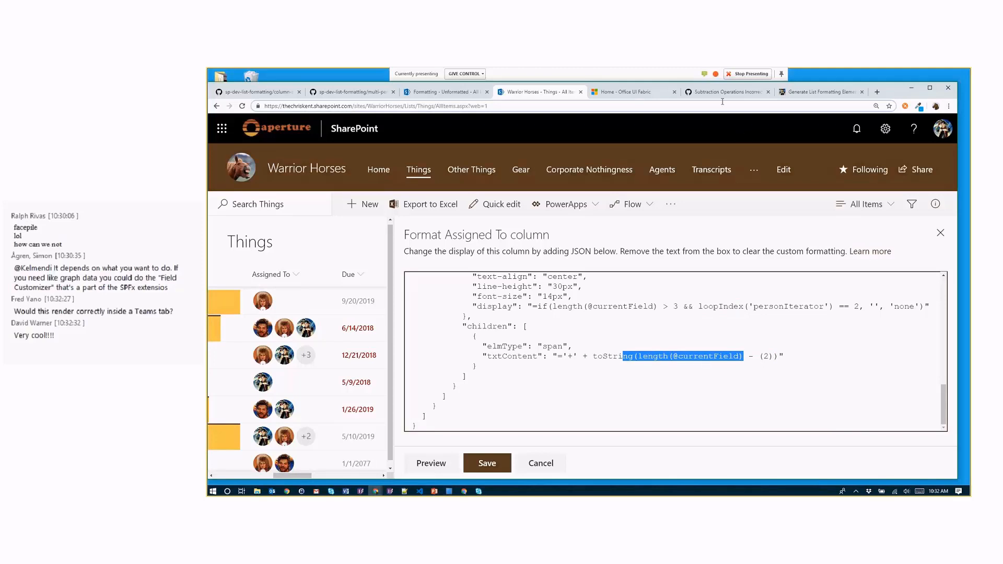
left_click(726, 92)
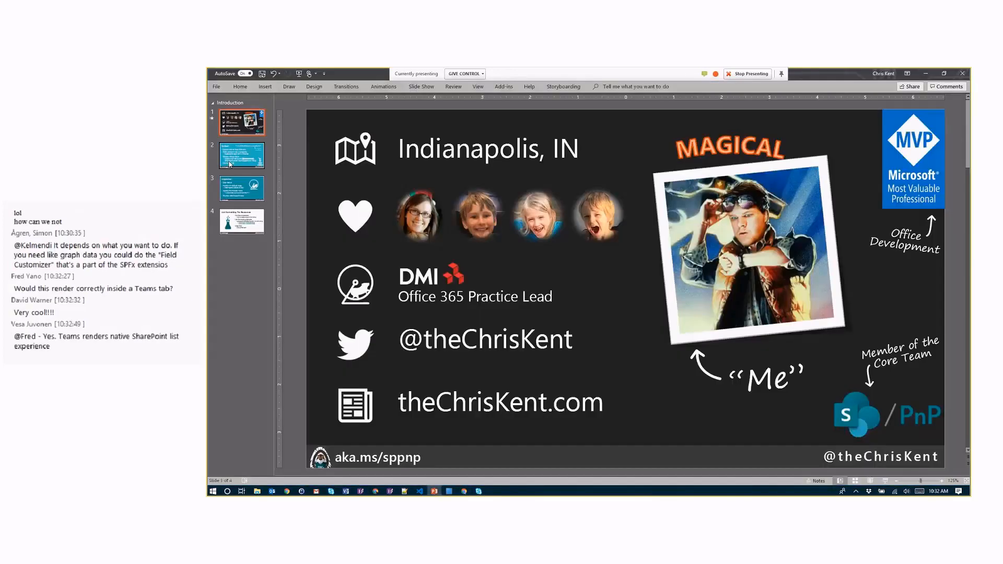
Advance through the loopIndex slide to the List Formatting Tip Resources slide
left_click(241, 154)
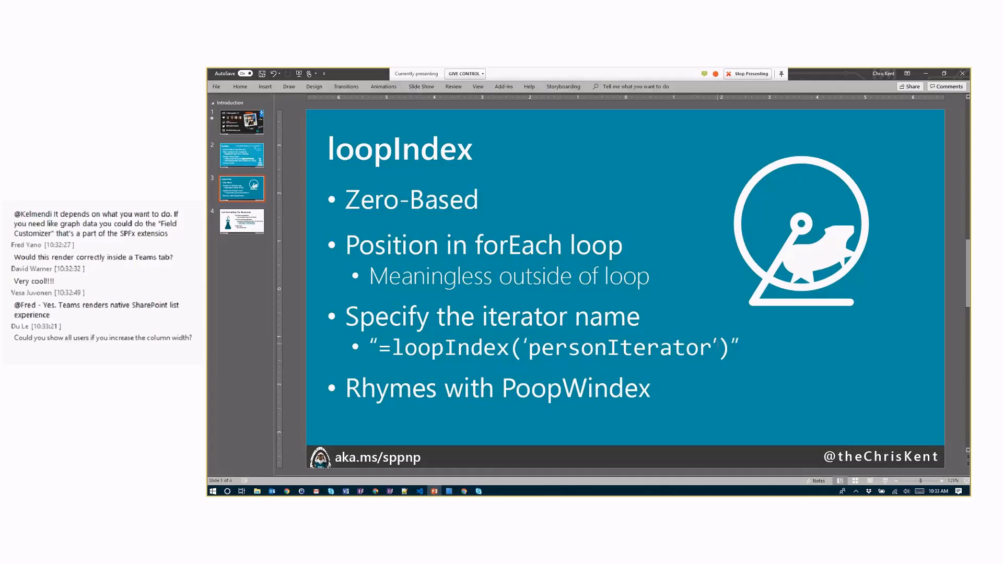
mouse_move(241, 222)
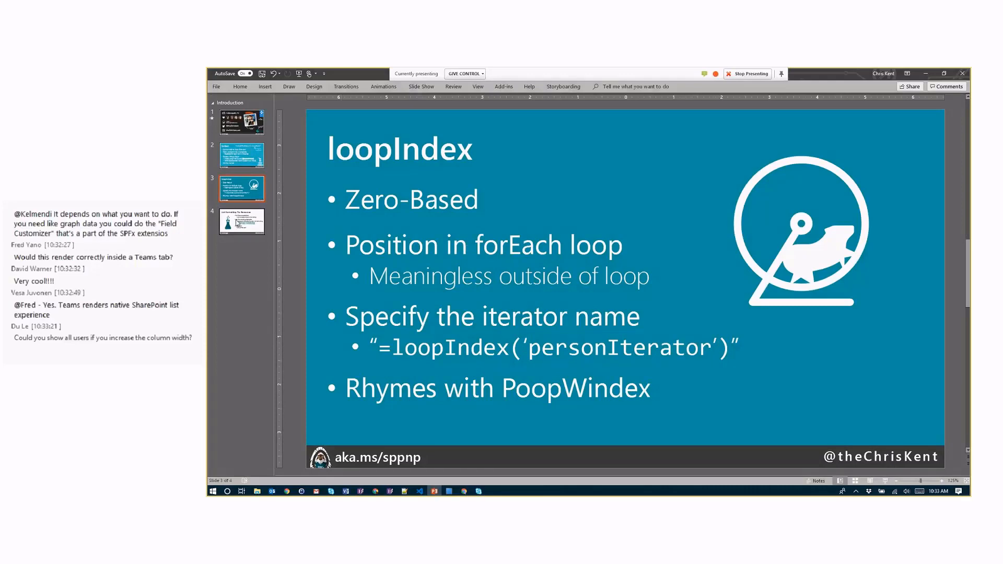
left_click(241, 221)
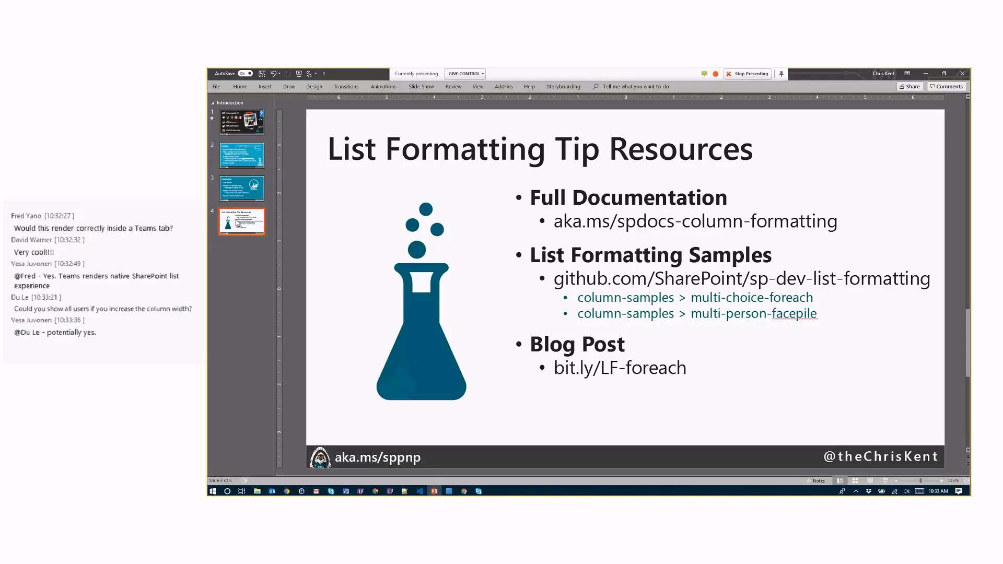
mouse_move(488, 392)
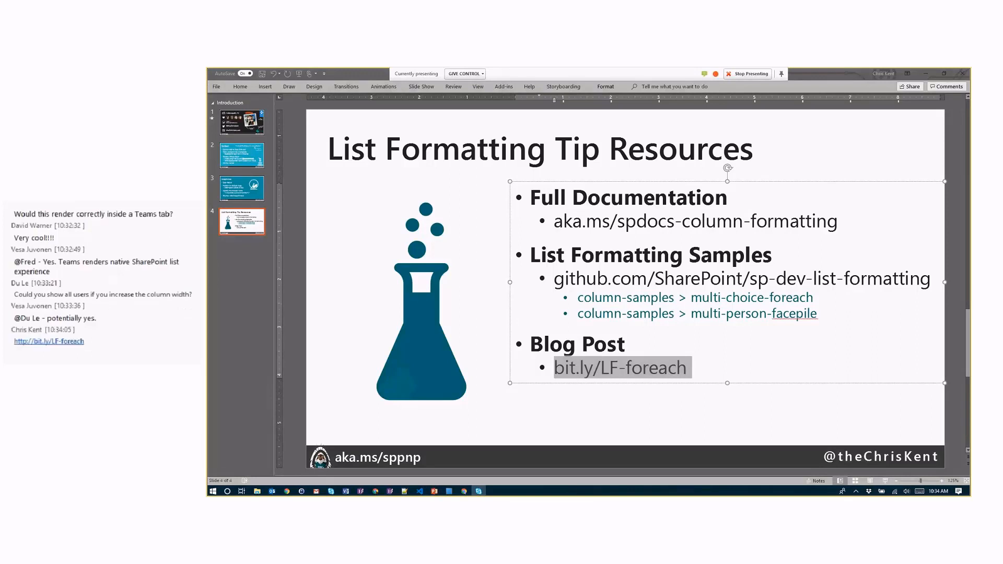
Locate the bit.ly/LF-foreach blog post link on the resources slide for sharing
scroll("down", 3)
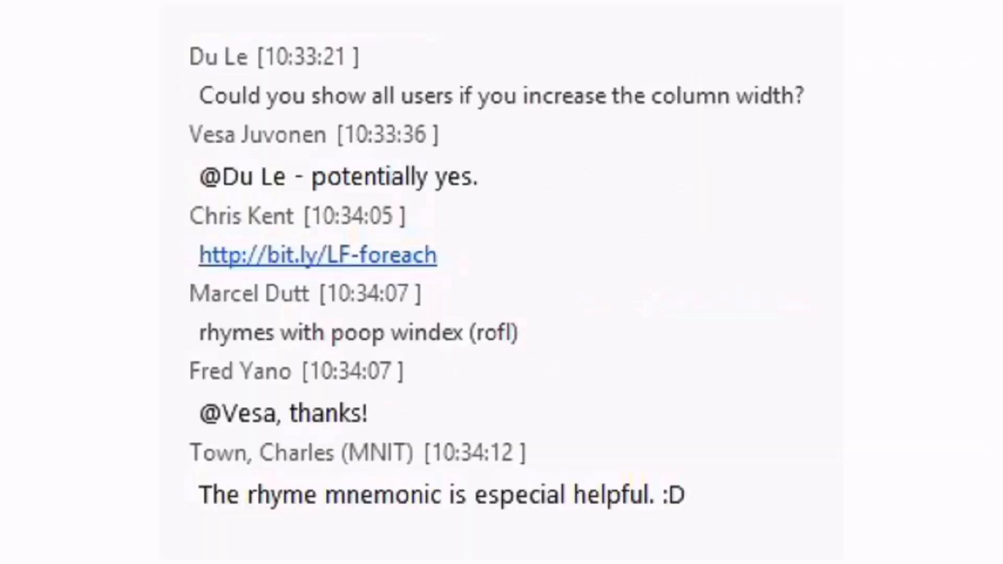
scroll("down", 3)
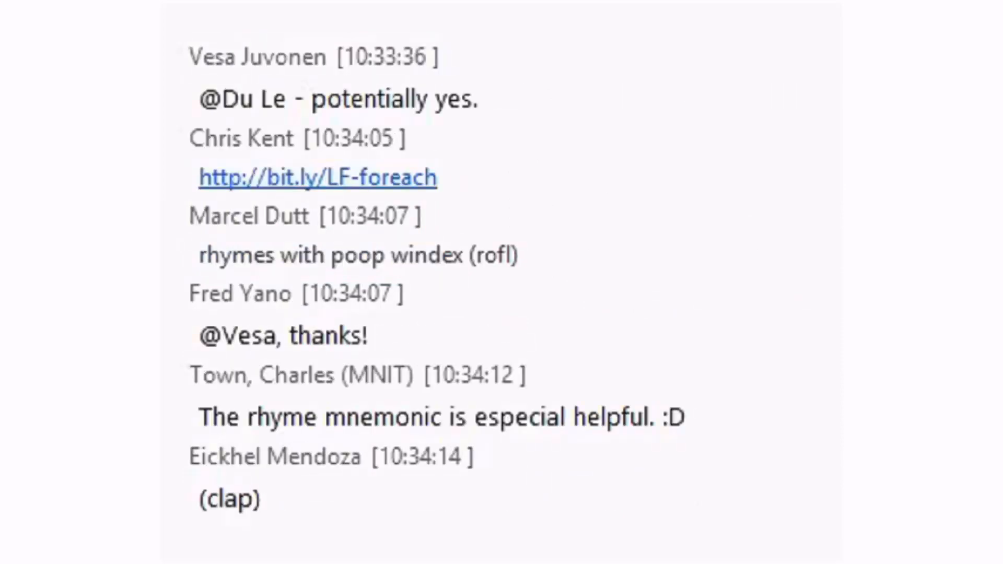
scroll("down", 3)
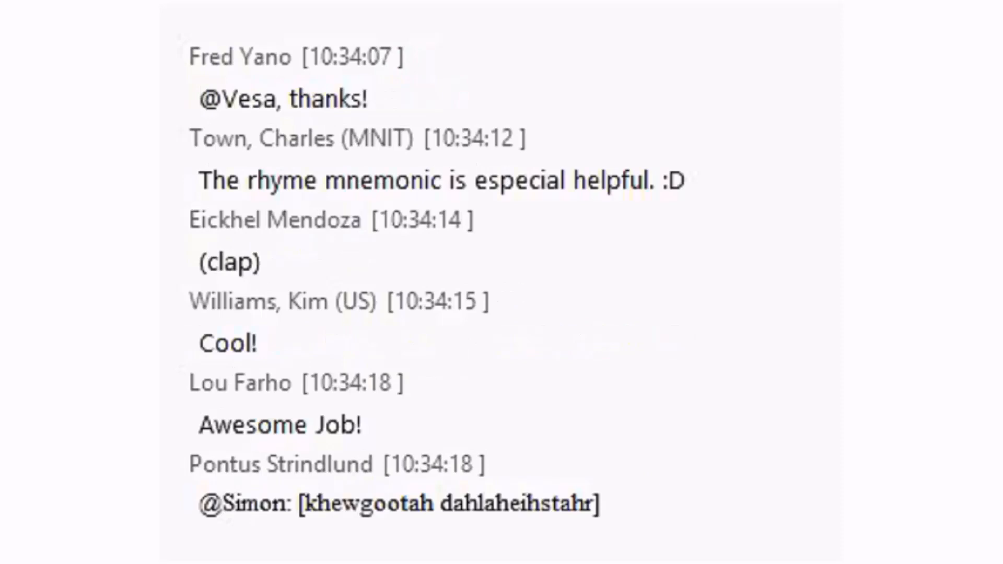